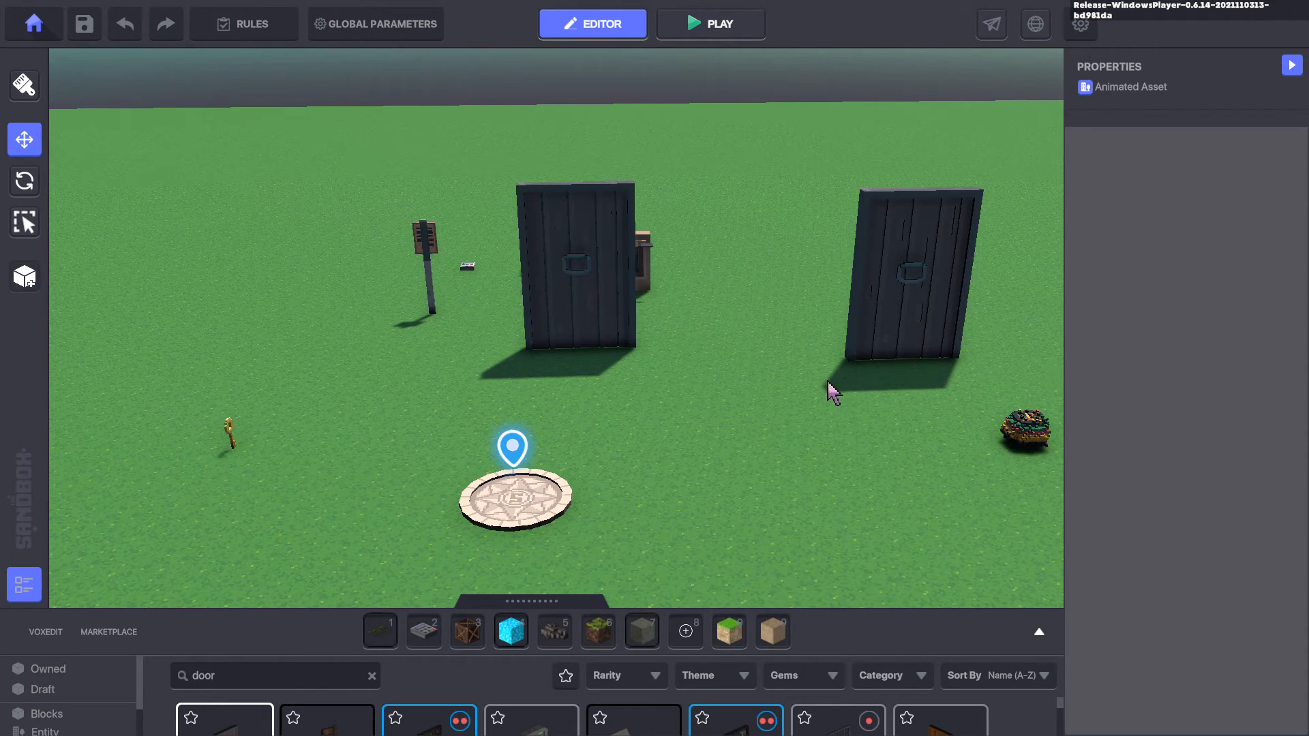
{"action": "mouse_move", "coordinate": [803, 412]}
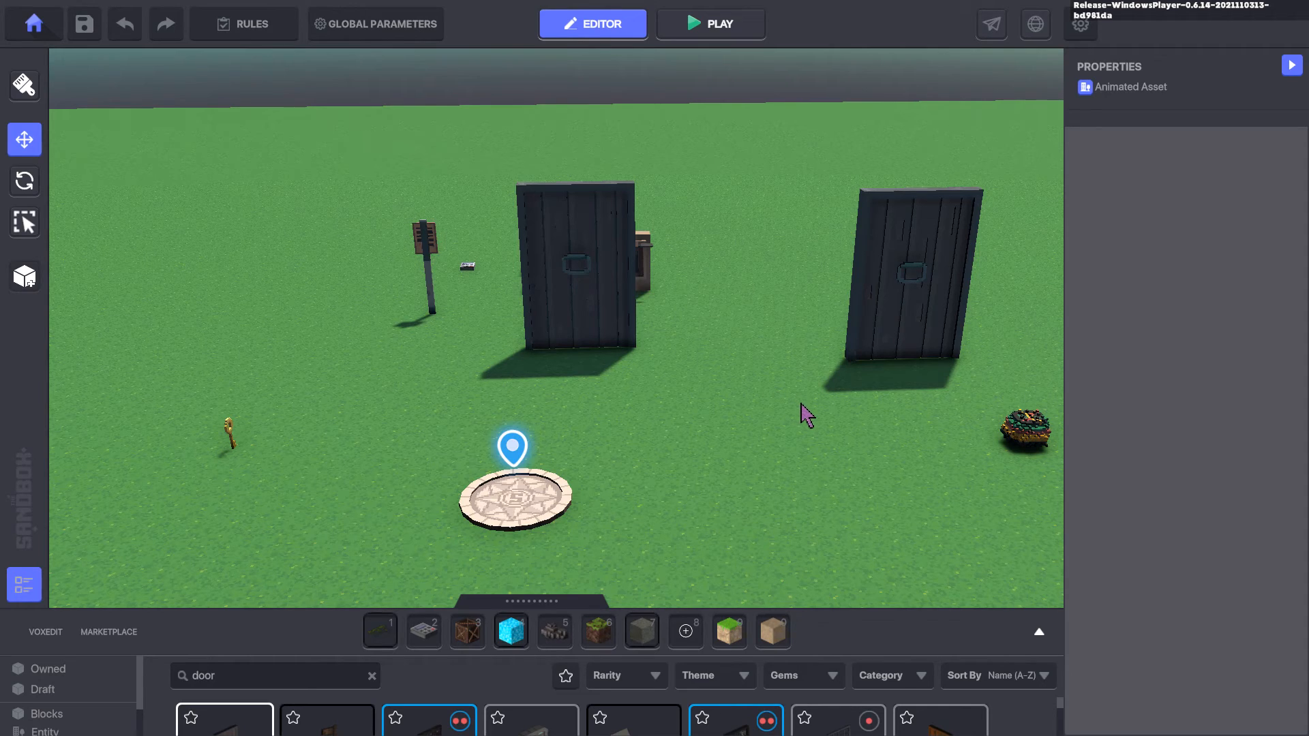
{"action": "mouse_move", "coordinate": [789, 417]}
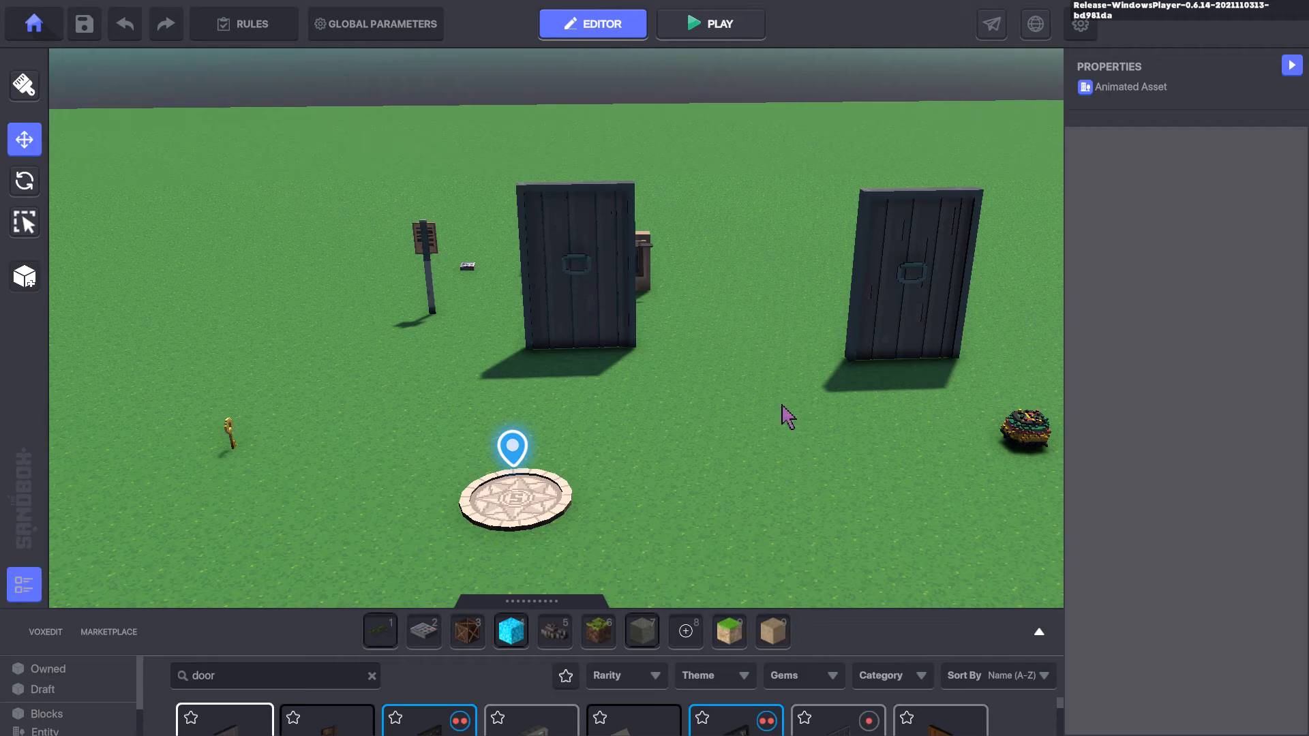
{"action": "mouse_move", "coordinate": [736, 413]}
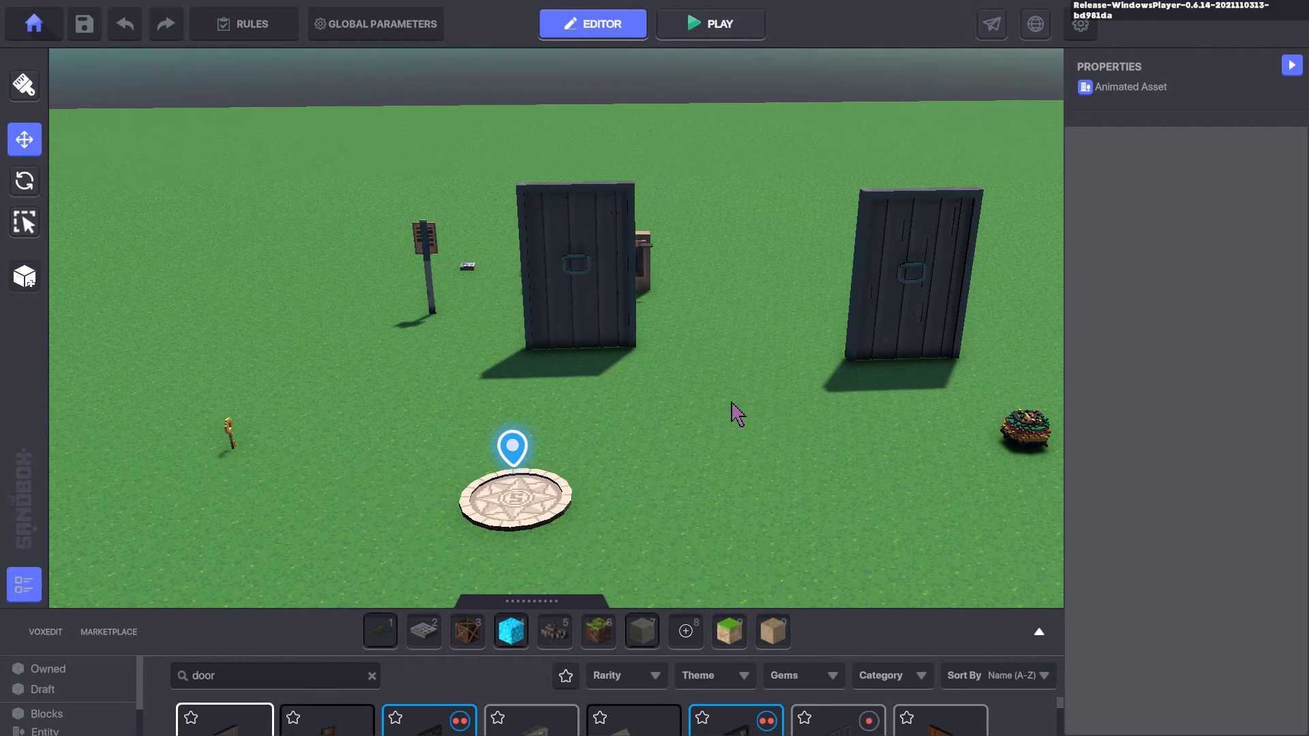
{"action": "mouse_move", "coordinate": [738, 426]}
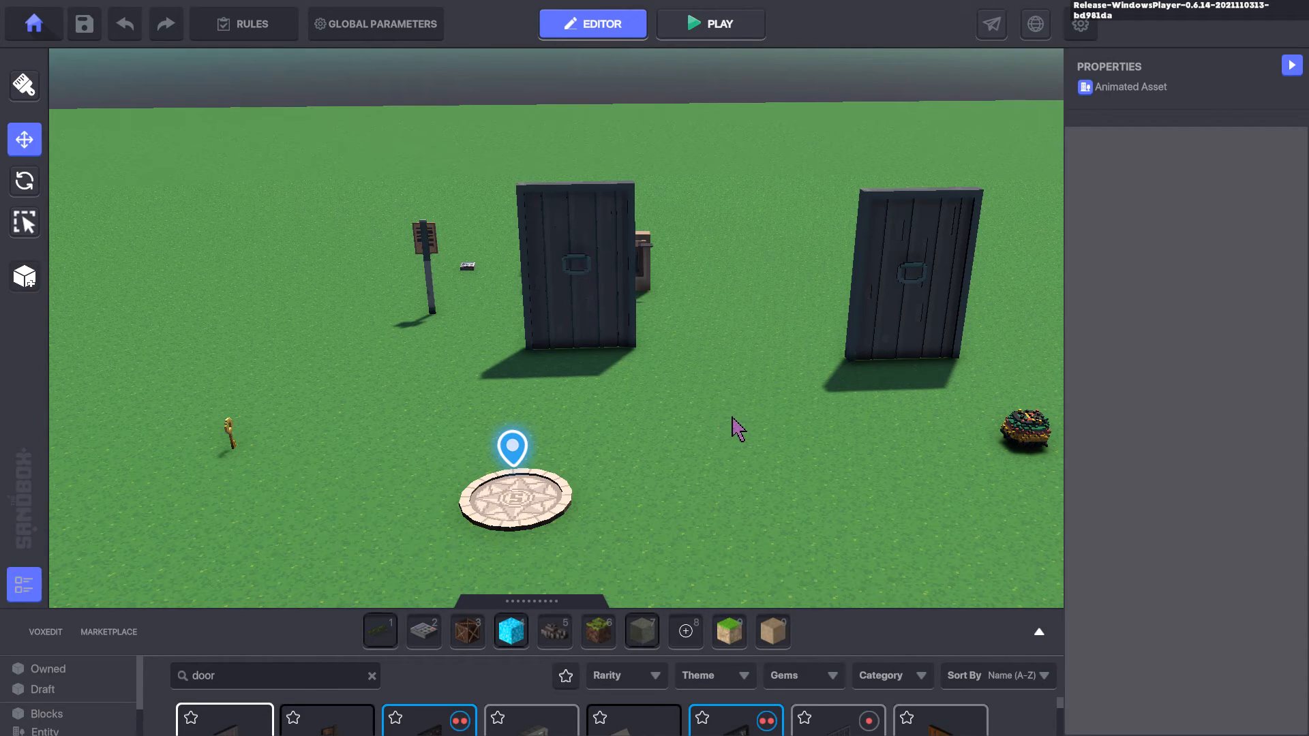
{"action": "mouse_move", "coordinate": [768, 438]}
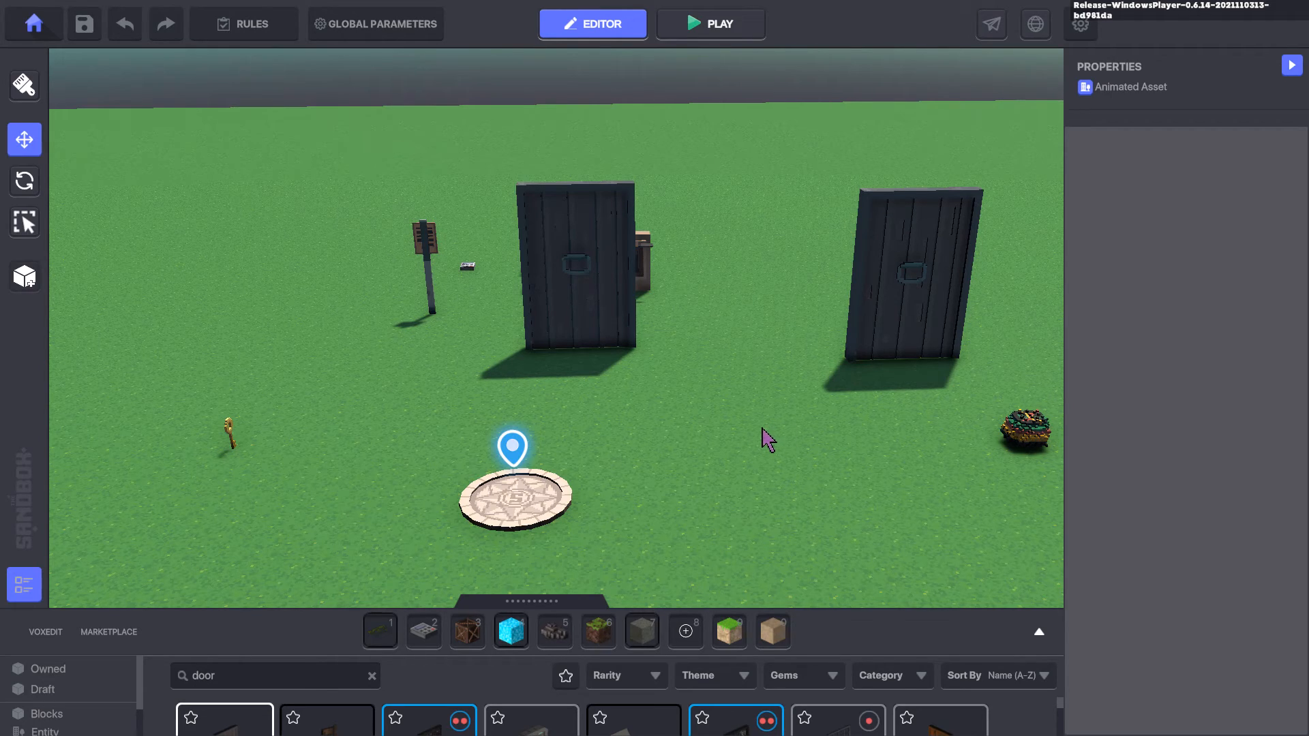
{"action": "mouse_move", "coordinate": [828, 409]}
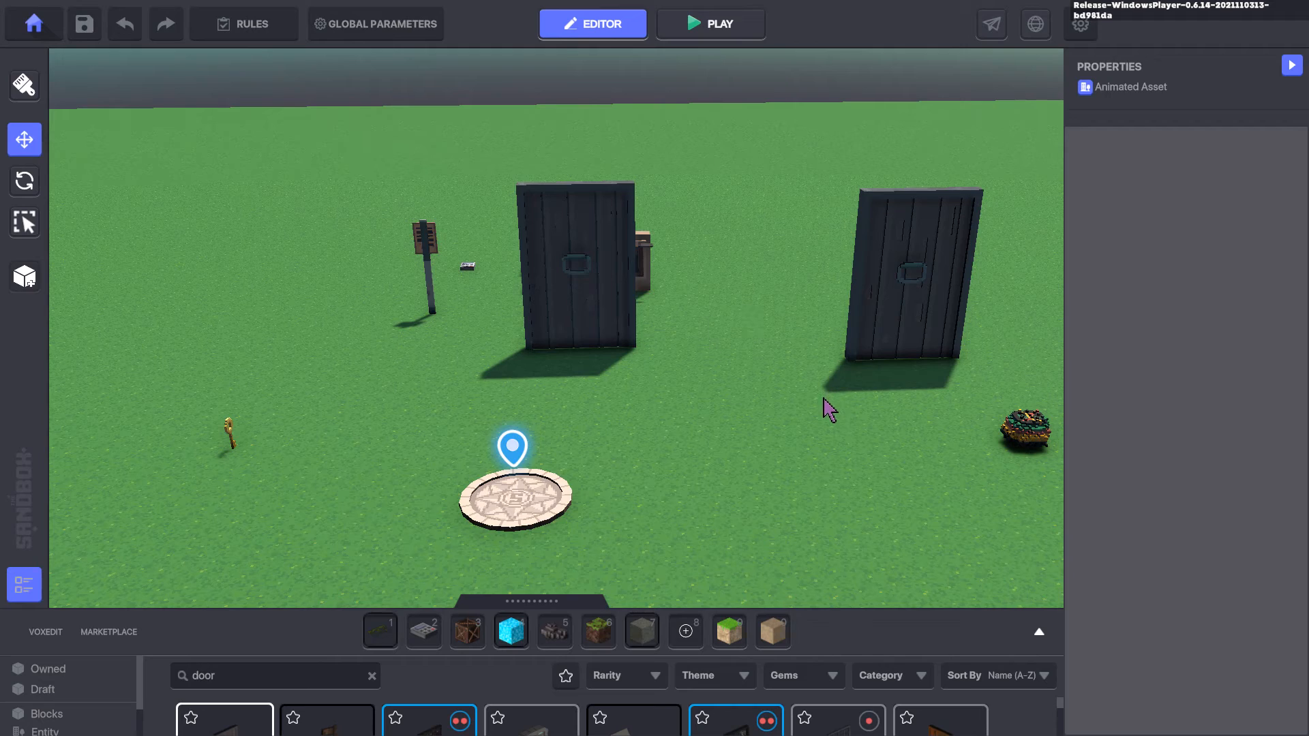
{"action": "mouse_move", "coordinate": [830, 429]}
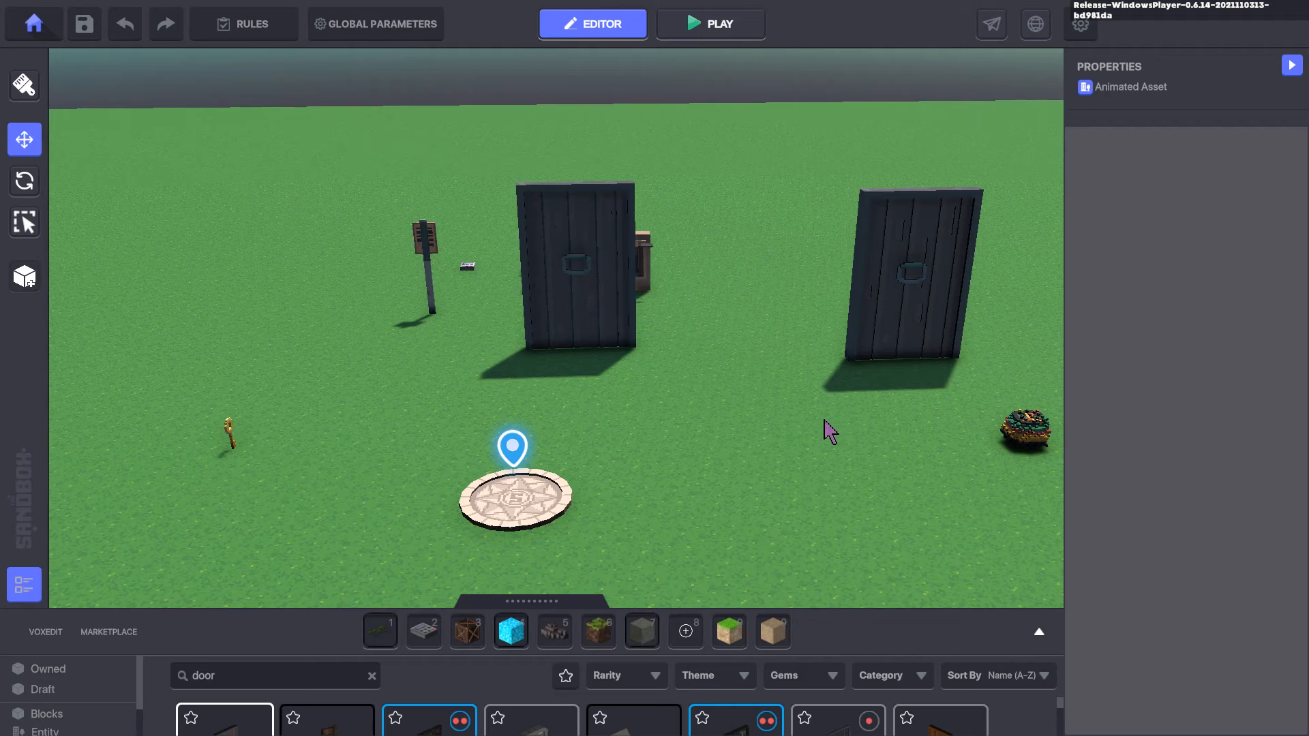
{"action": "mouse_move", "coordinate": [761, 443]}
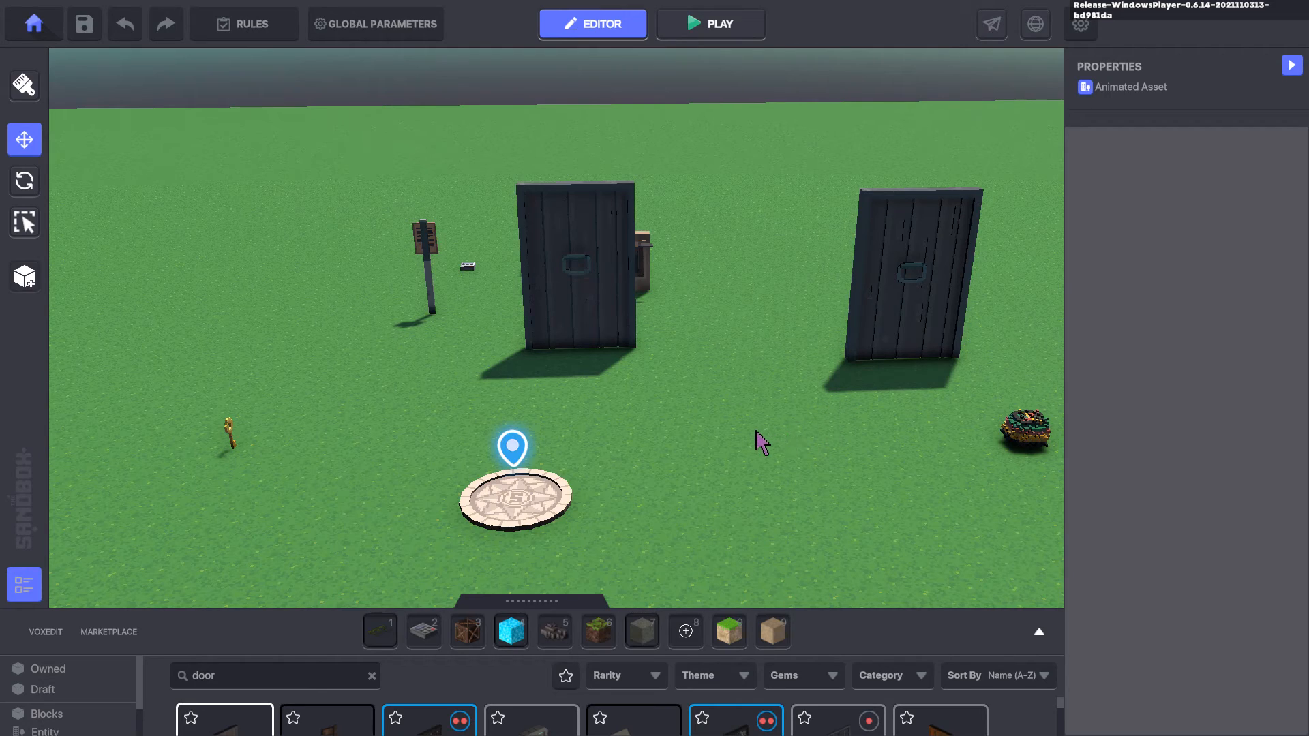
{"action": "mouse_move", "coordinate": [772, 459]}
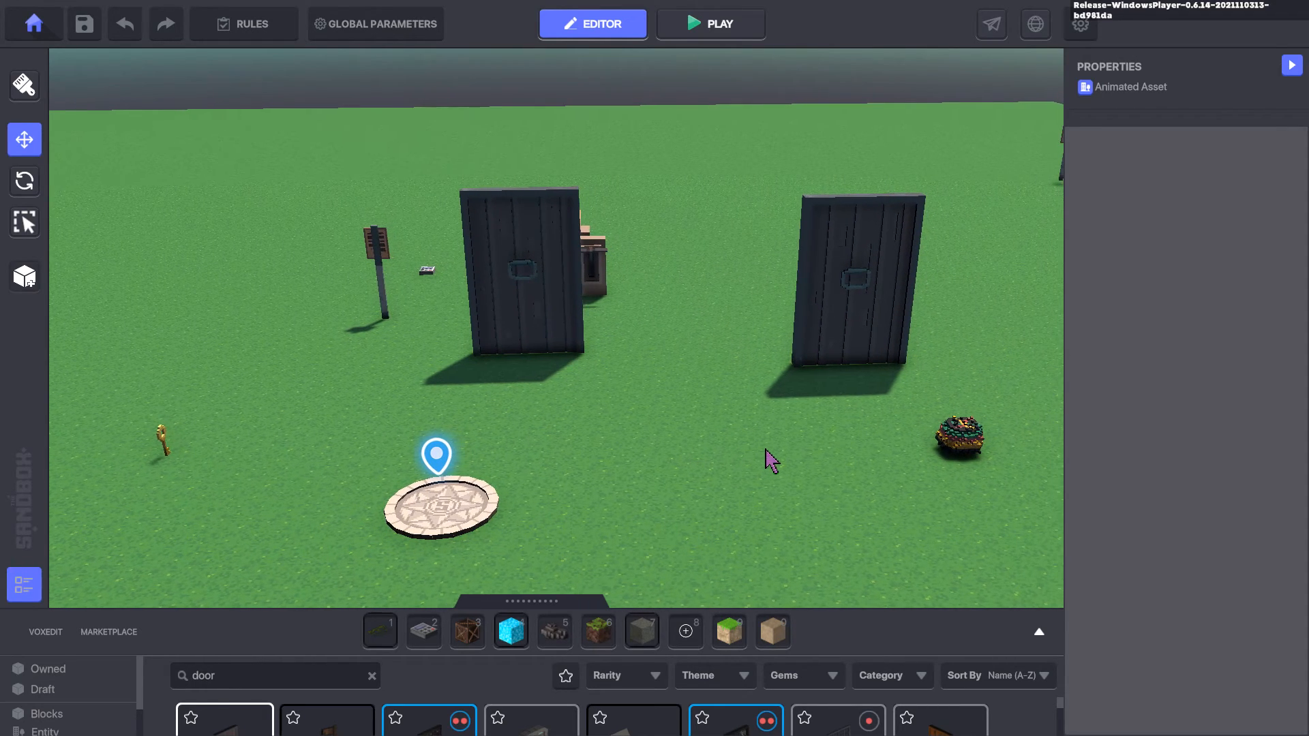
{"action": "mouse_move", "coordinate": [626, 426]}
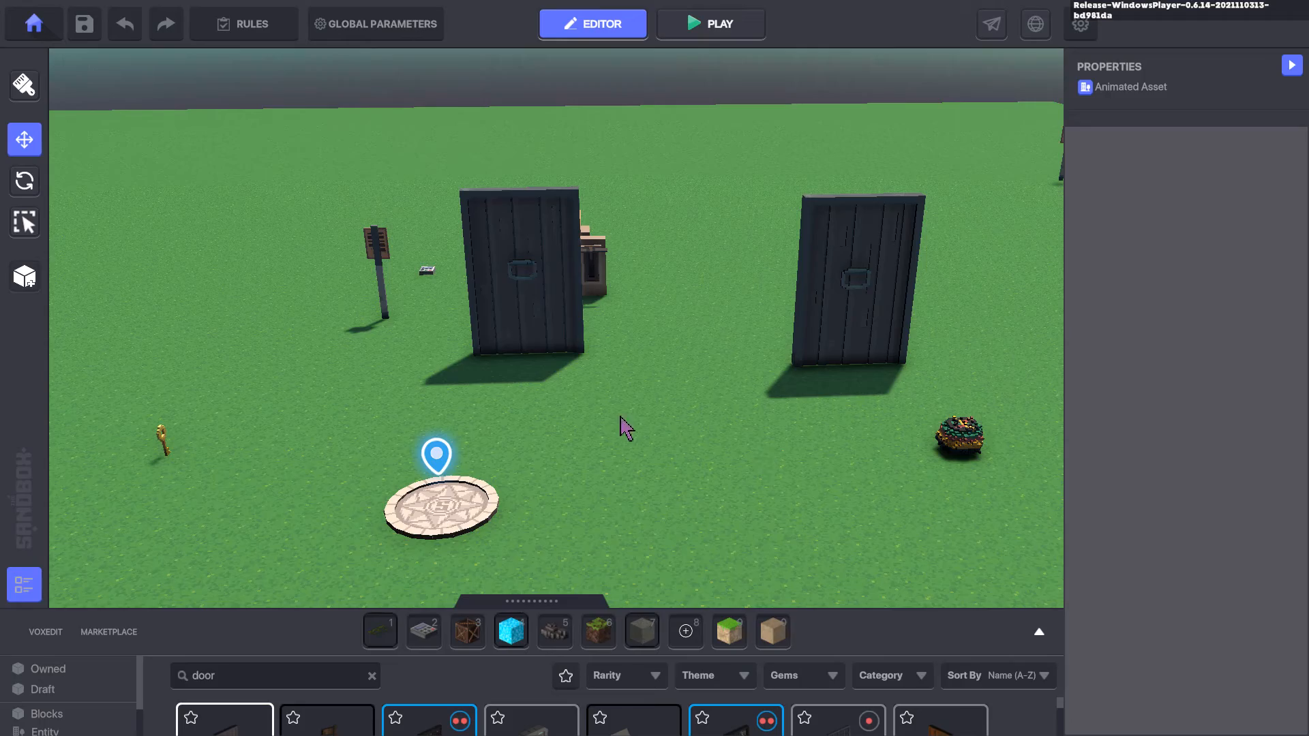
Collapse the Properties panel so the scene view fills the full width
{"action": "left_click", "coordinate": [710, 23]}
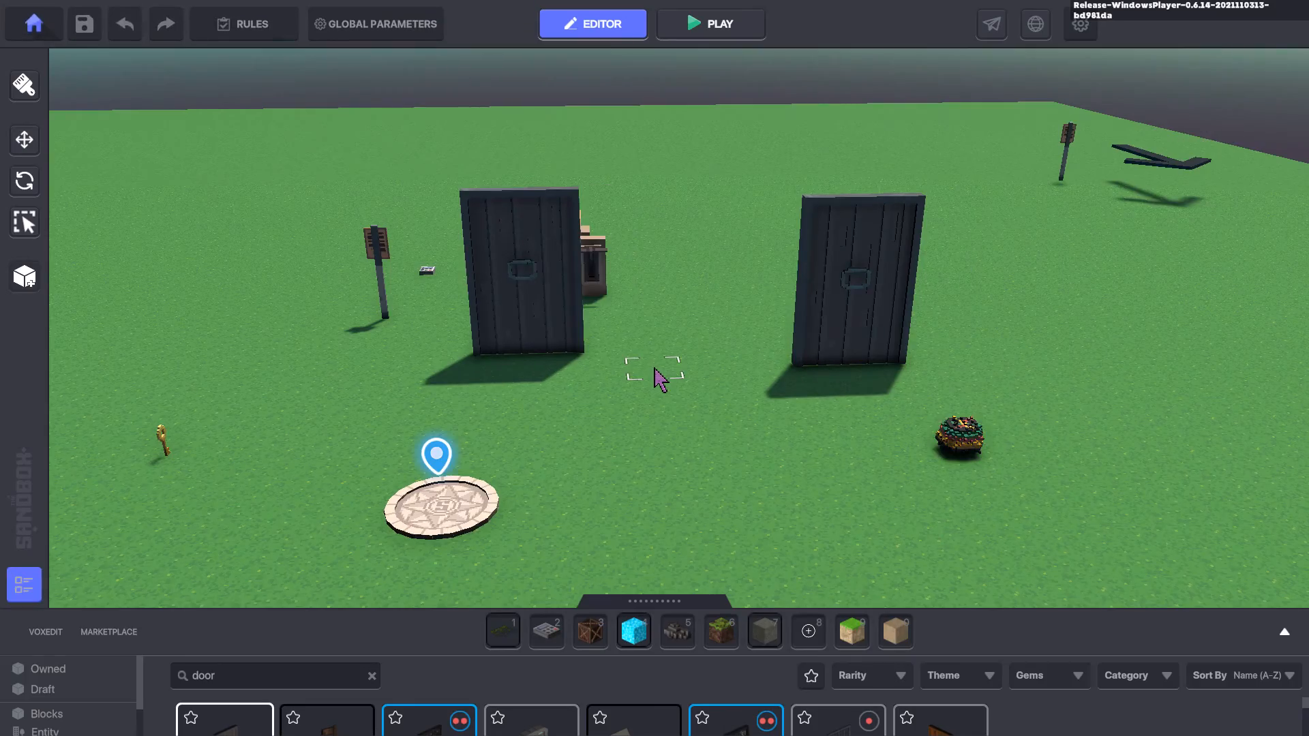
{"action": "left_click", "coordinate": [711, 24]}
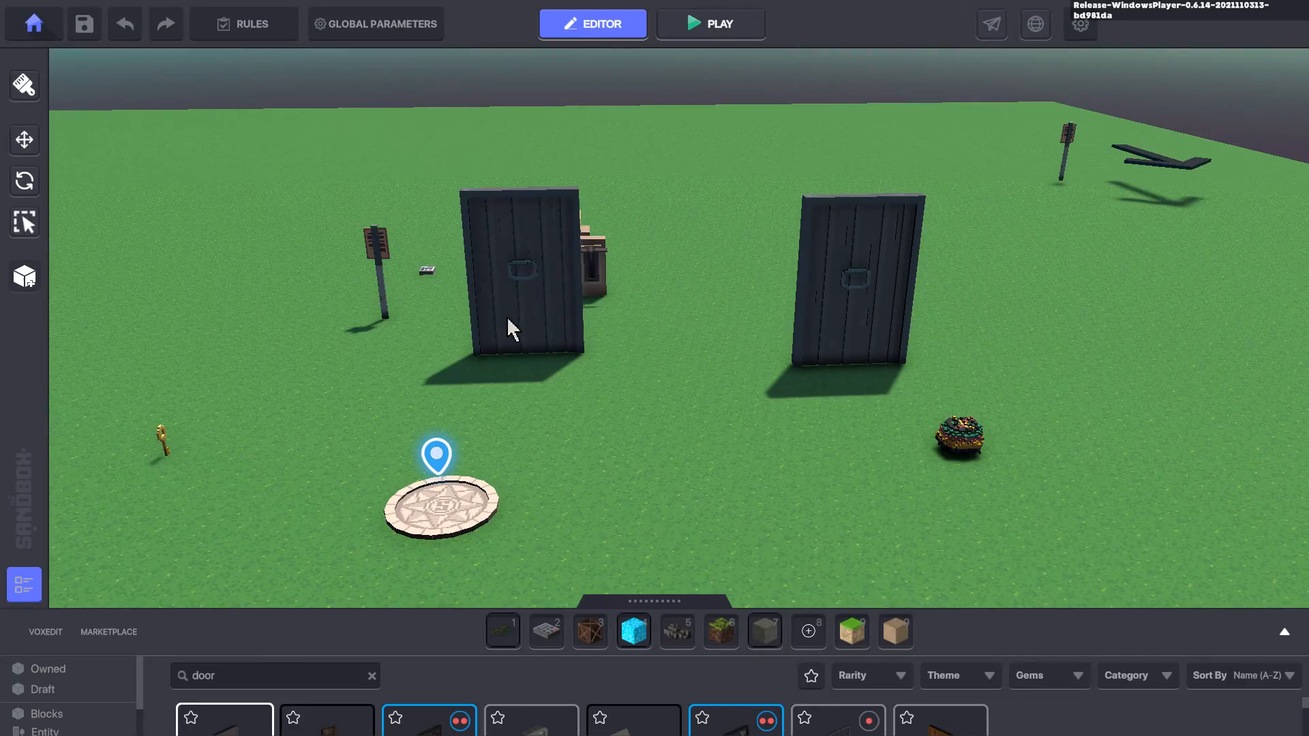
{"action": "mouse_move", "coordinate": [522, 322]}
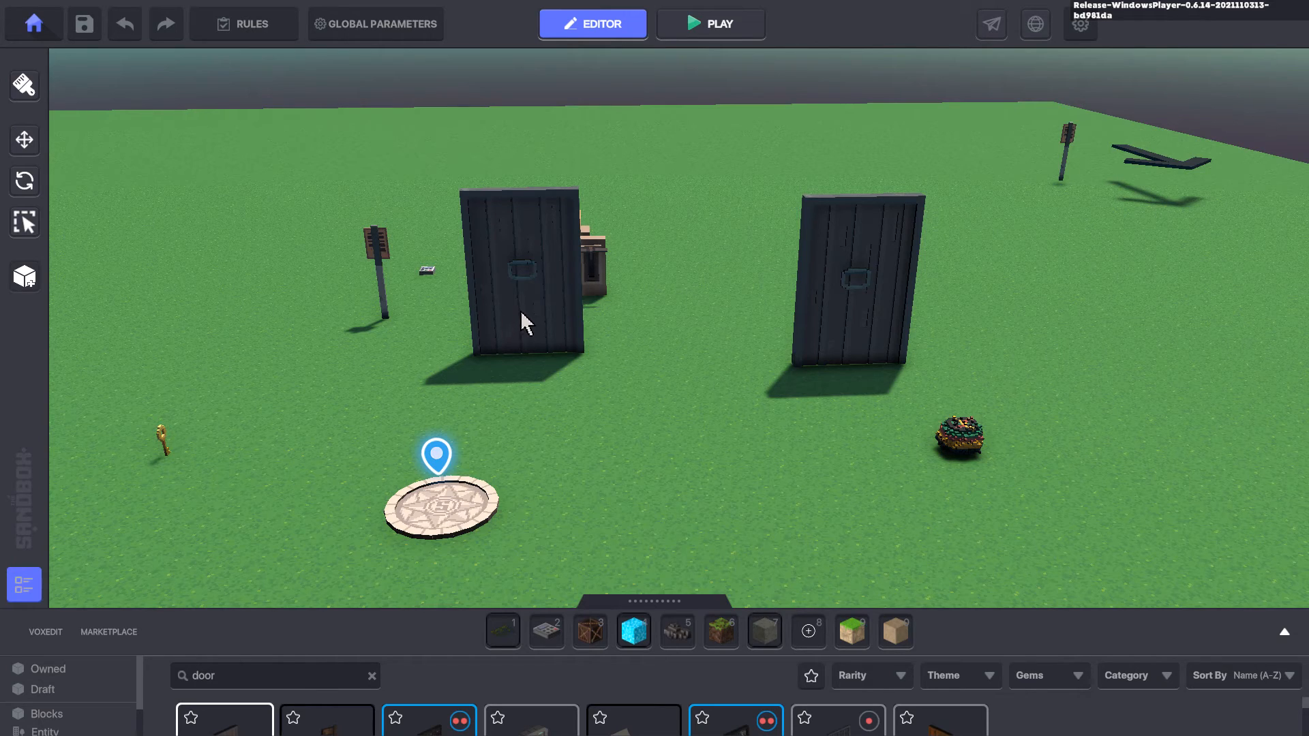
{"action": "mouse_move", "coordinate": [853, 258]}
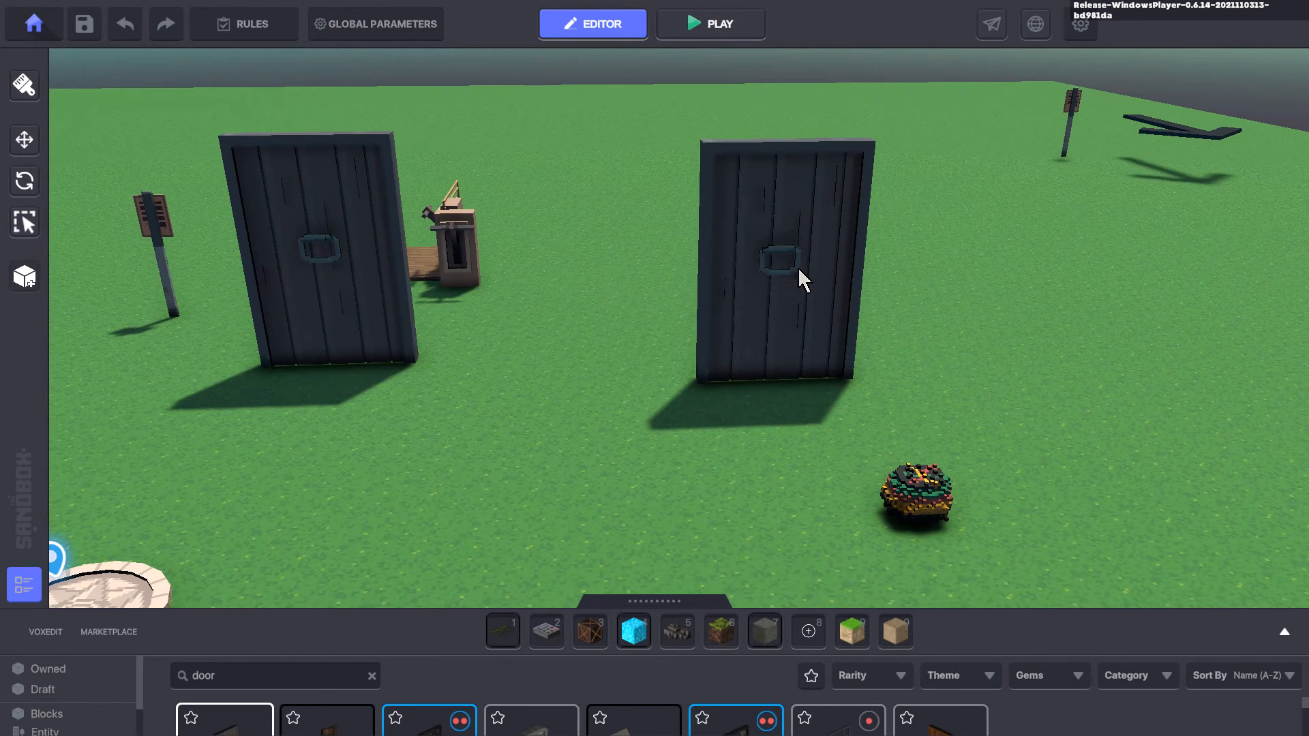
{"action": "mouse_move", "coordinate": [790, 263]}
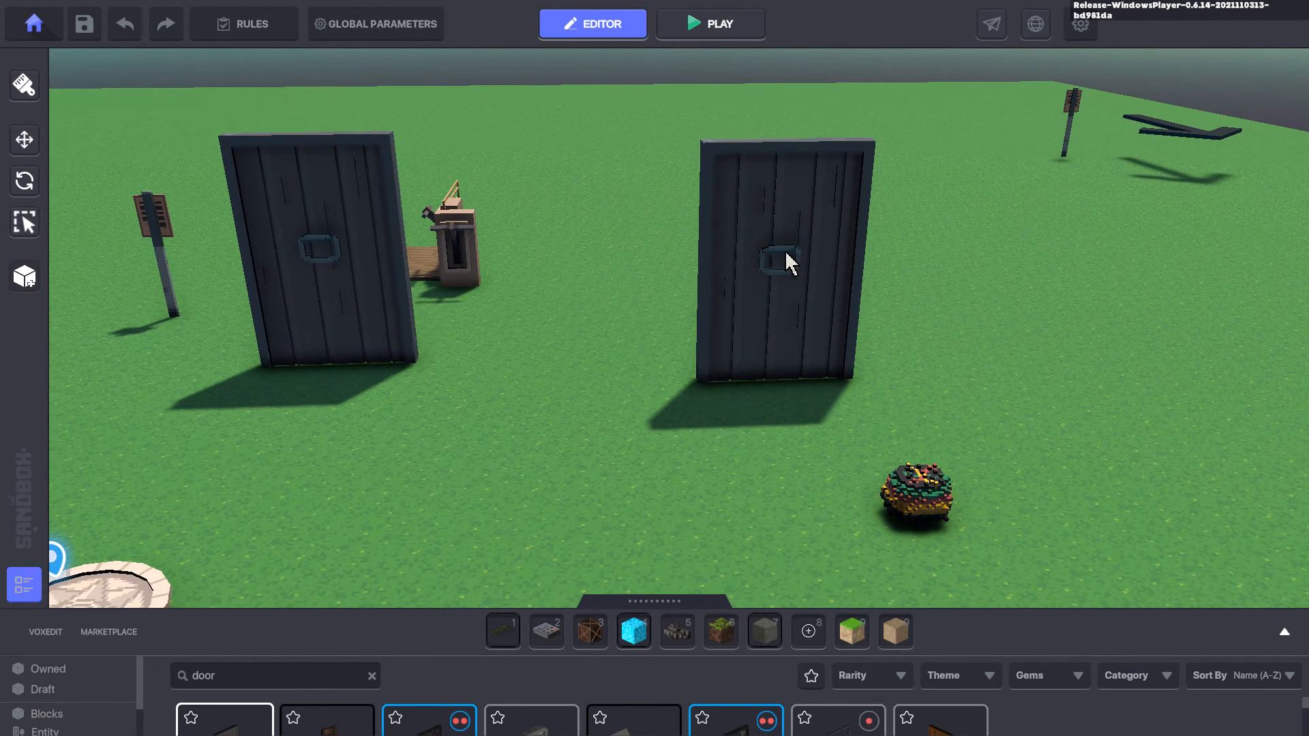
{"action": "mouse_move", "coordinate": [793, 244]}
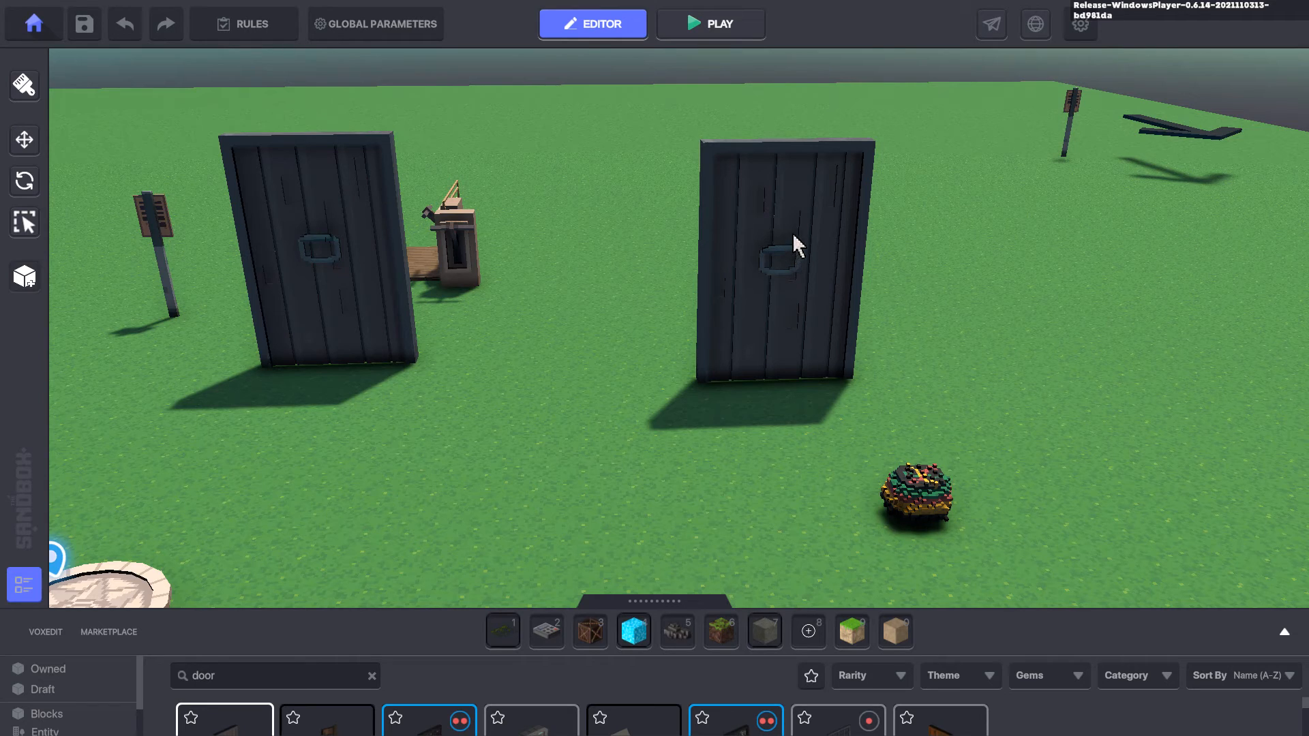
Select the right-hand Desert Building Door and remove Trigger from its Door behaviour's required messages
{"action": "left_click", "coordinate": [776, 251]}
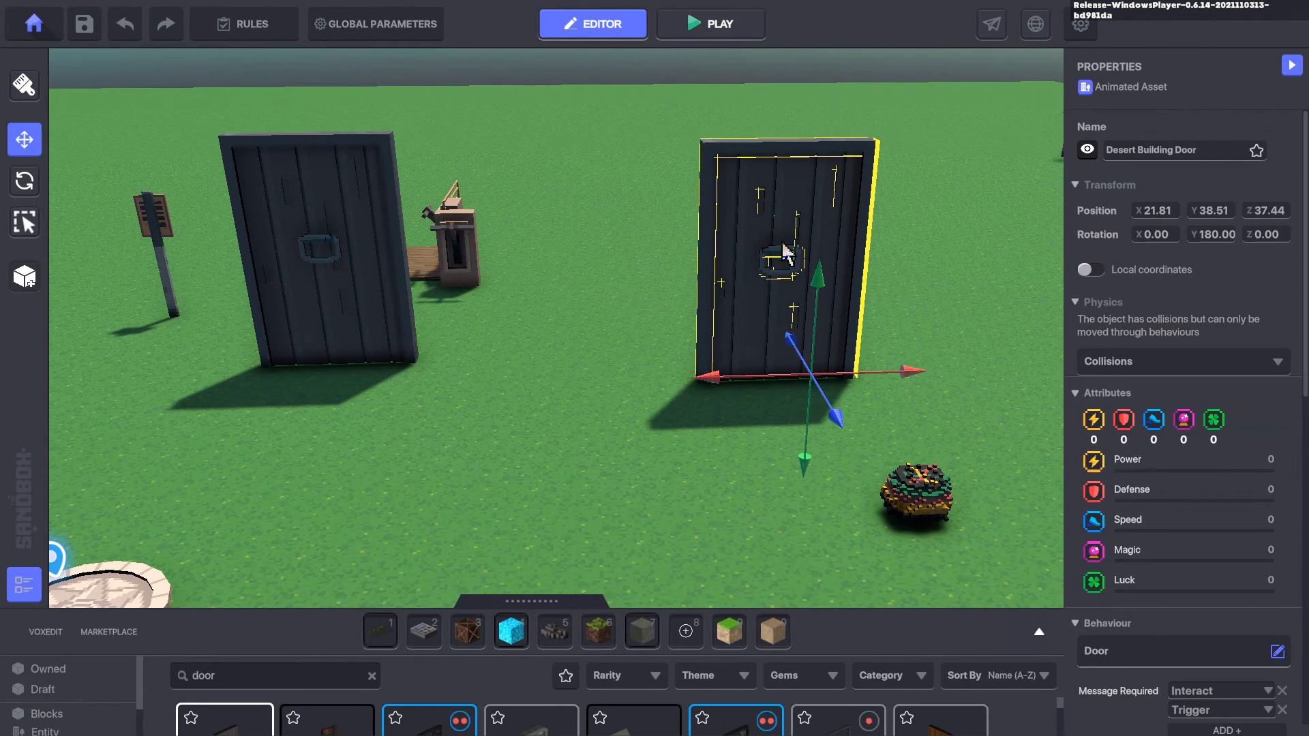
{"action": "scroll", "scroll_direction": "down", "scroll_amount": 3}
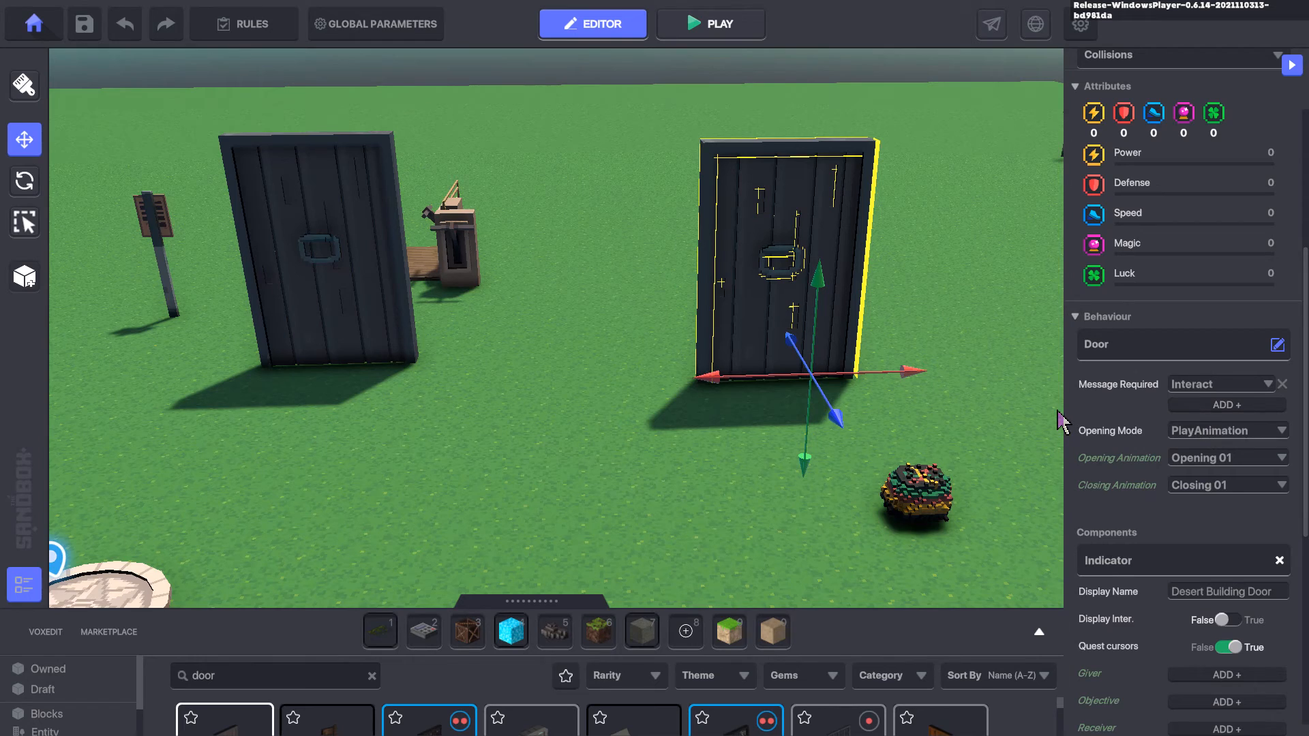
{"action": "mouse_move", "coordinate": [1158, 403]}
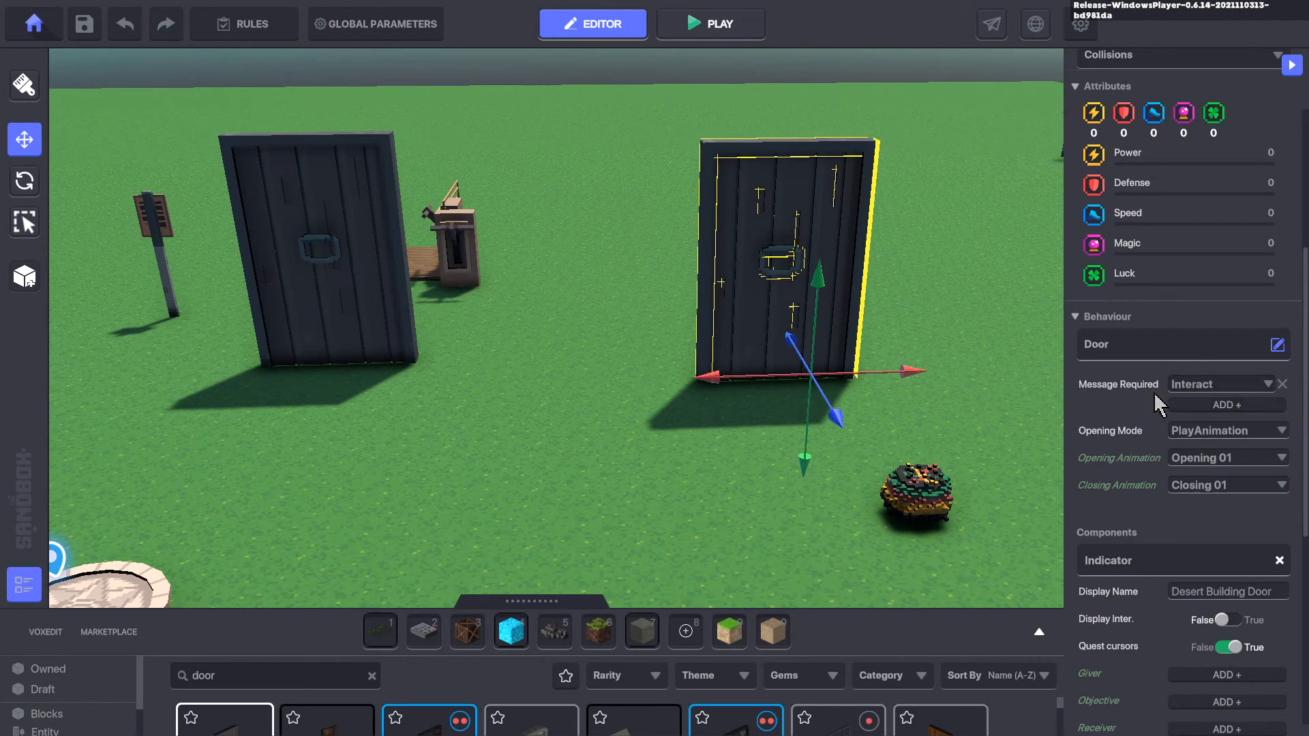
{"action": "mouse_move", "coordinate": [1207, 393]}
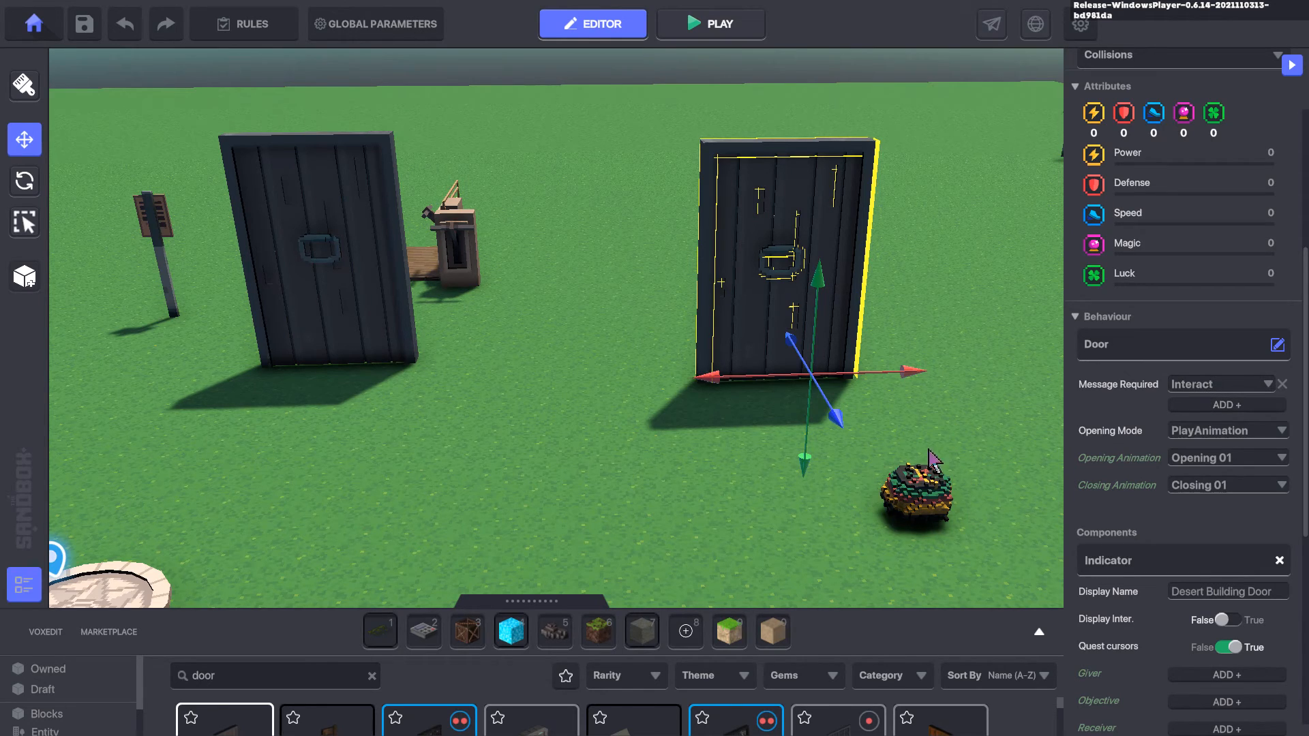
{"action": "mouse_move", "coordinate": [918, 480]}
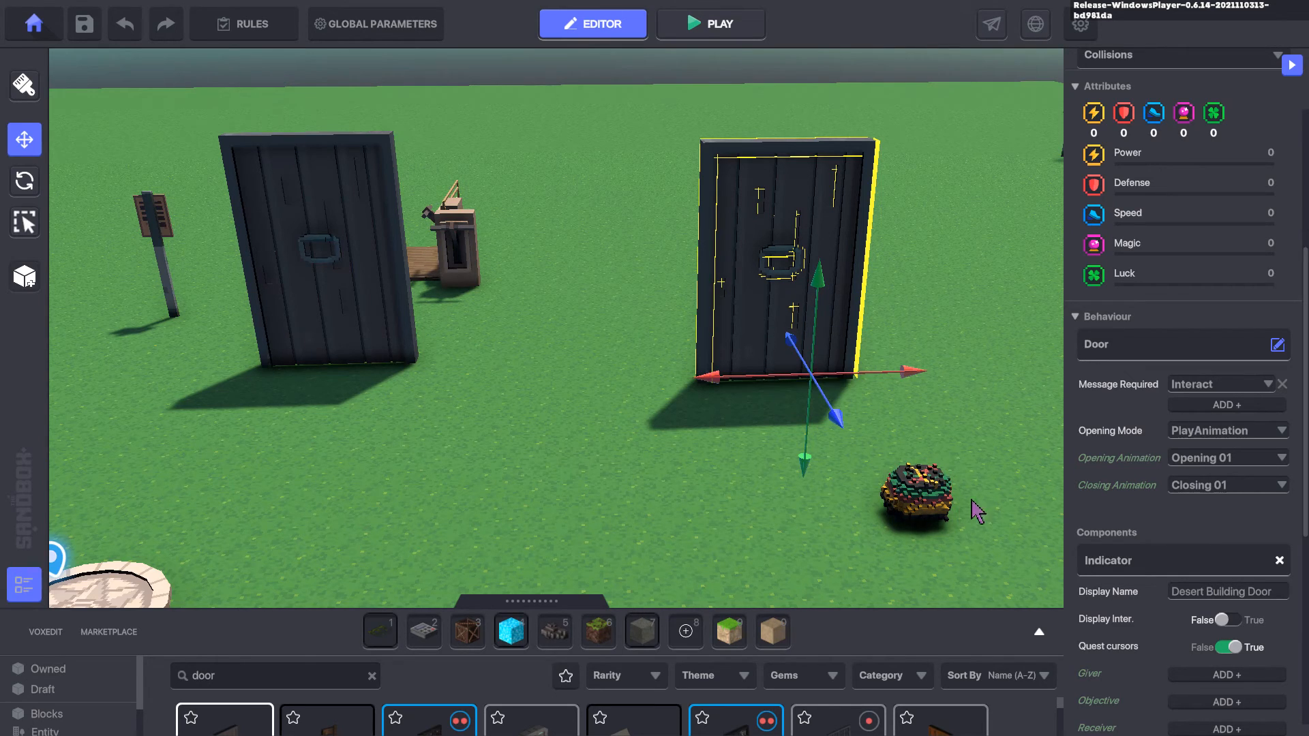
{"action": "mouse_move", "coordinate": [1109, 459]}
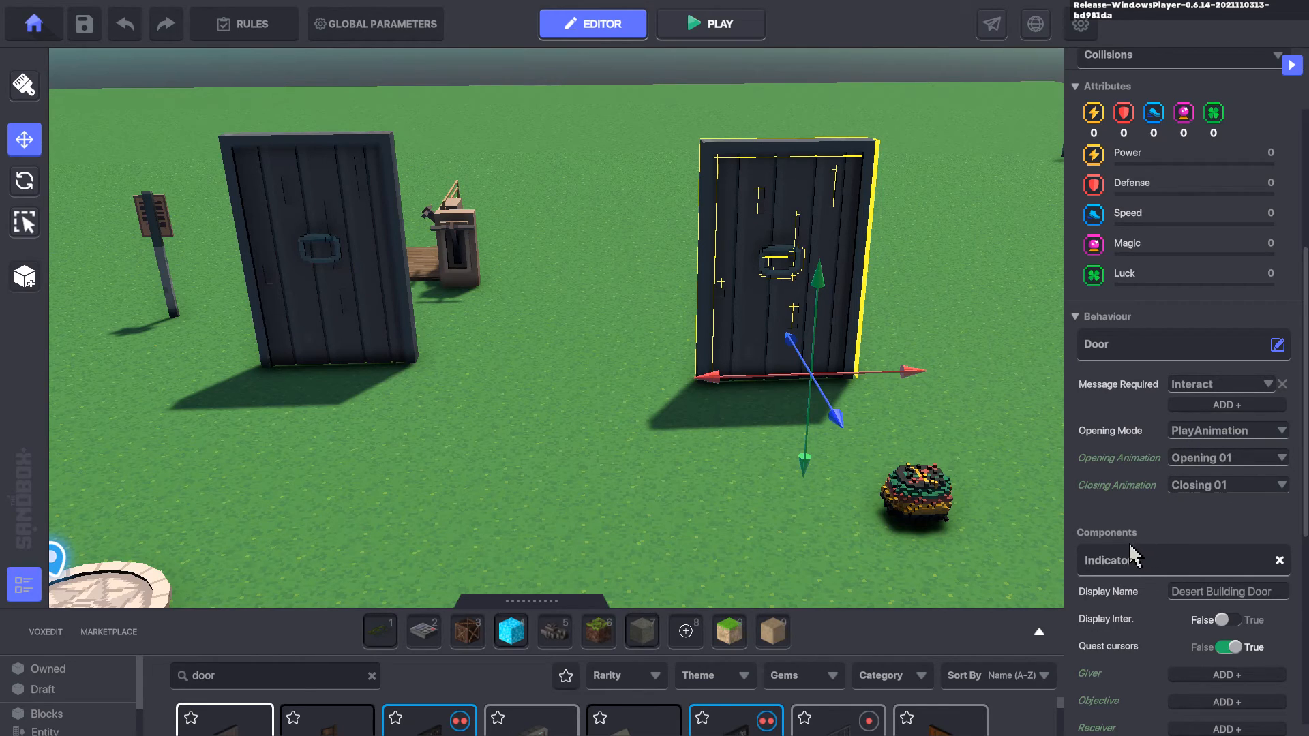
{"action": "mouse_move", "coordinate": [856, 449]}
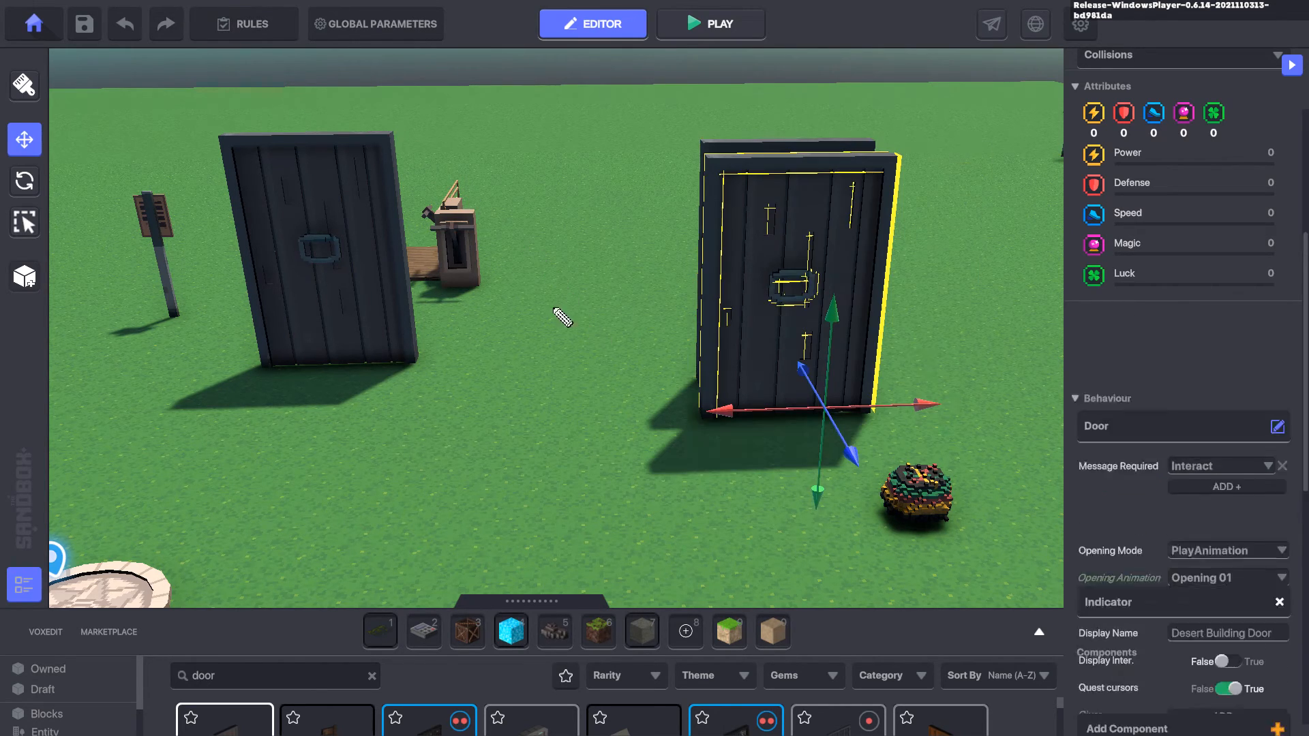
Configure the 'Open That Door!' quest as a CollectedObjects counter with AutoCompletion that sends Door.Unlocked
{"action": "left_click", "coordinate": [242, 23]}
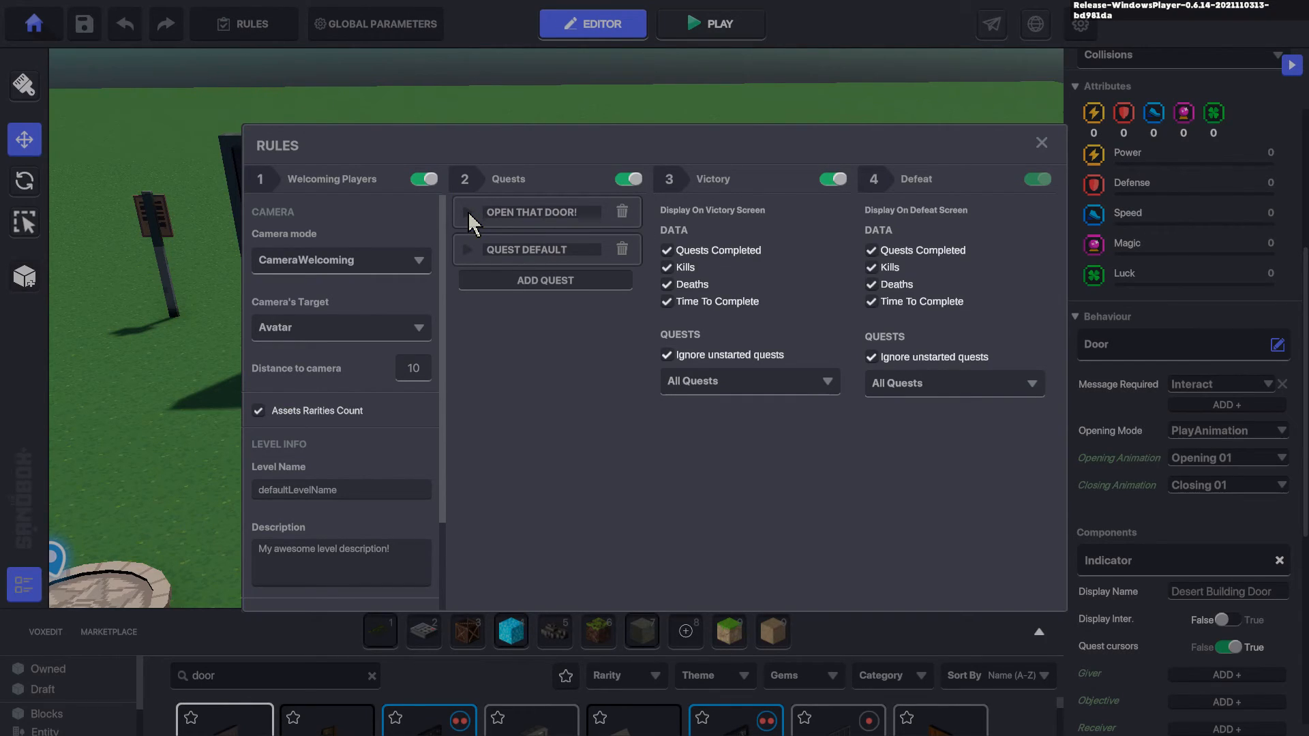
{"action": "left_click", "coordinate": [468, 213]}
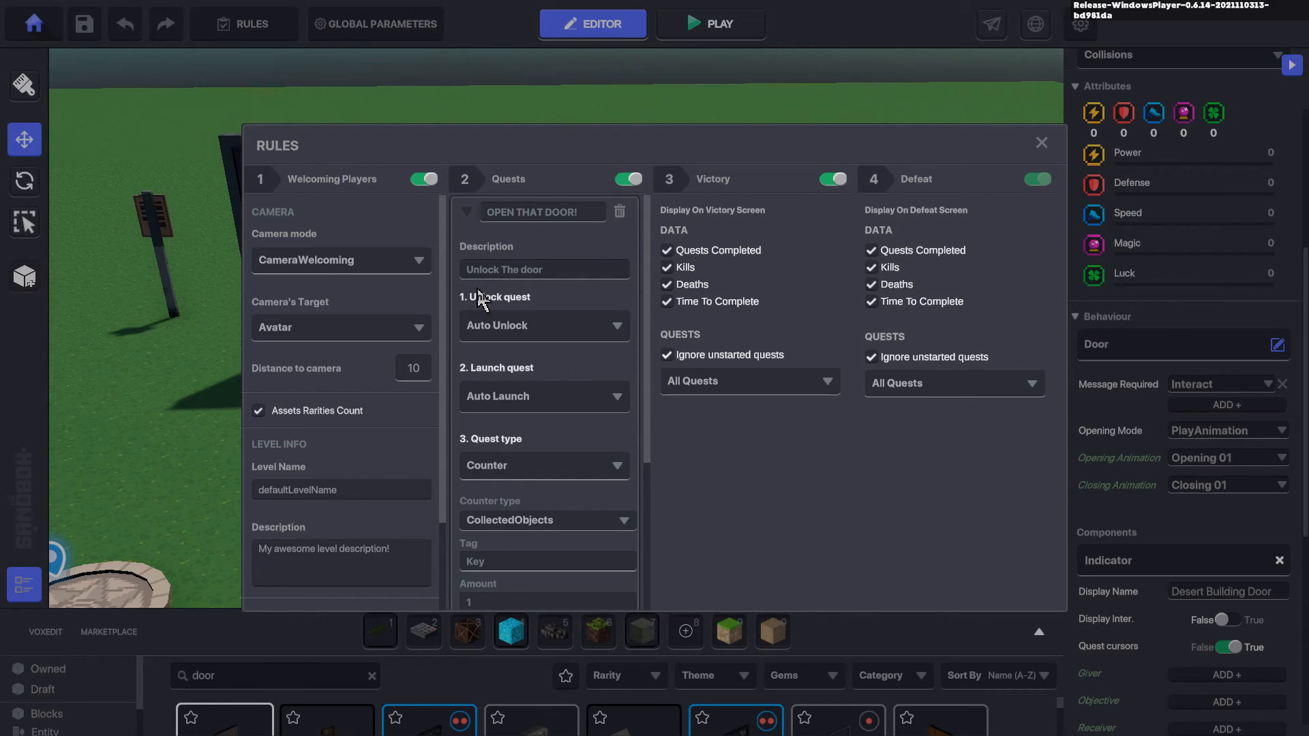
{"action": "mouse_move", "coordinate": [515, 412]}
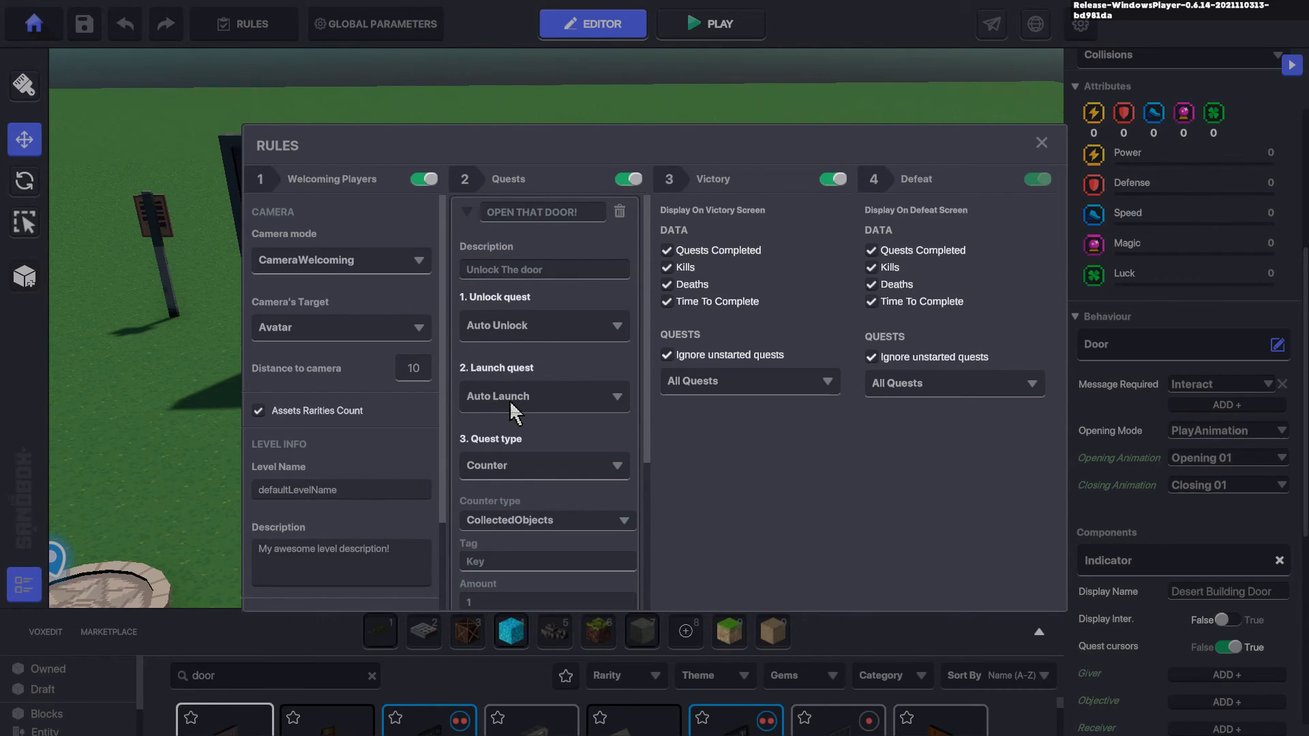
{"action": "scroll", "scroll_direction": "down", "scroll_amount": 3}
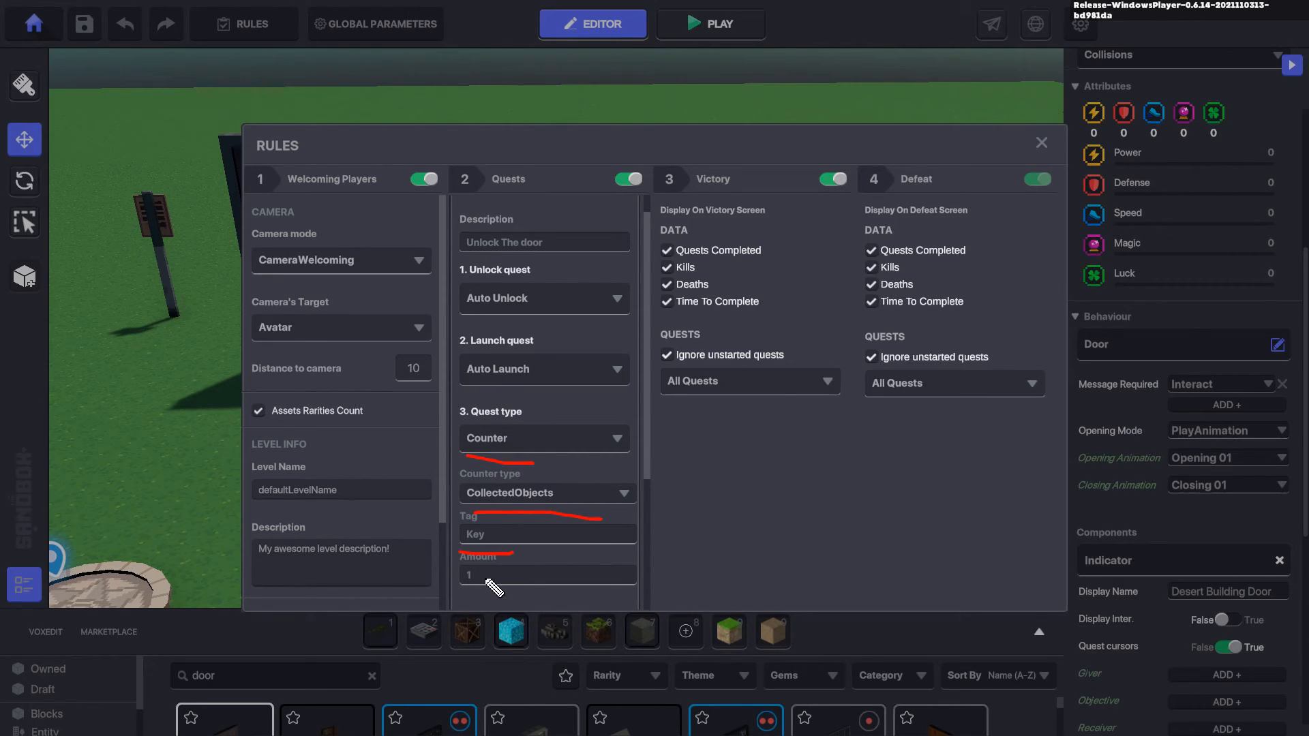
{"action": "mouse_move", "coordinate": [551, 551]}
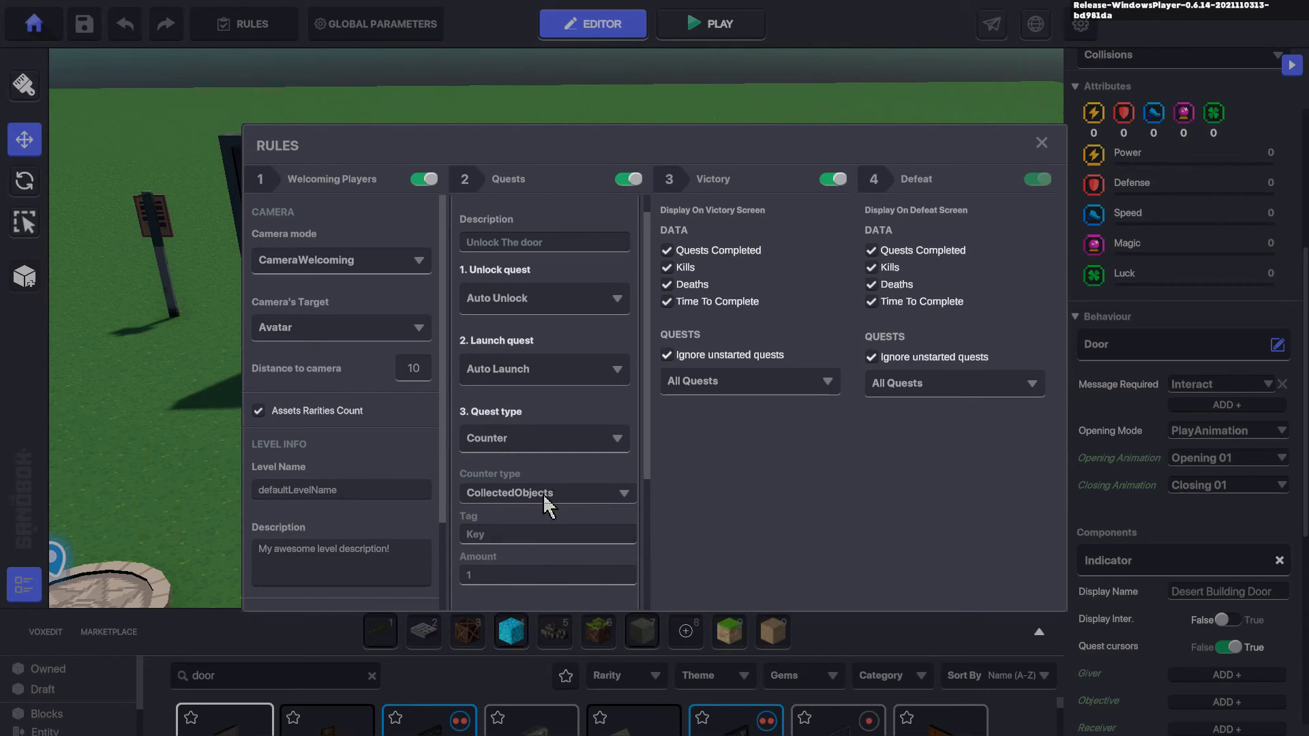
{"action": "scroll", "scroll_direction": "down", "scroll_amount": 3}
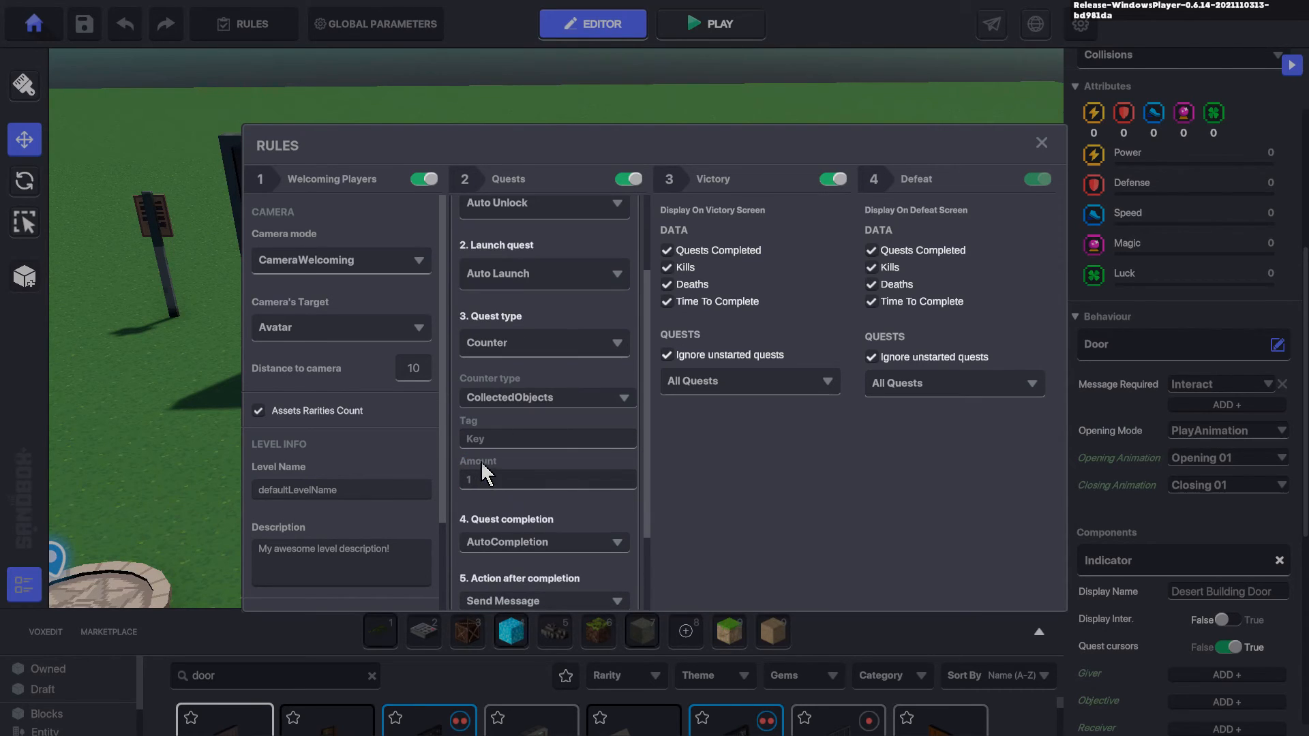
{"action": "scroll", "scroll_direction": "down", "scroll_amount": 3}
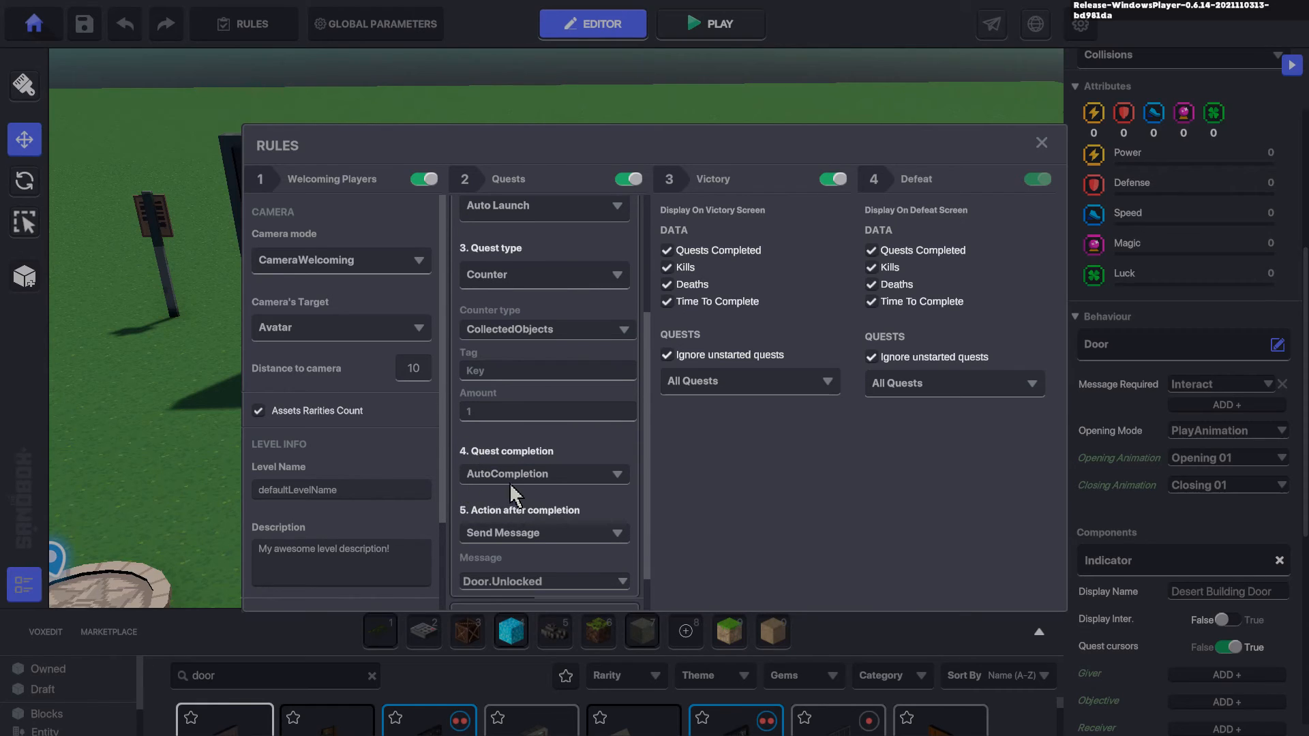
Change the quest counter's Tag from Key to Tam
{"action": "scroll", "scroll_direction": "down", "scroll_amount": 3}
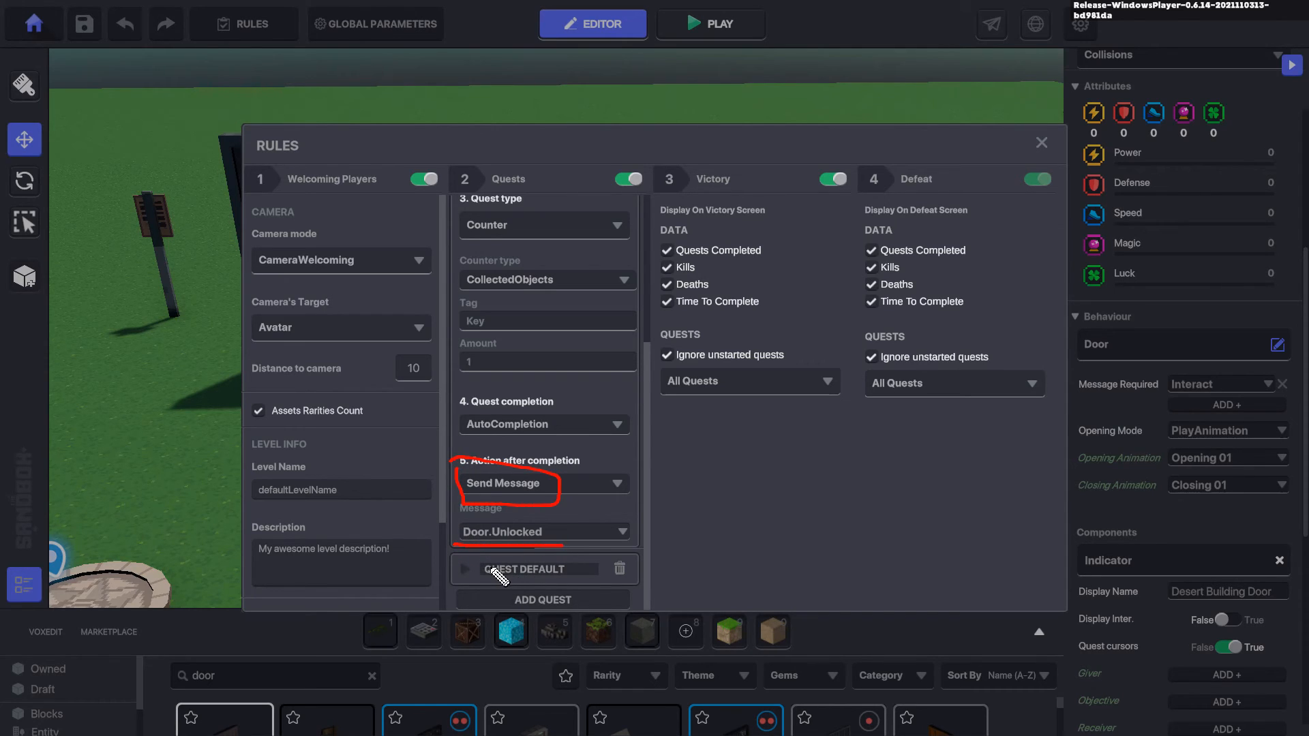
{"action": "mouse_move", "coordinate": [514, 552]}
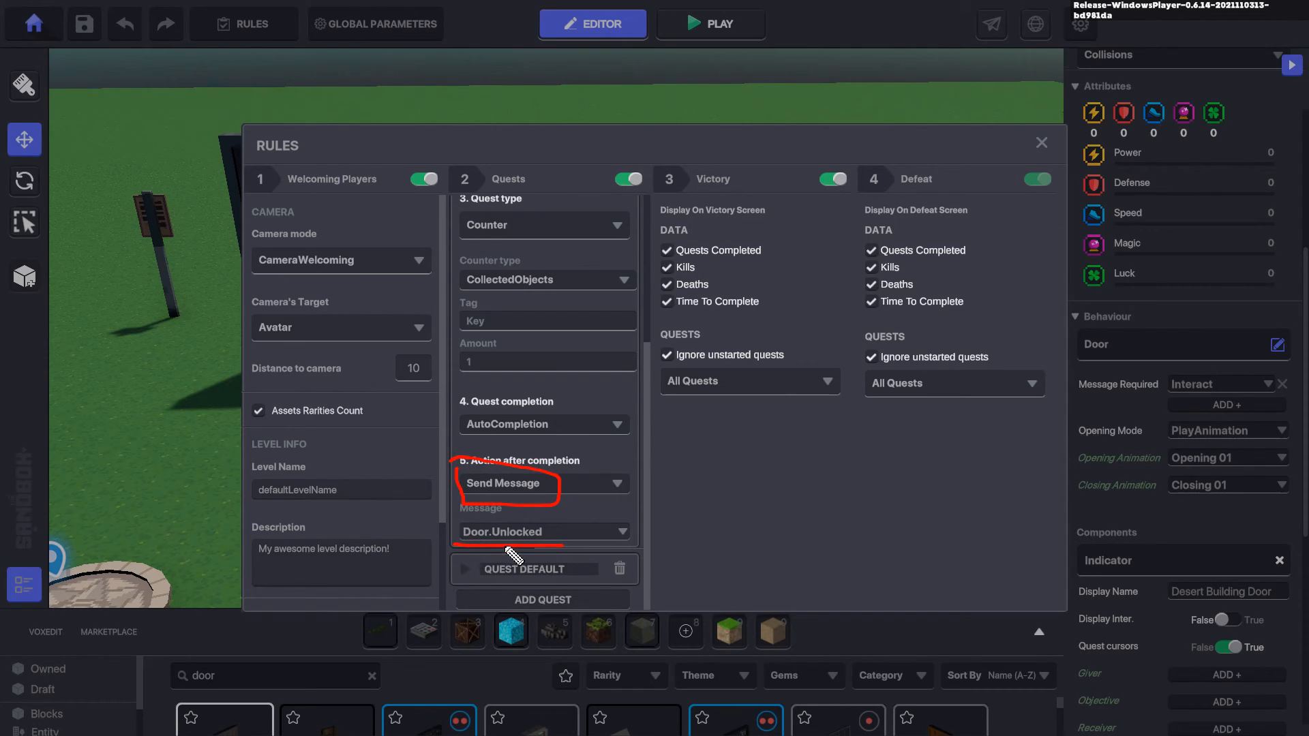
{"action": "mouse_move", "coordinate": [567, 514]}
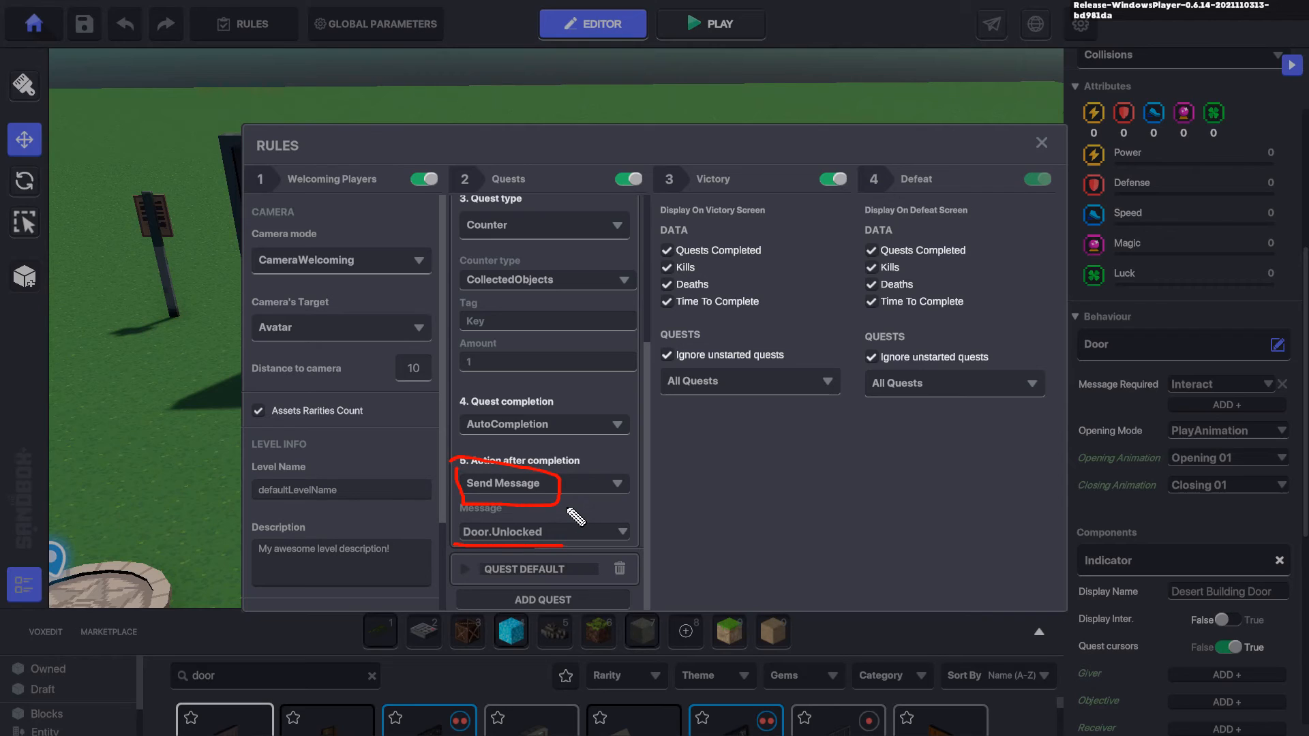
{"action": "mouse_move", "coordinate": [522, 527]}
{"action": "type", "text": "T"}
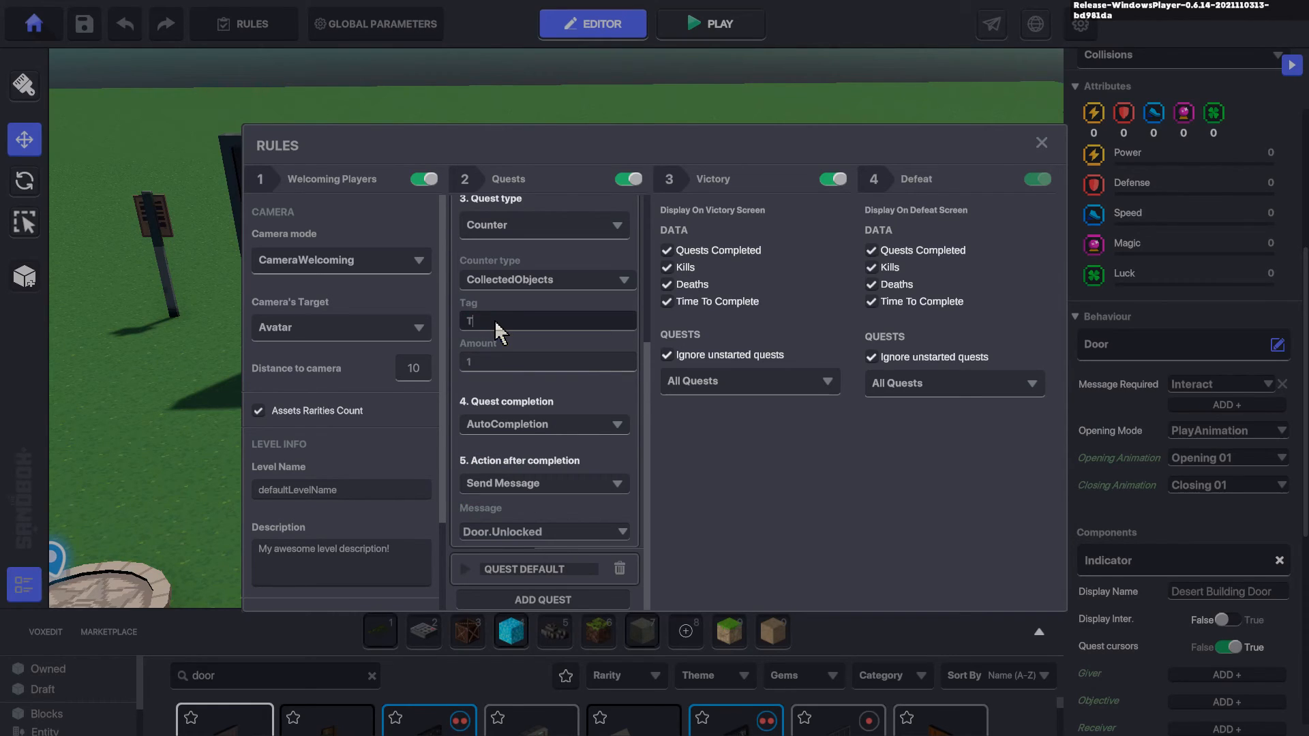
{"action": "type", "text": "am"}
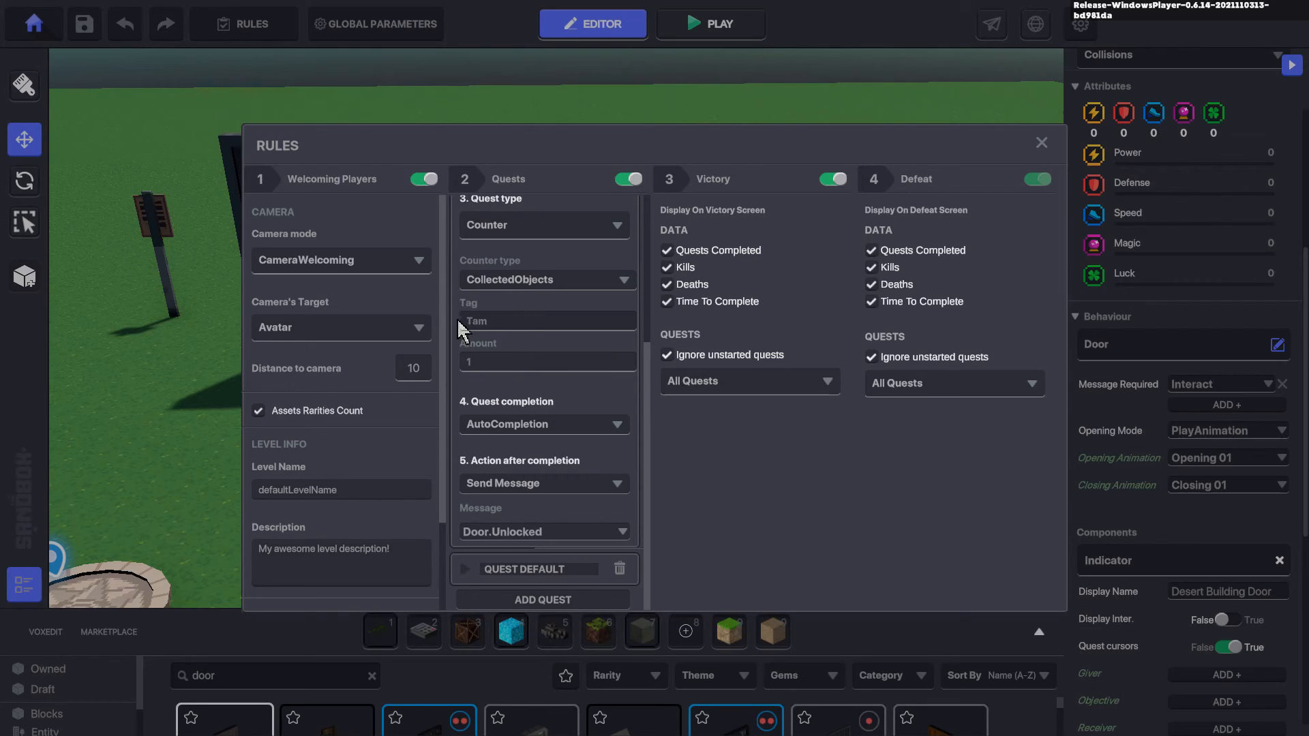
{"action": "mouse_move", "coordinate": [487, 328]}
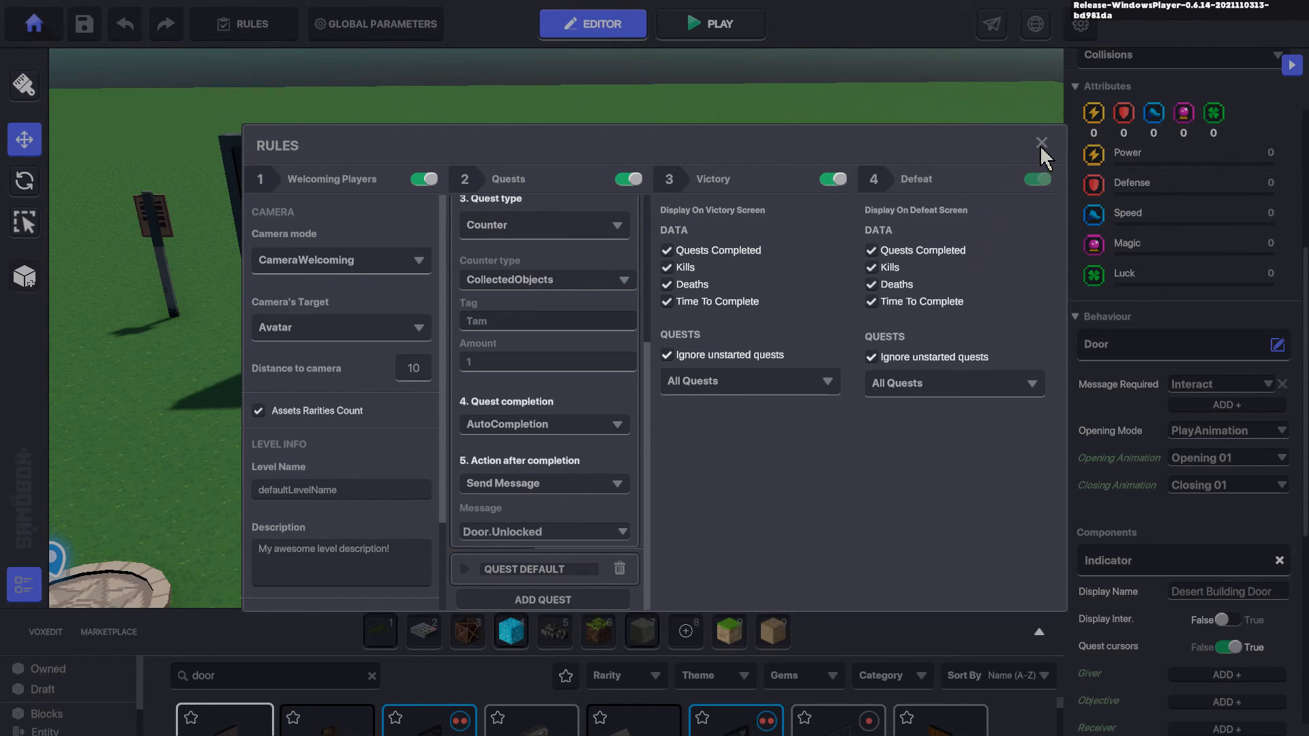
Close the Rules dialog and add a Toggle Behaviour component to the right-hand door
{"action": "left_click", "coordinate": [1040, 143]}
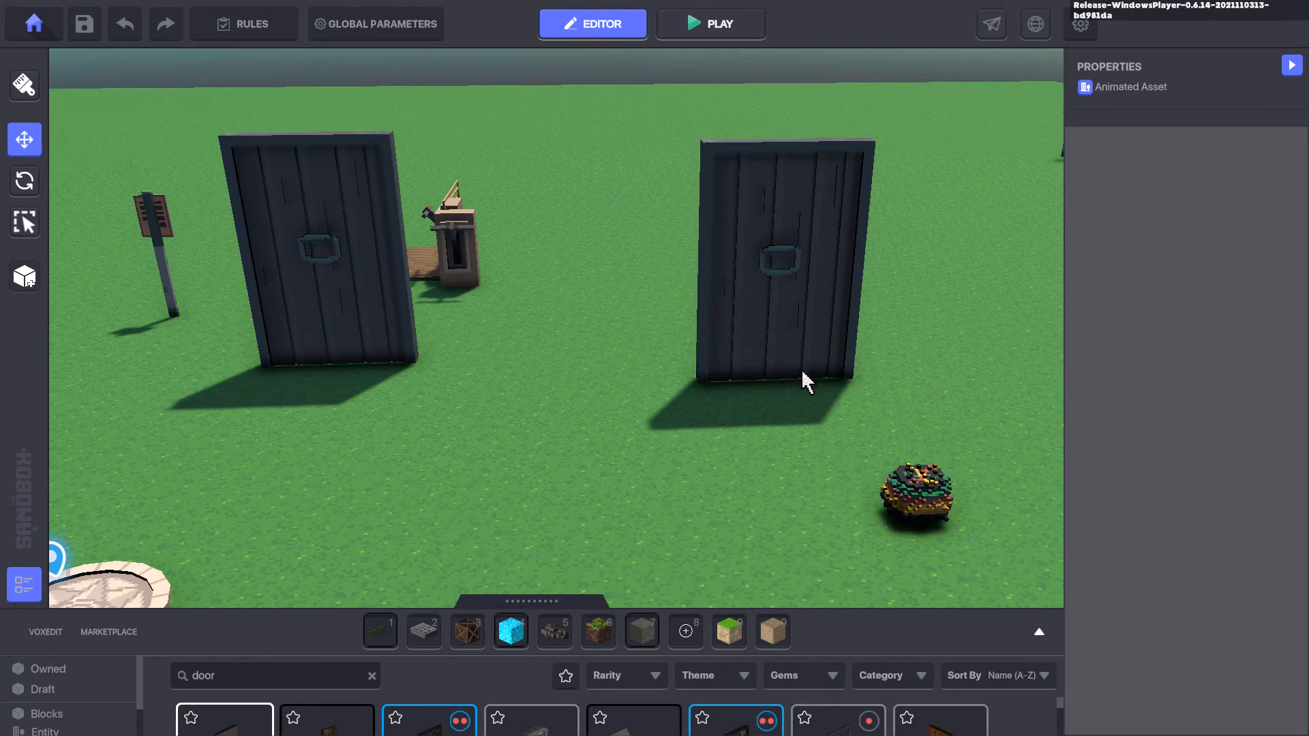
{"action": "left_click", "coordinate": [785, 251]}
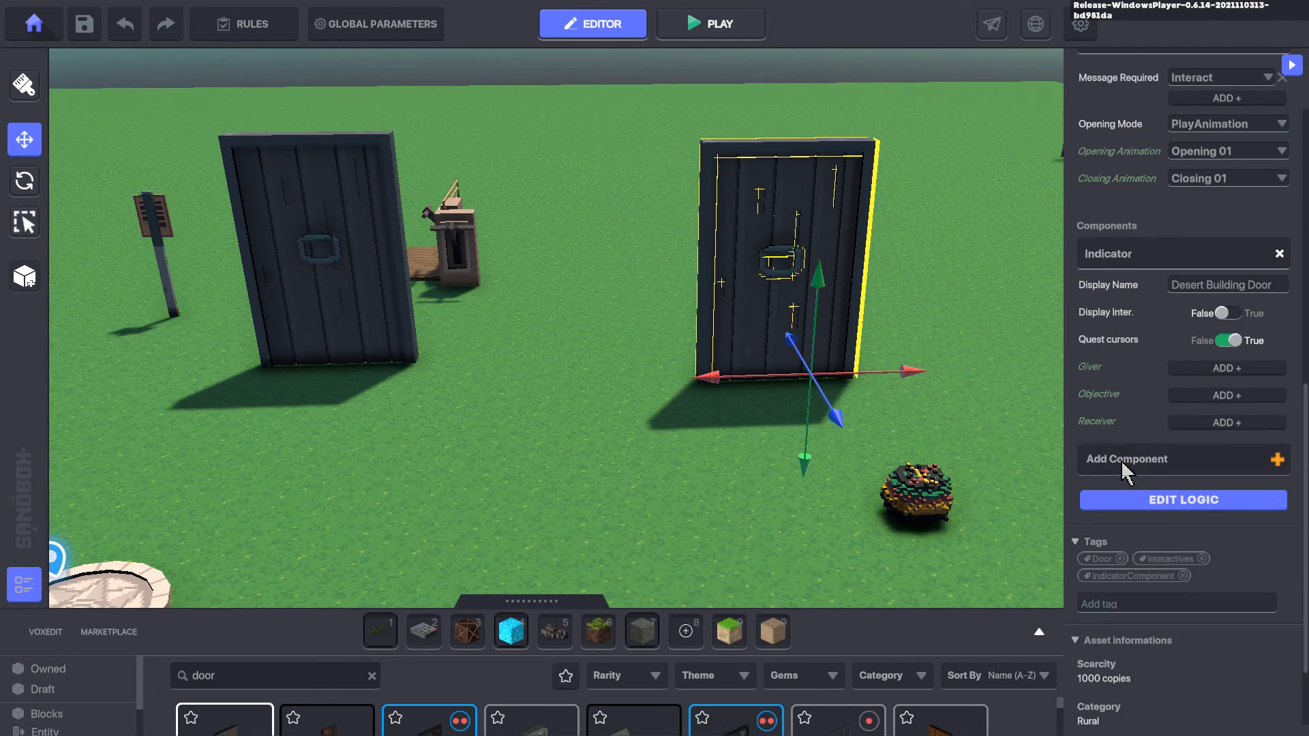
{"action": "mouse_move", "coordinate": [1144, 473]}
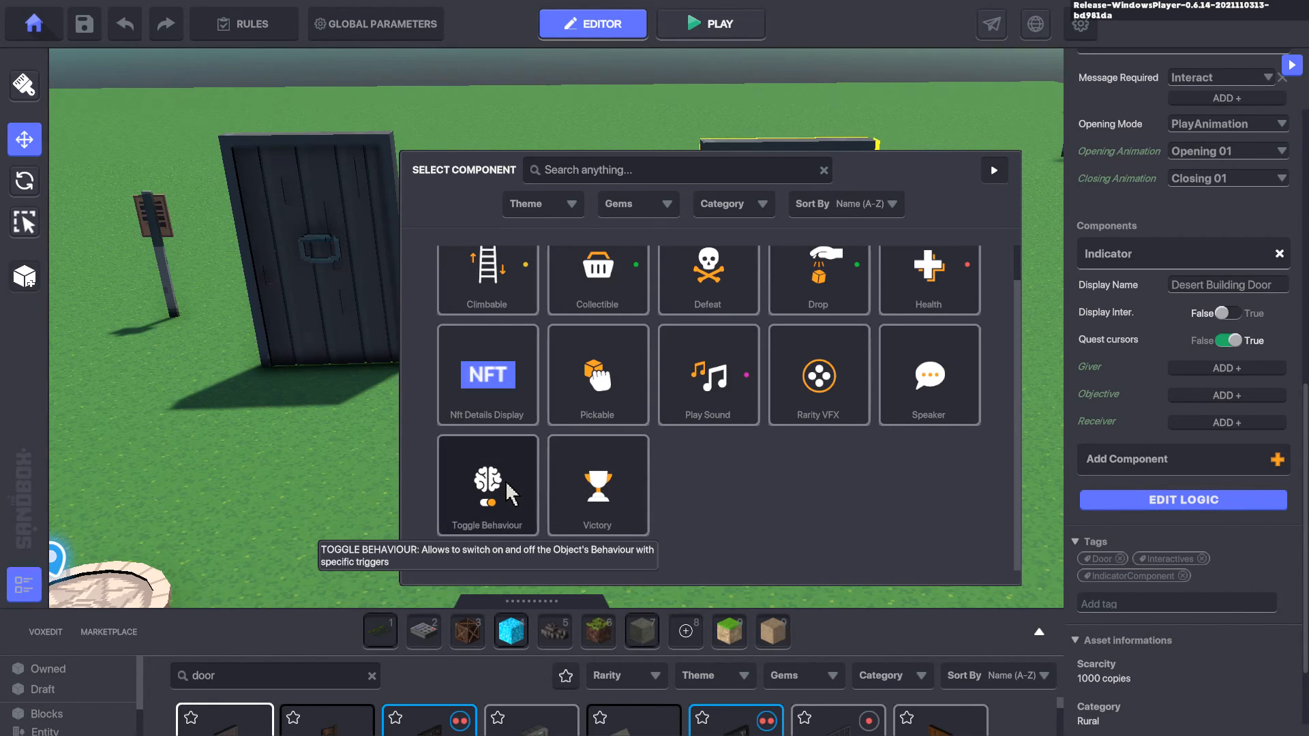
{"action": "left_click", "coordinate": [486, 485]}
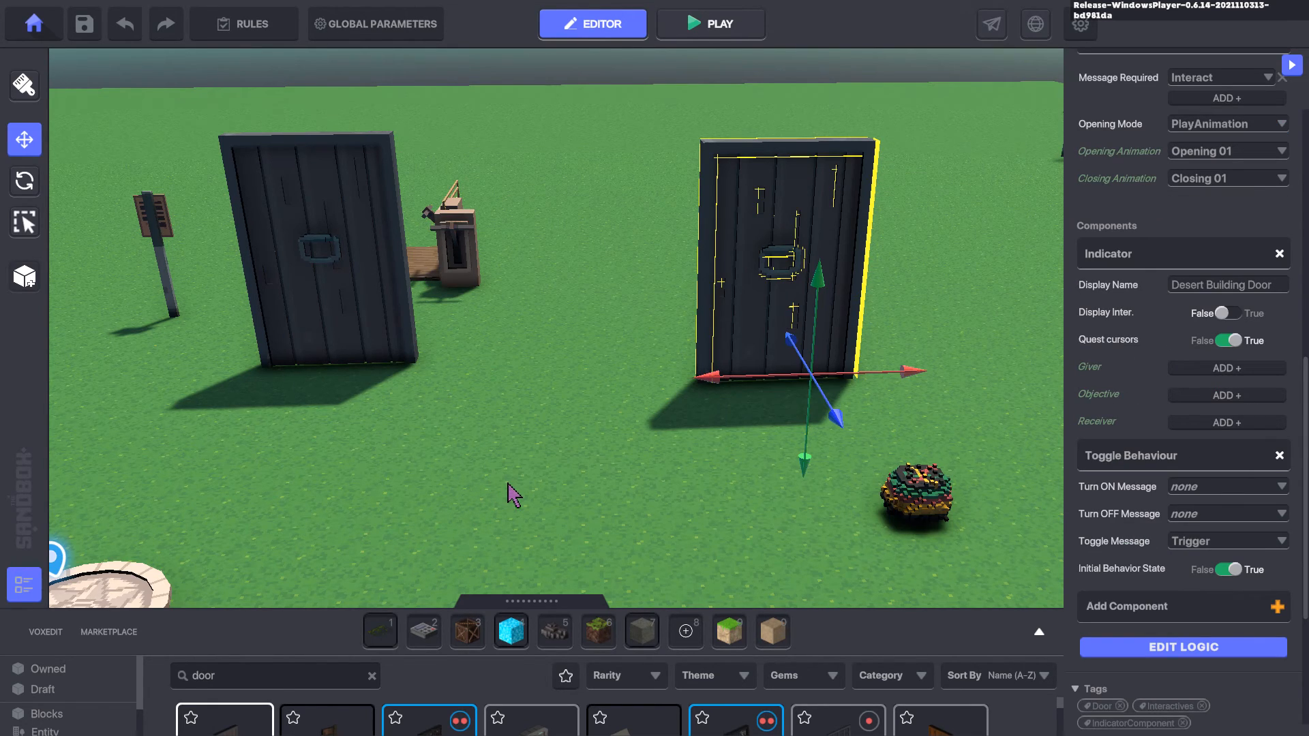
{"action": "mouse_move", "coordinate": [1211, 508]}
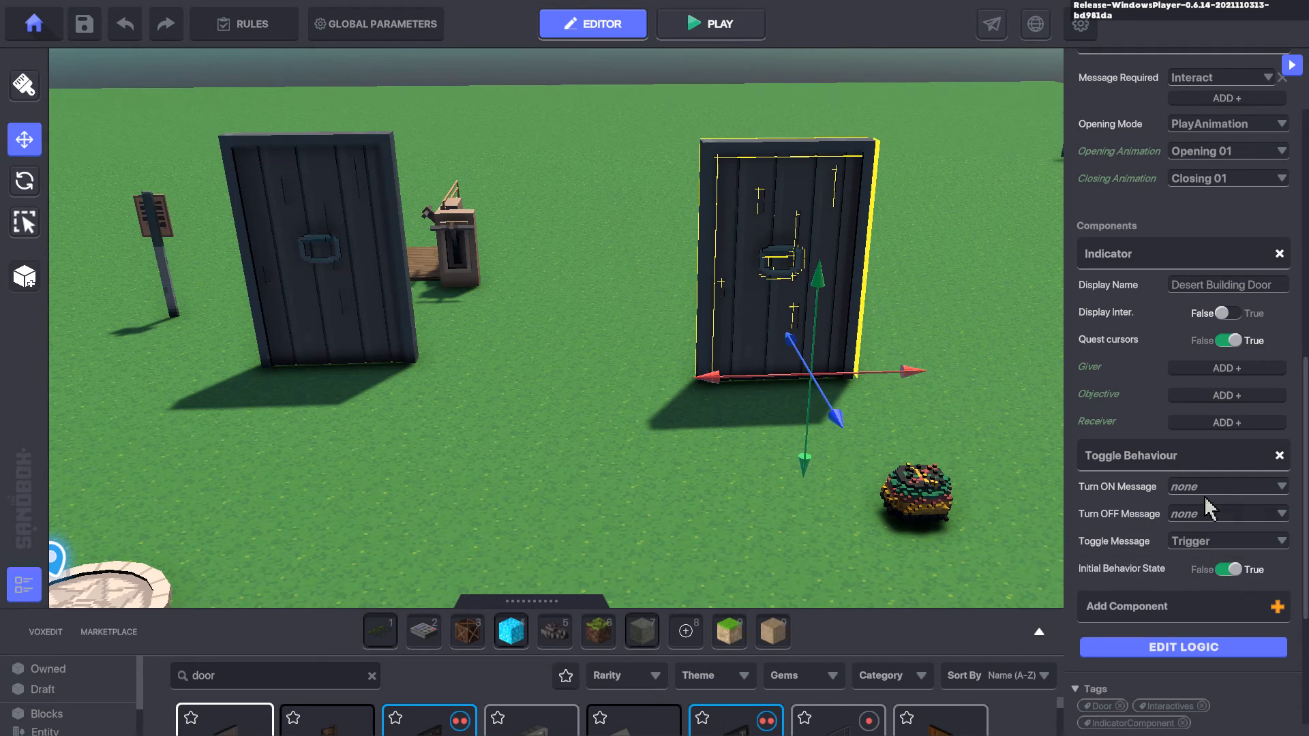
{"action": "mouse_move", "coordinate": [1194, 468]}
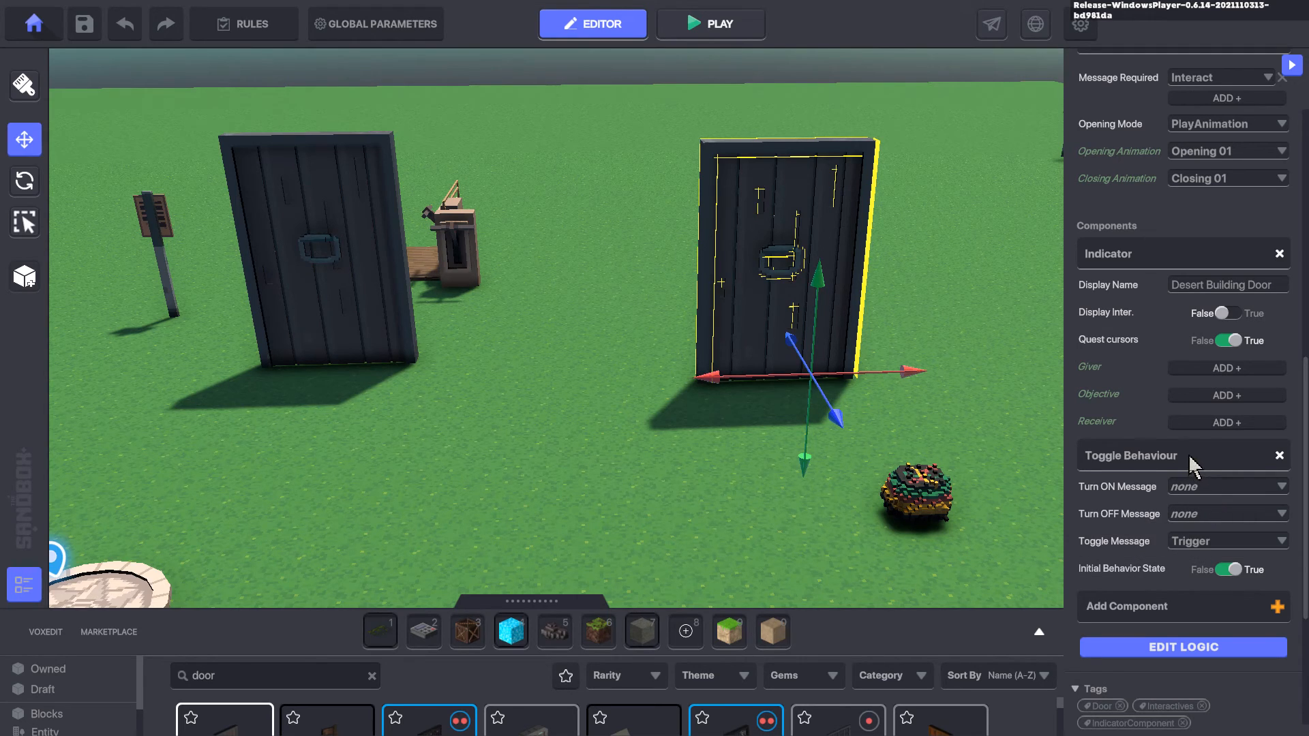
{"action": "left_click", "coordinate": [710, 23]}
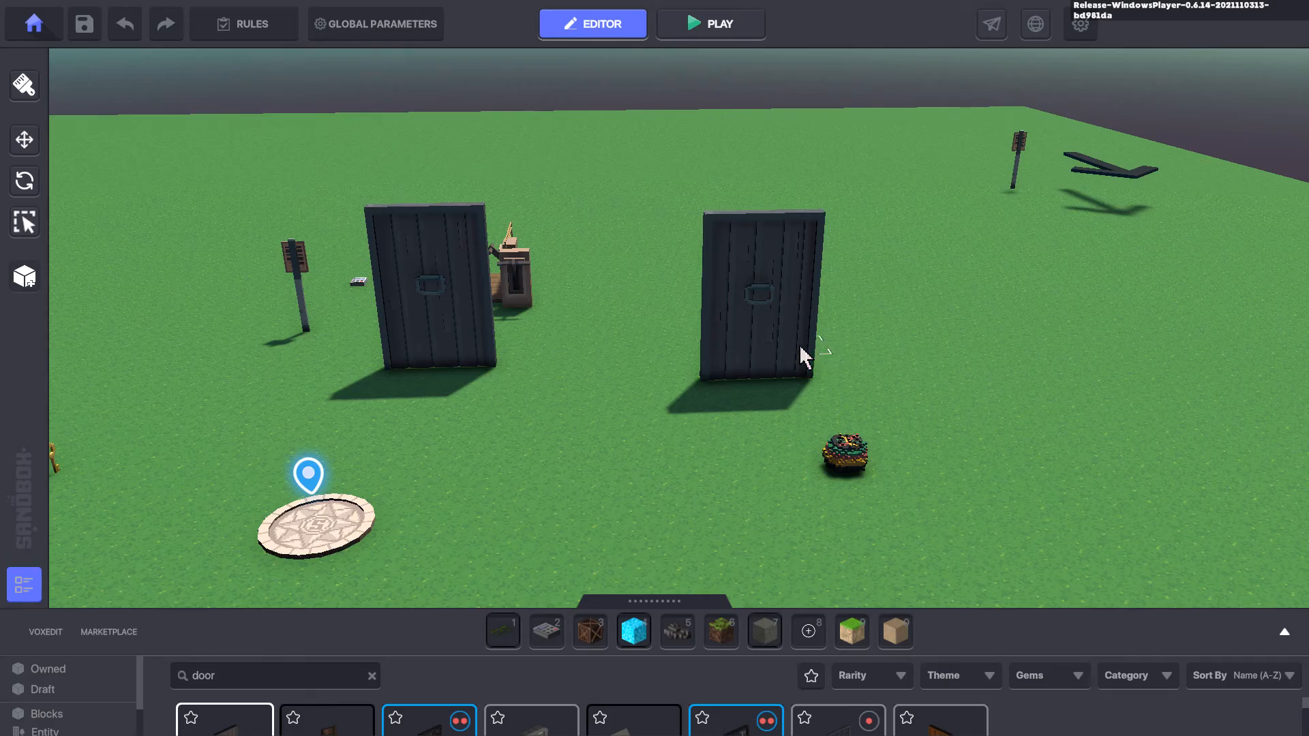
{"action": "left_click", "coordinate": [709, 23]}
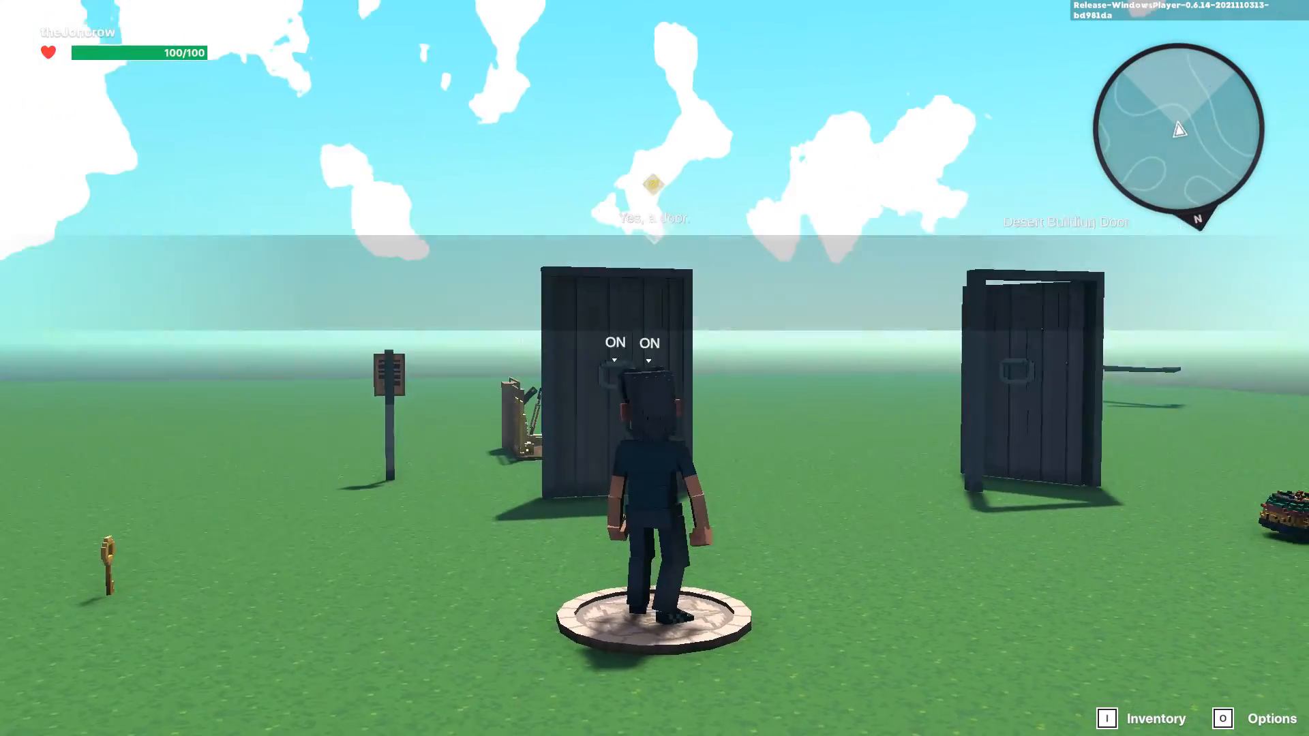
{"action": "left_click", "coordinate": [591, 23]}
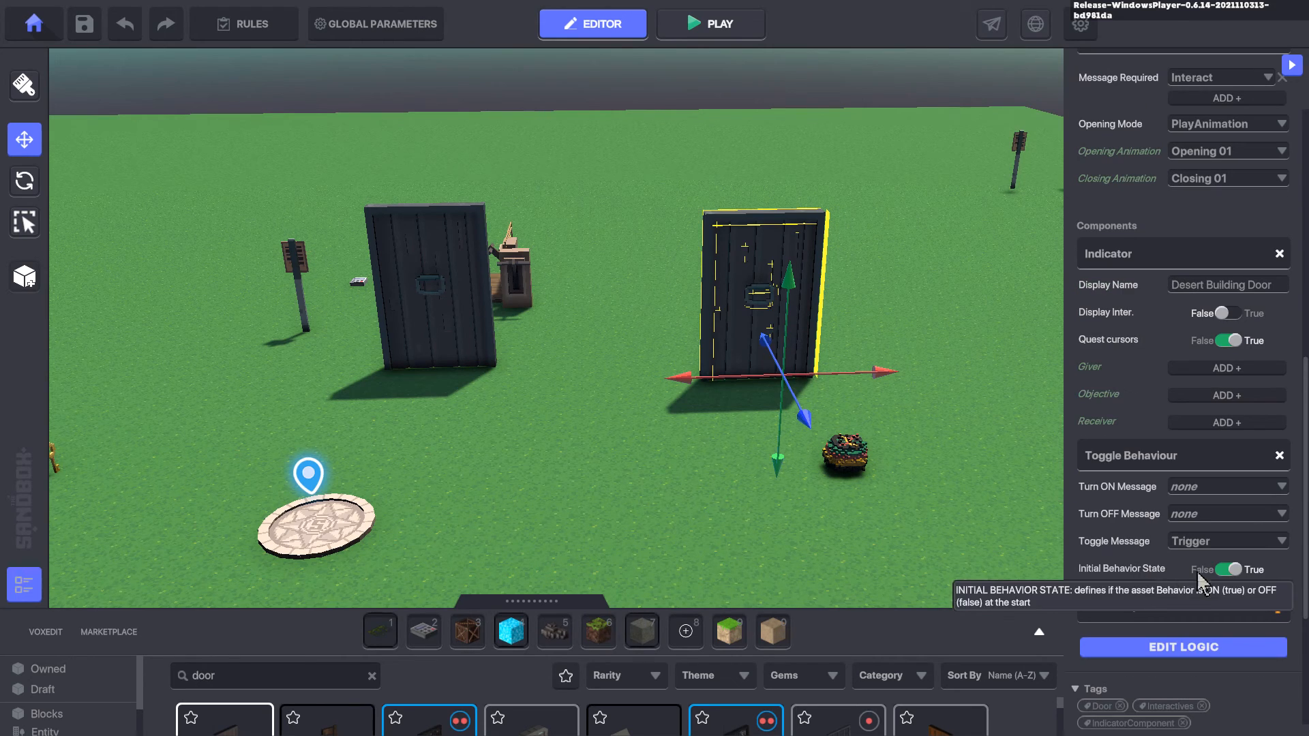
Set the door's Toggle Behaviour initial state to False and playtest the level
{"action": "left_click", "coordinate": [1228, 570]}
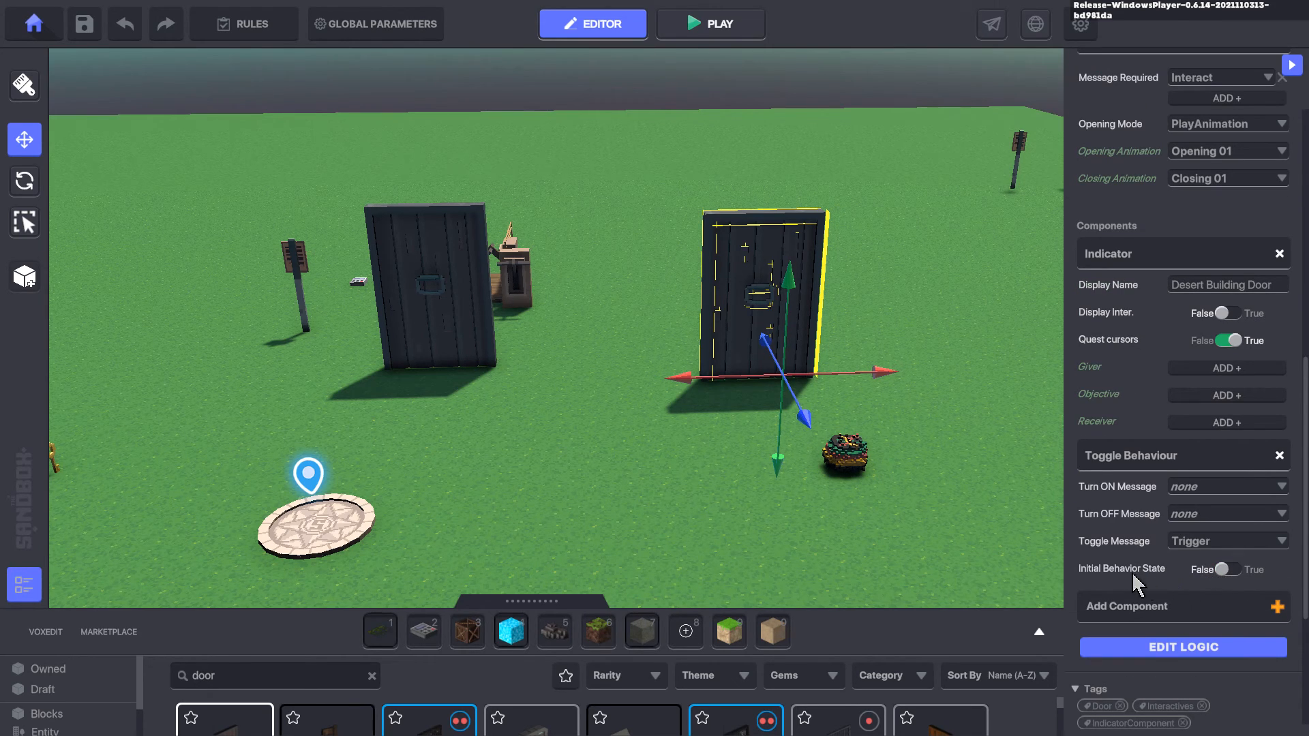
{"action": "left_click", "coordinate": [710, 23]}
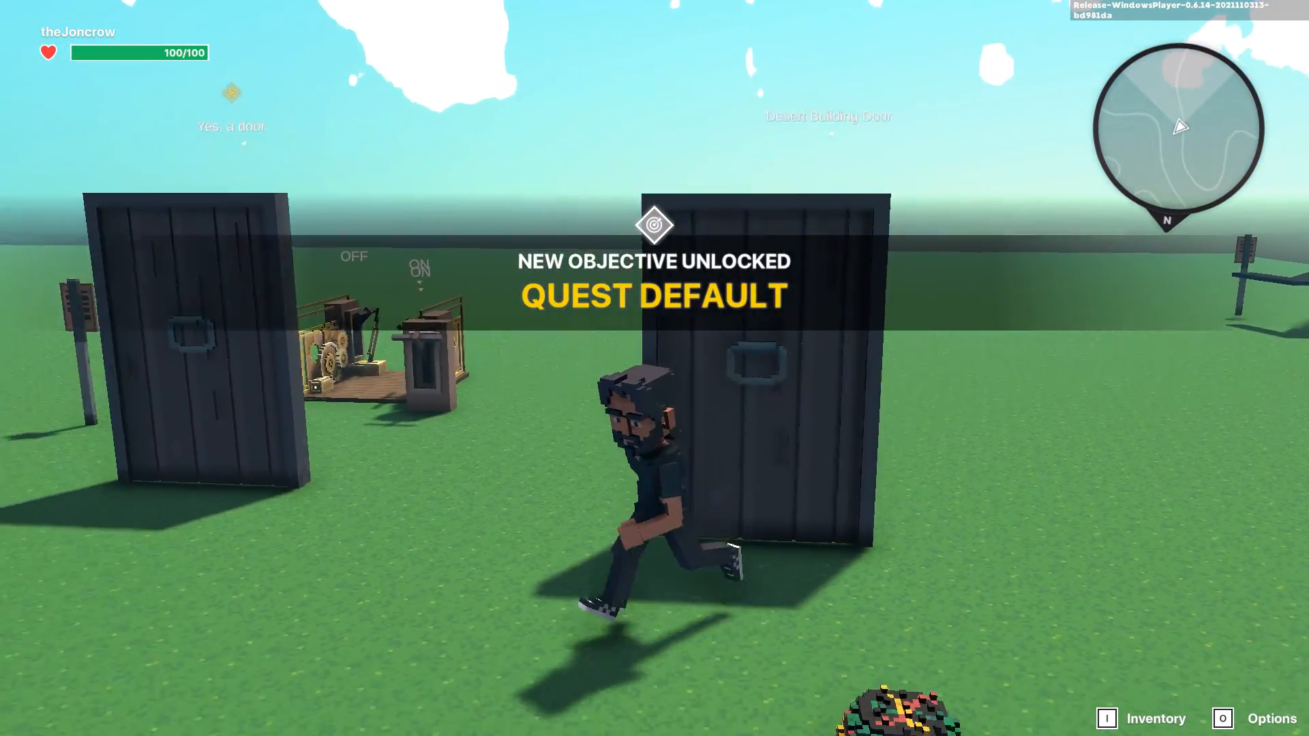
{"action": "left_click", "coordinate": [592, 24]}
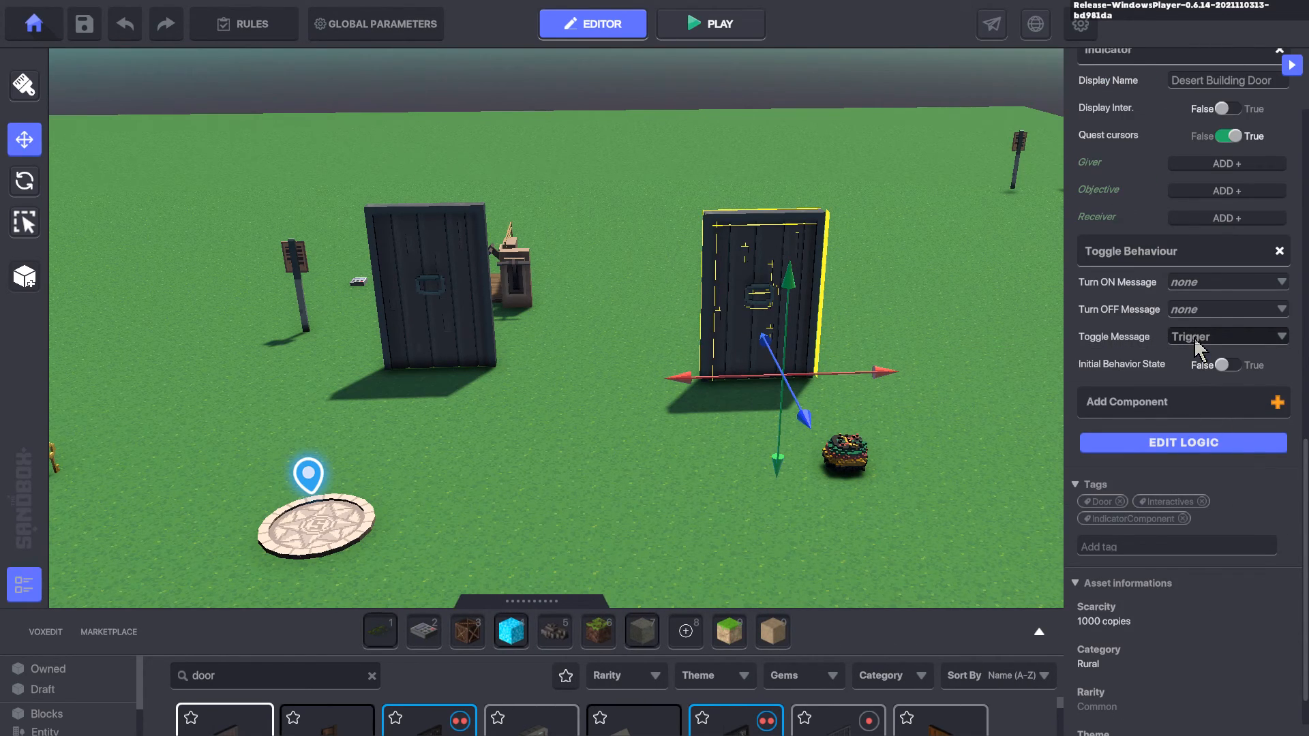
{"action": "left_click", "coordinate": [1180, 442]}
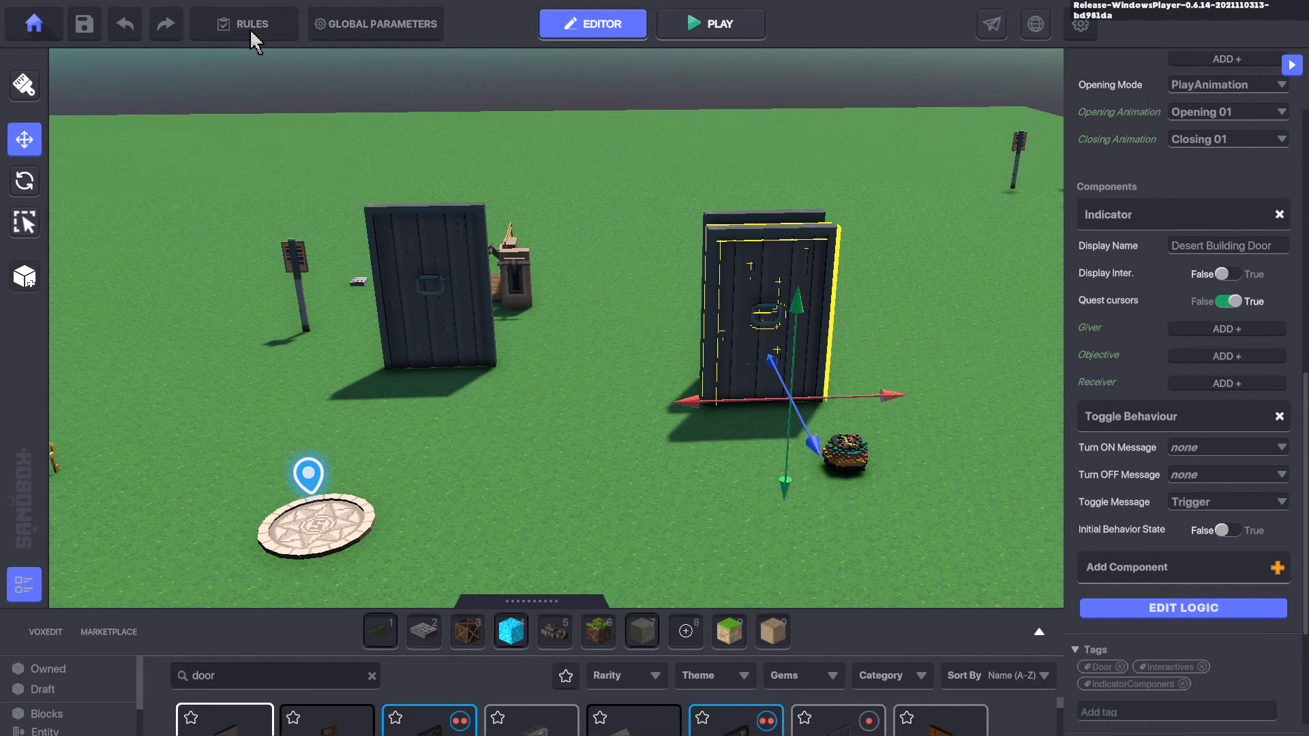
{"action": "left_click", "coordinate": [243, 23]}
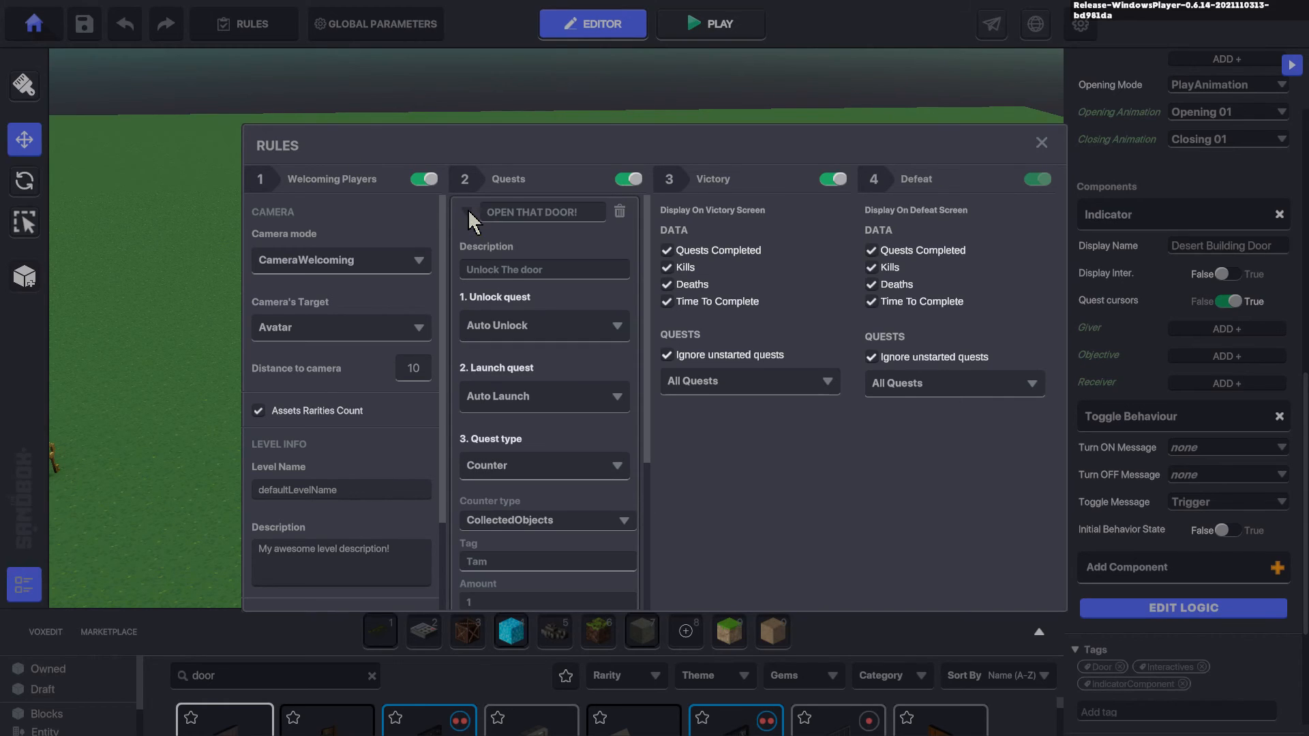
{"action": "scroll", "scroll_direction": "down", "scroll_amount": 3}
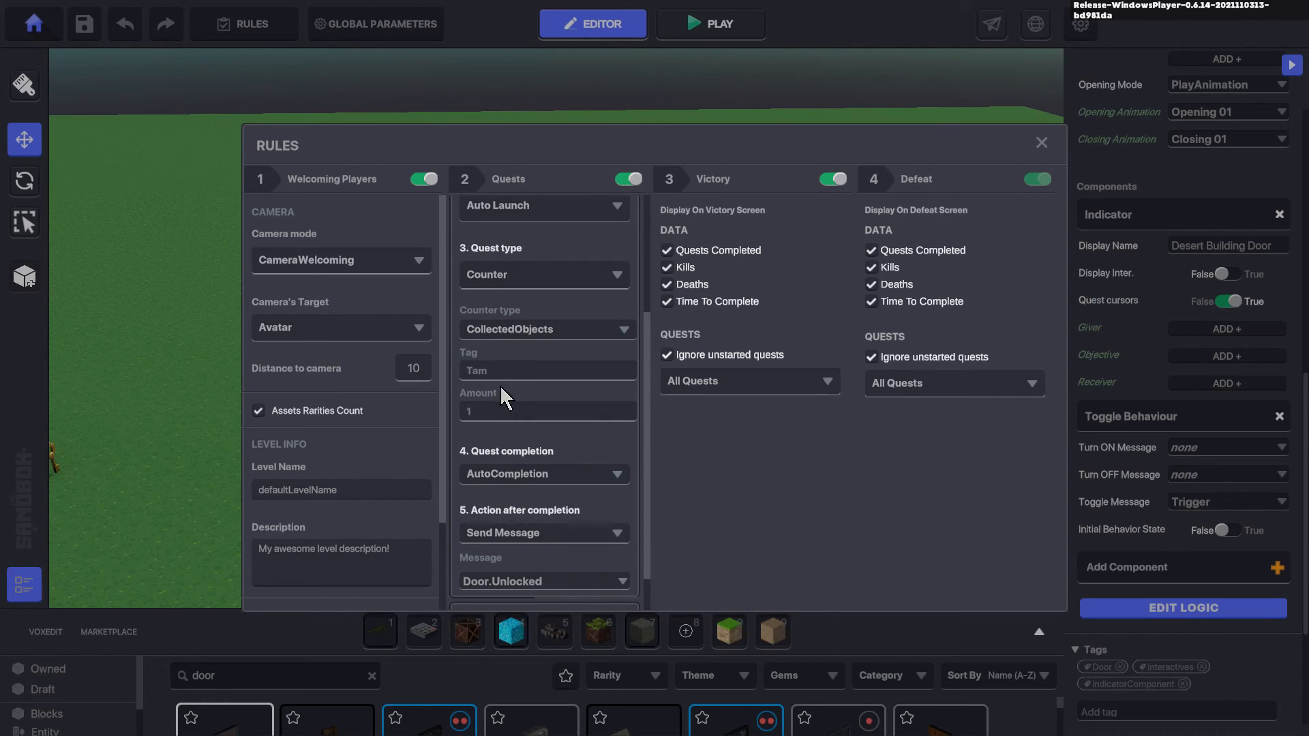
{"action": "scroll", "scroll_direction": "down", "scroll_amount": 3}
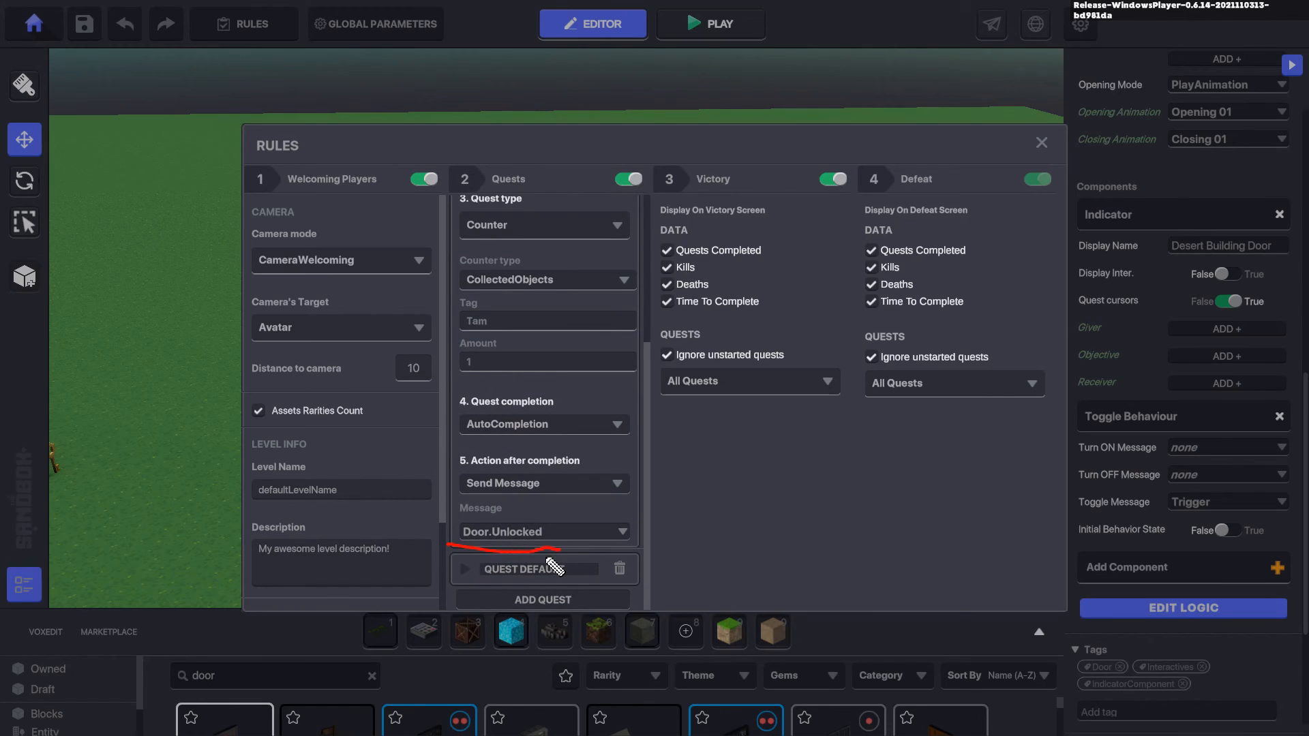
{"action": "left_click", "coordinate": [1040, 142]}
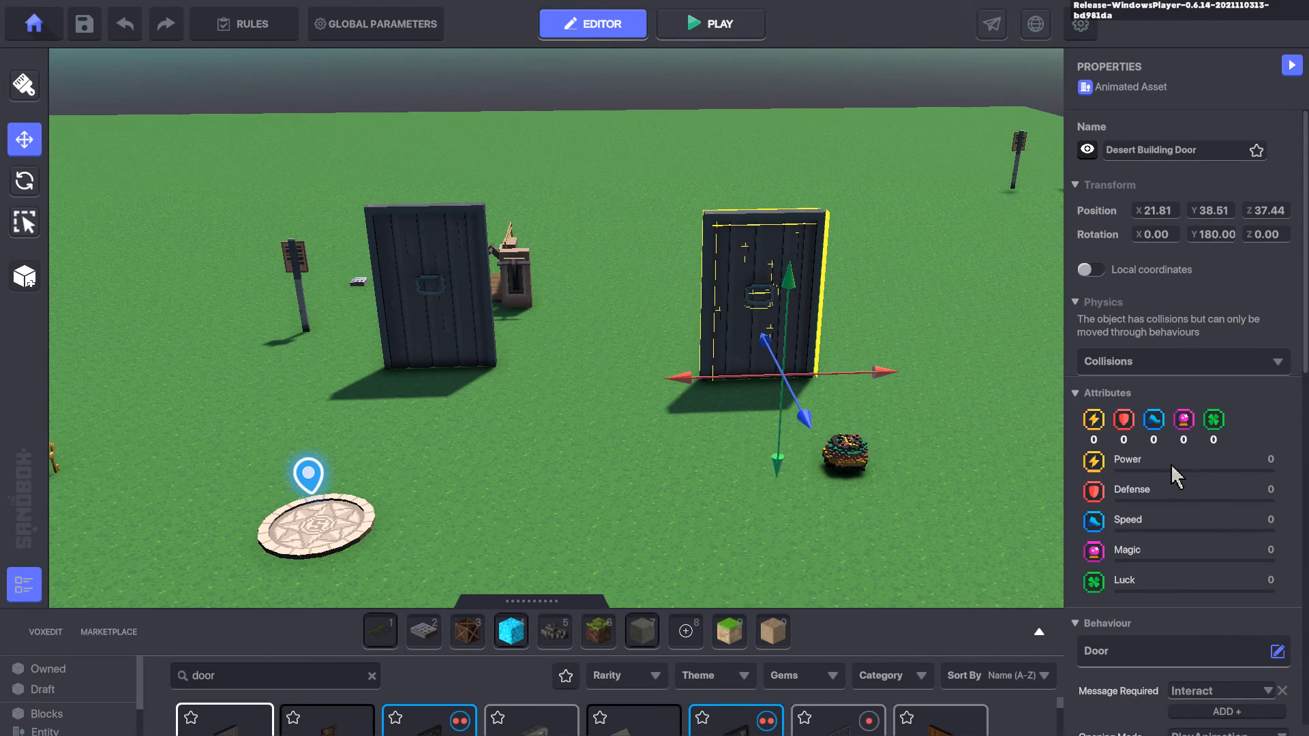
{"action": "mouse_move", "coordinate": [1152, 473]}
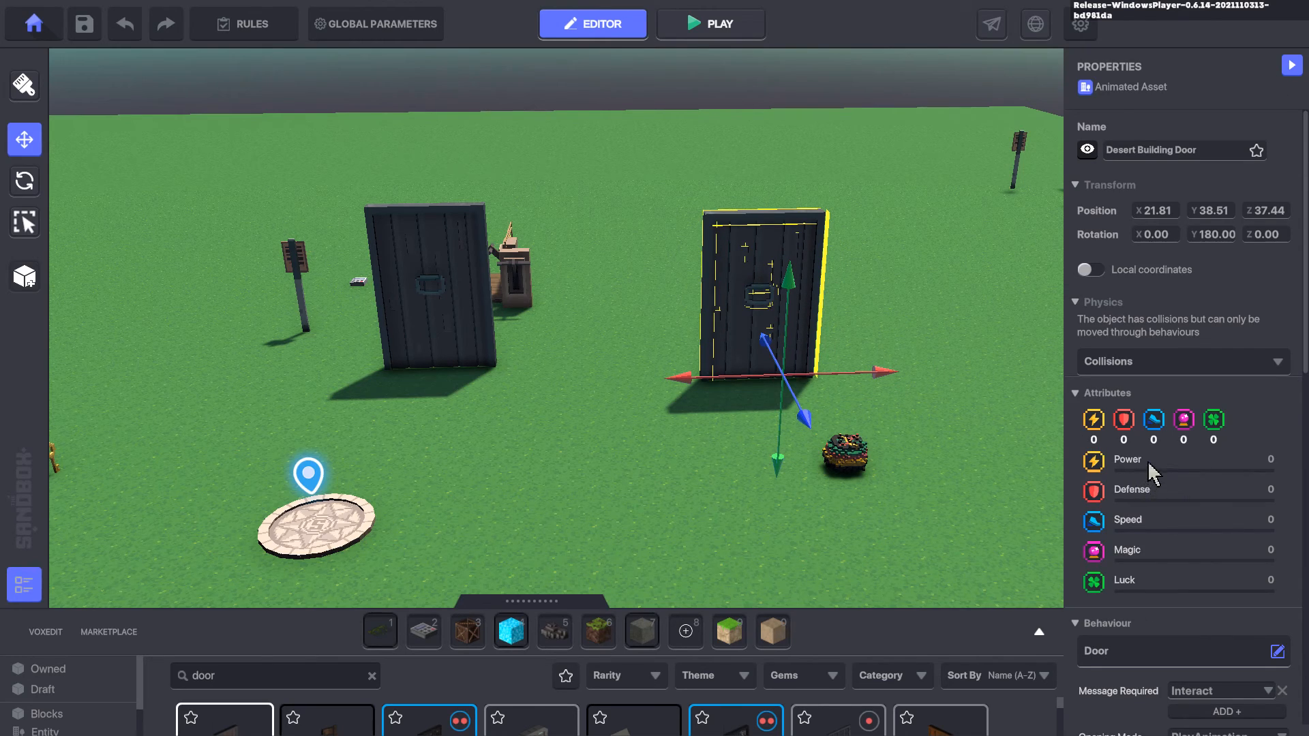
Set the door's Toggle Message to Door.Unlocked instead of Trigger
{"action": "scroll", "scroll_direction": "down", "scroll_amount": 3}
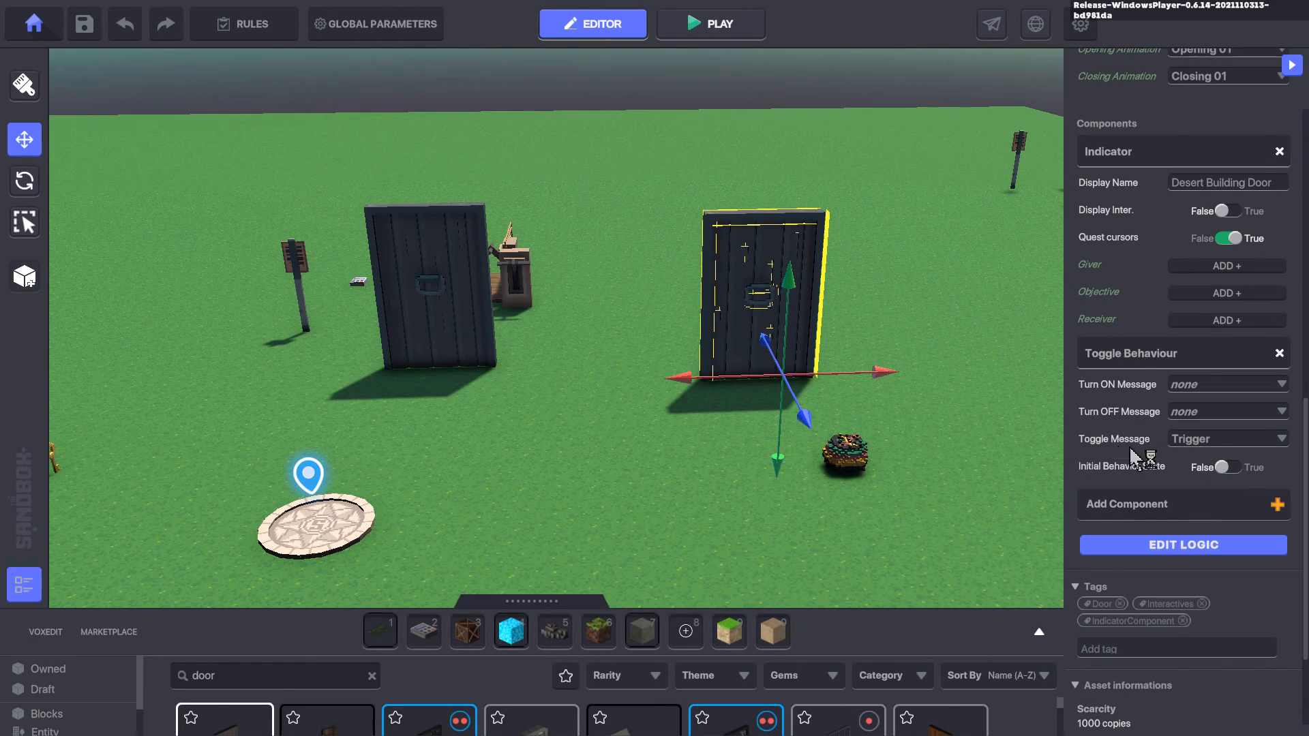
{"action": "left_click", "coordinate": [1225, 438]}
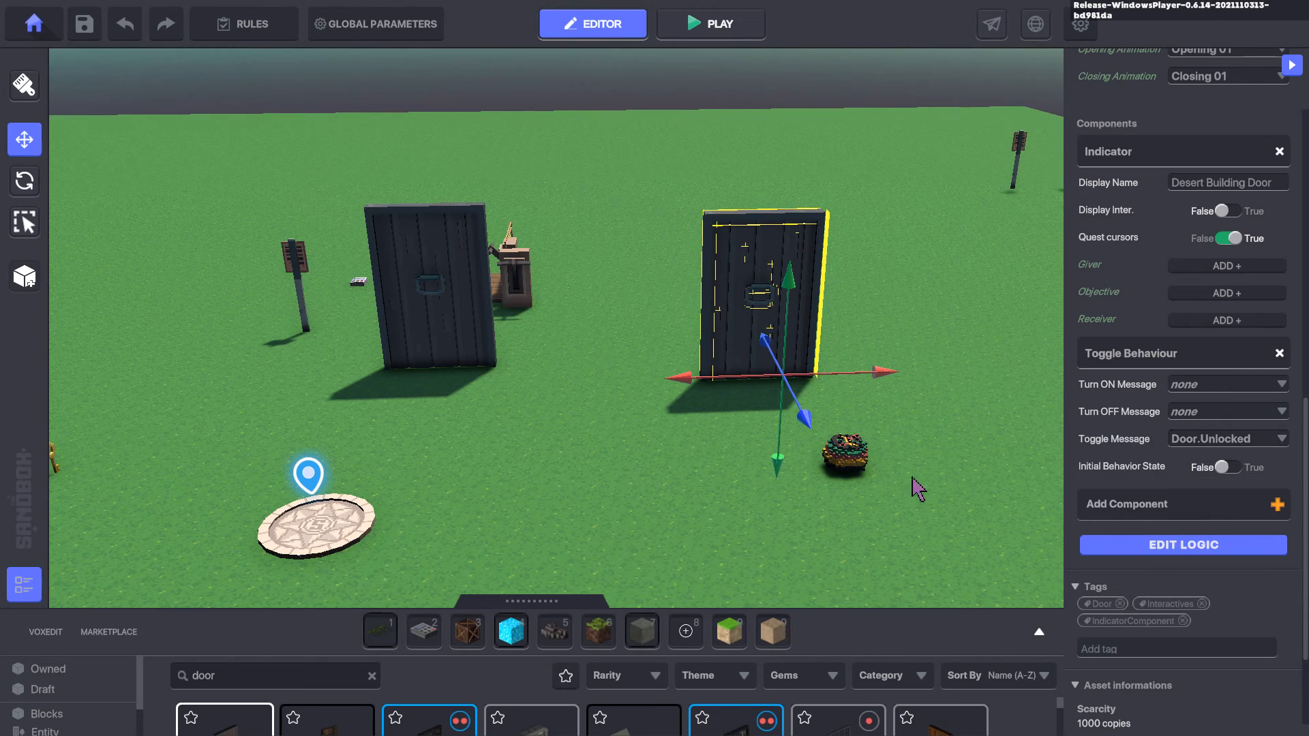
{"action": "mouse_move", "coordinate": [869, 472]}
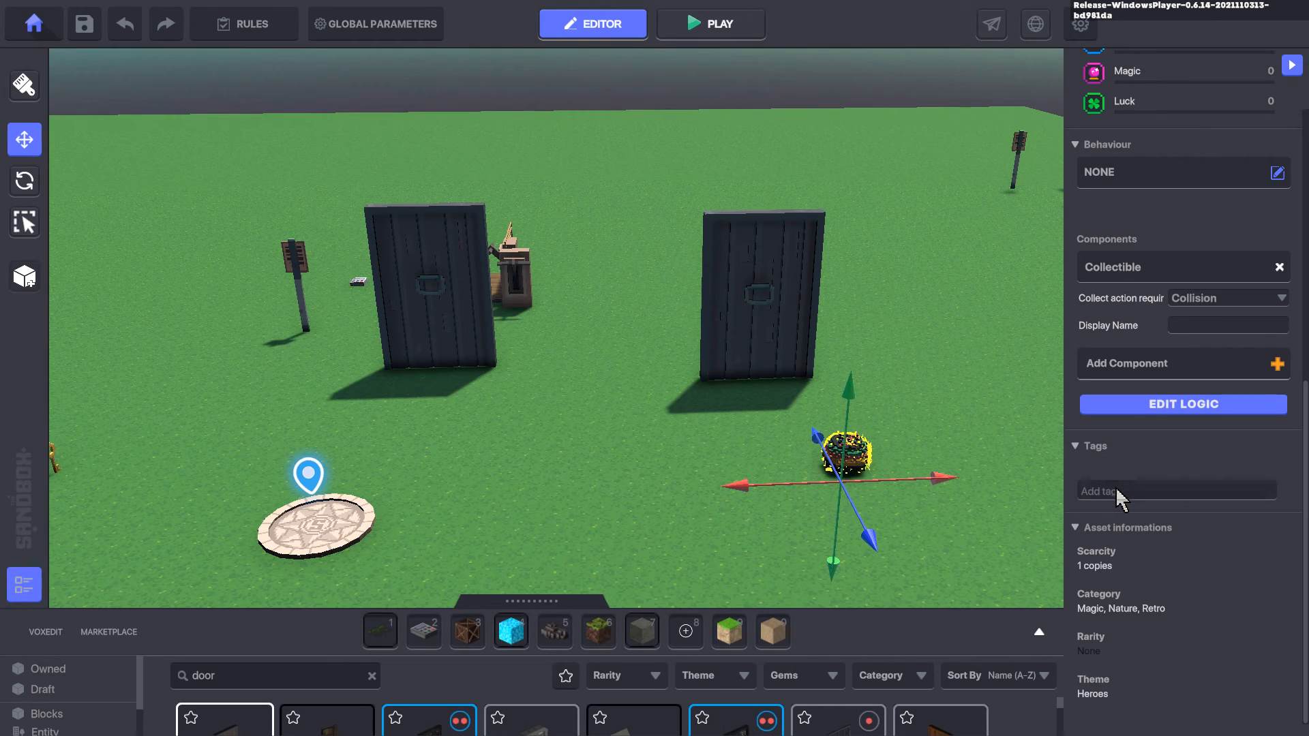
Give the collectible hat the Tam tag
{"action": "type", "text": "Tam"}
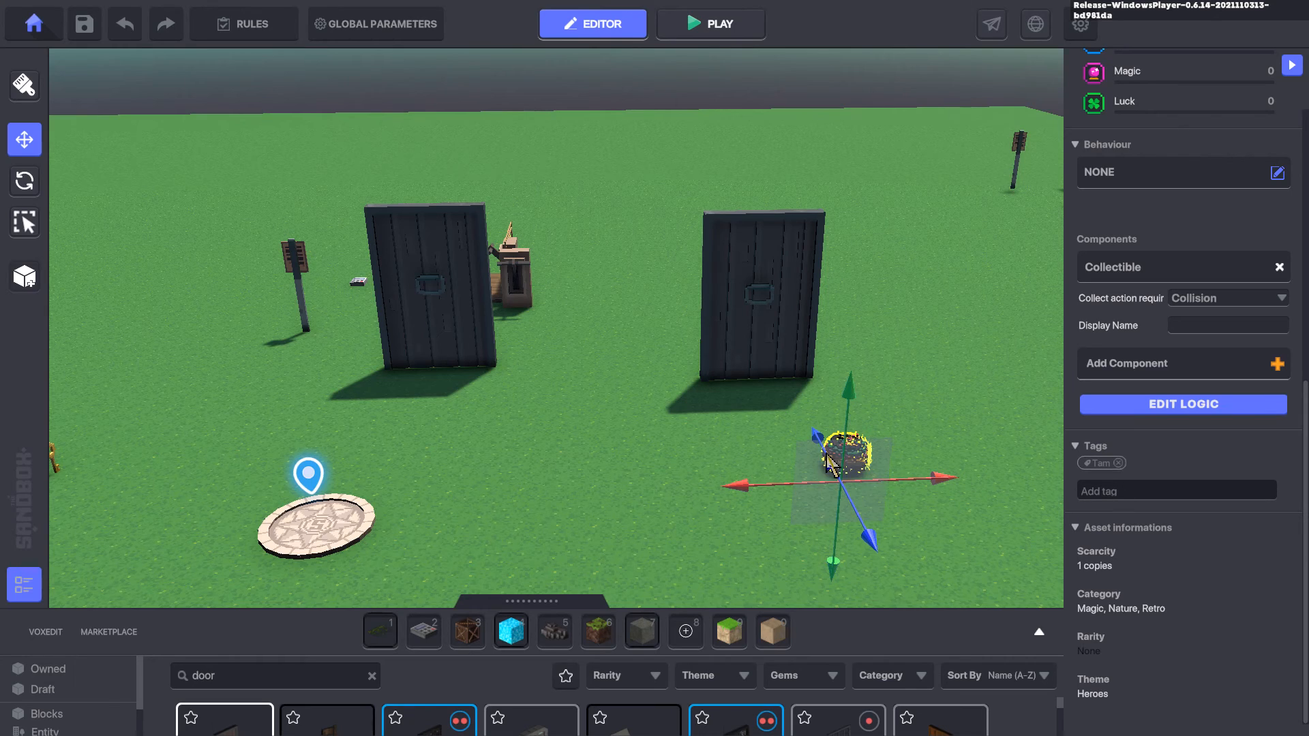
{"action": "mouse_move", "coordinate": [895, 460]}
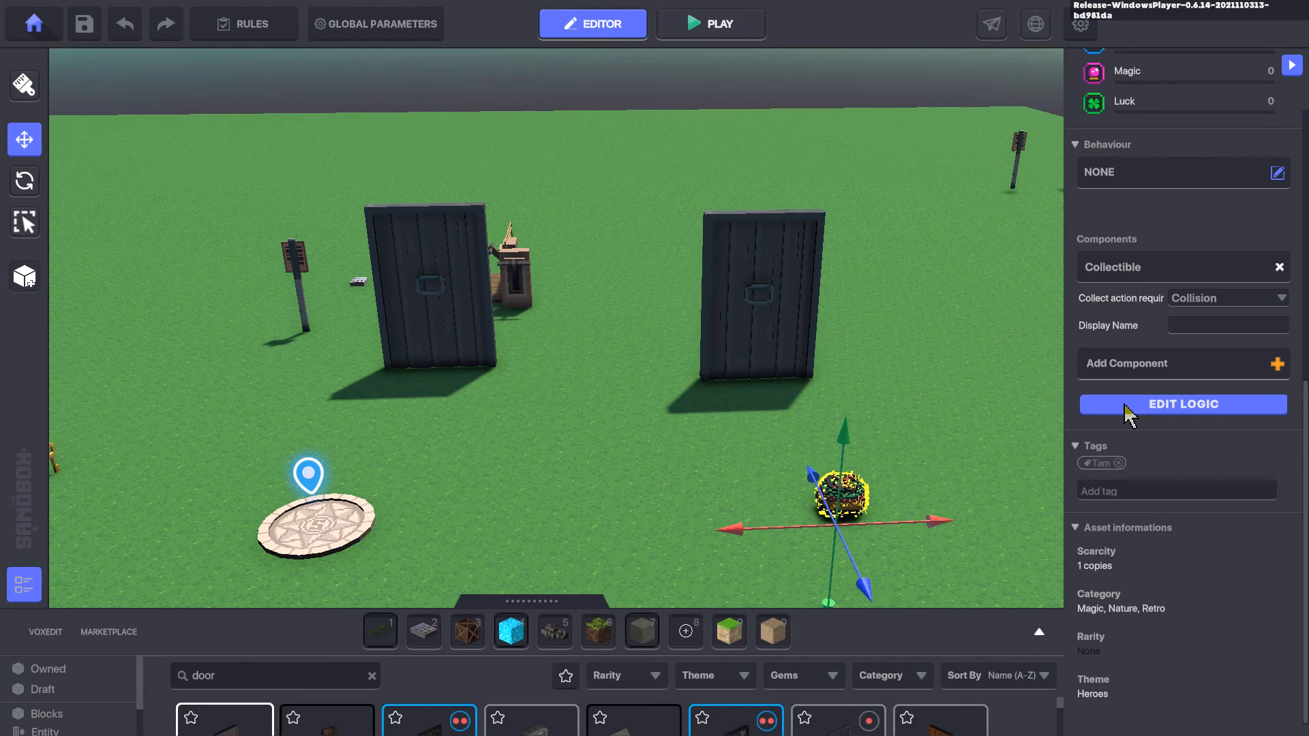
{"action": "mouse_move", "coordinate": [1145, 425]}
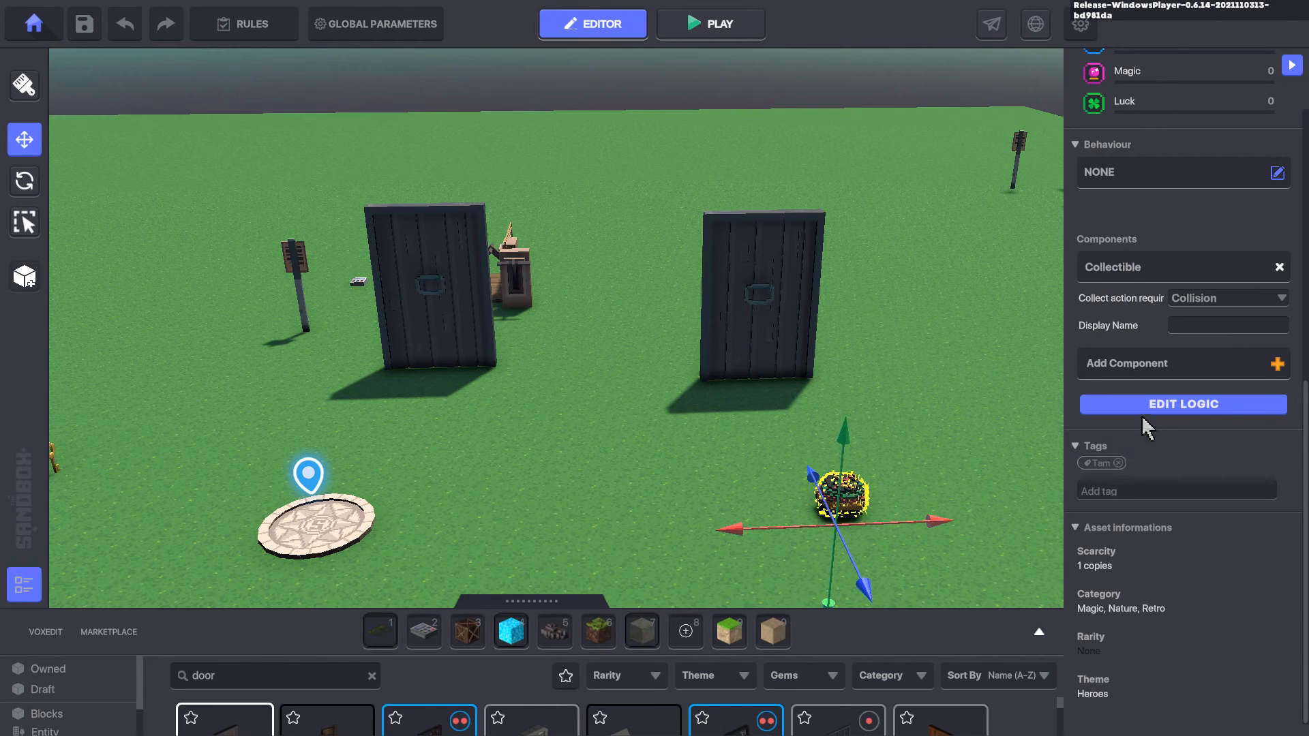
Set the hat's Collectible logic to send the Collect.Tam message
{"action": "left_click", "coordinate": [1181, 404]}
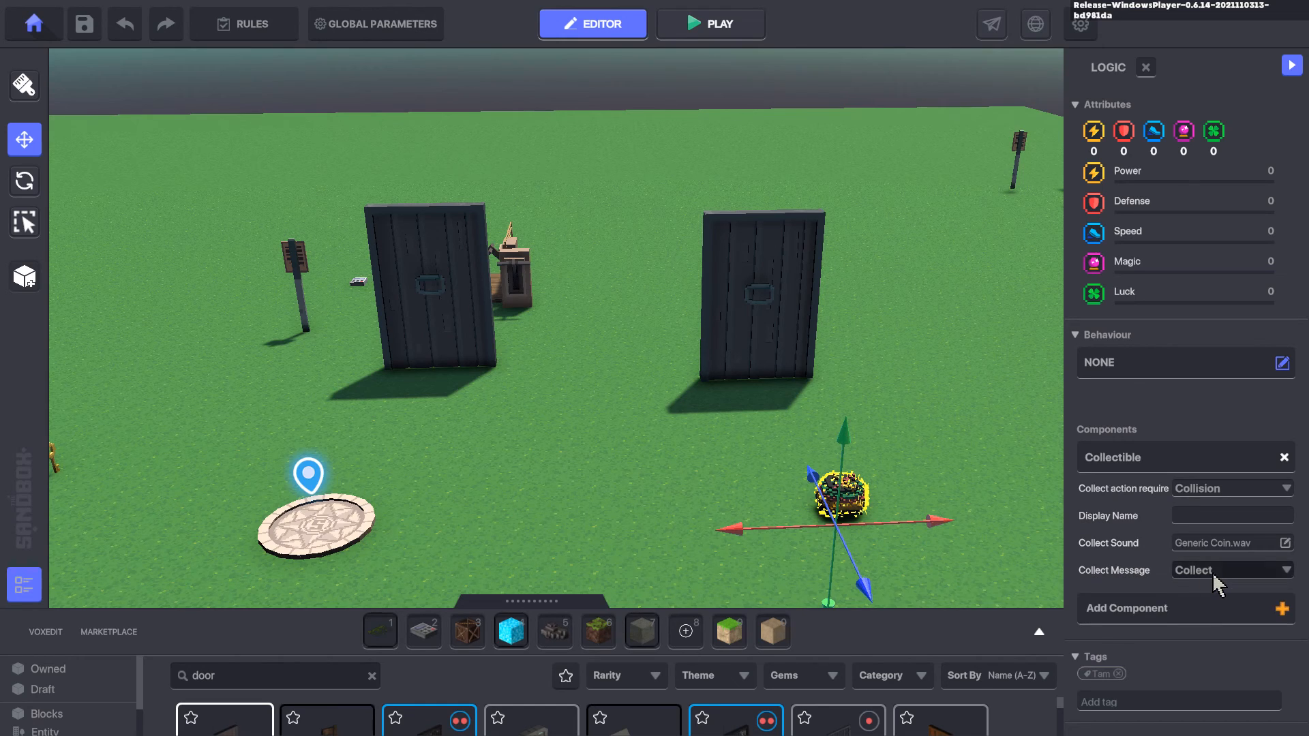
{"action": "left_click", "coordinate": [1227, 569]}
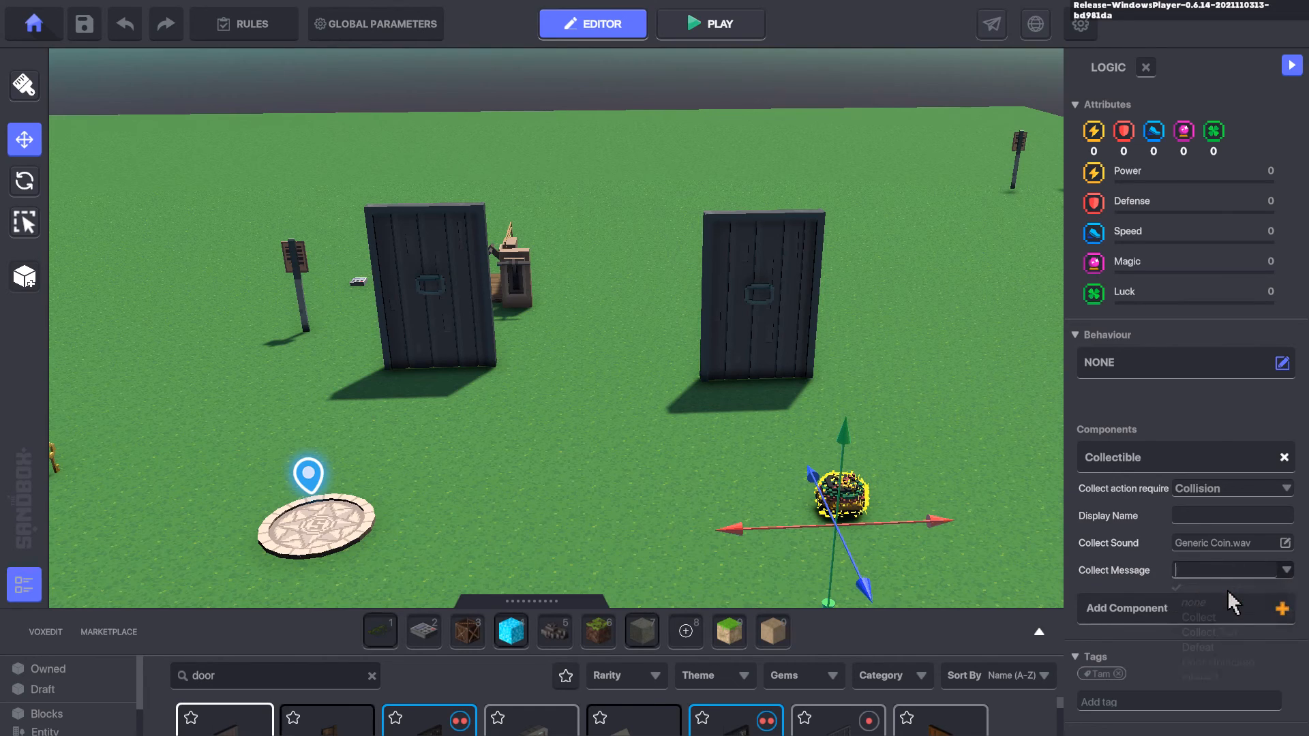
{"action": "left_click", "coordinate": [1198, 616]}
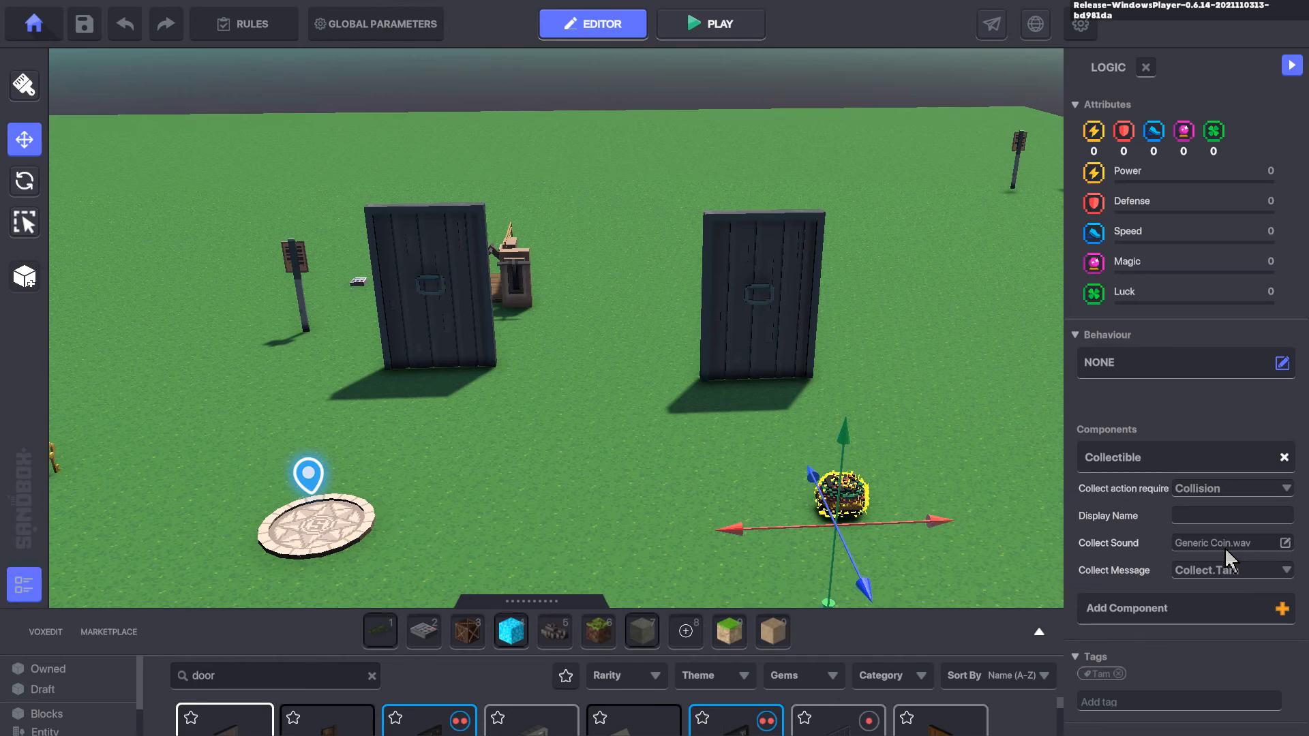
{"action": "mouse_move", "coordinate": [1148, 511]}
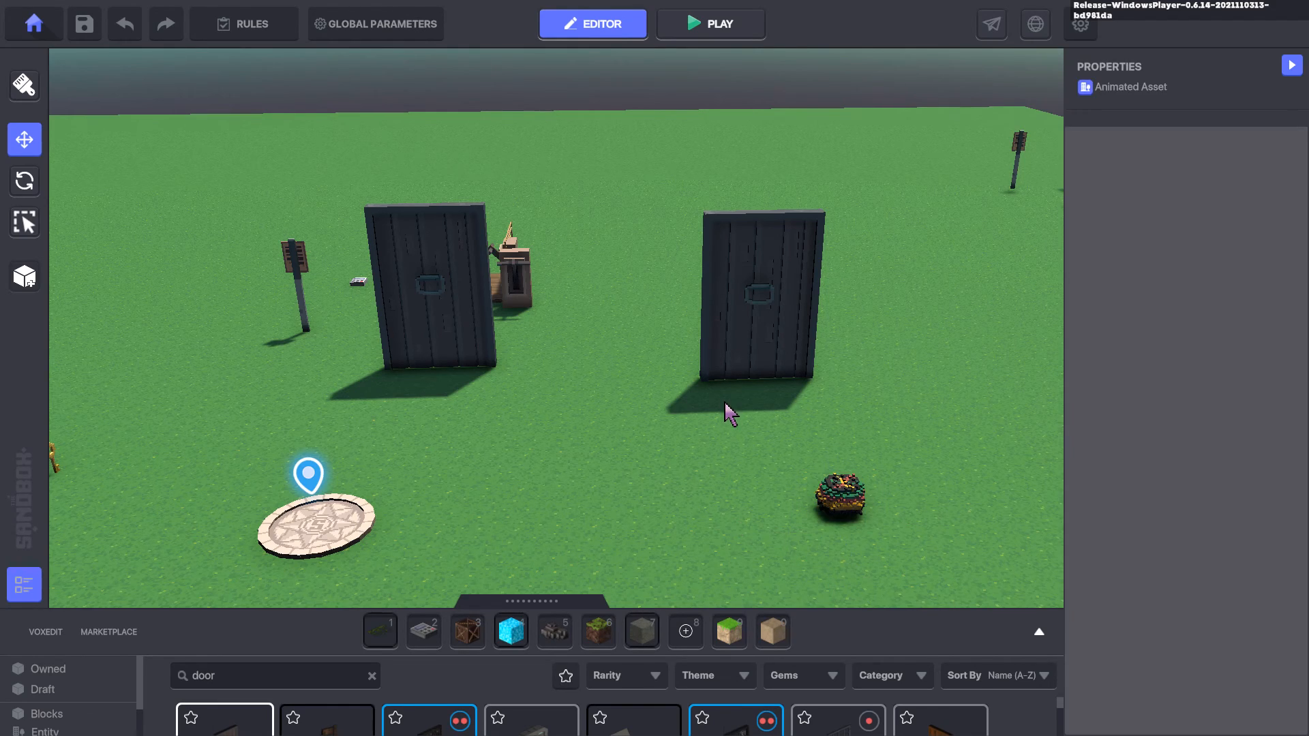
{"action": "mouse_move", "coordinate": [303, 648]}
{"action": "type", "text": "kaya"}
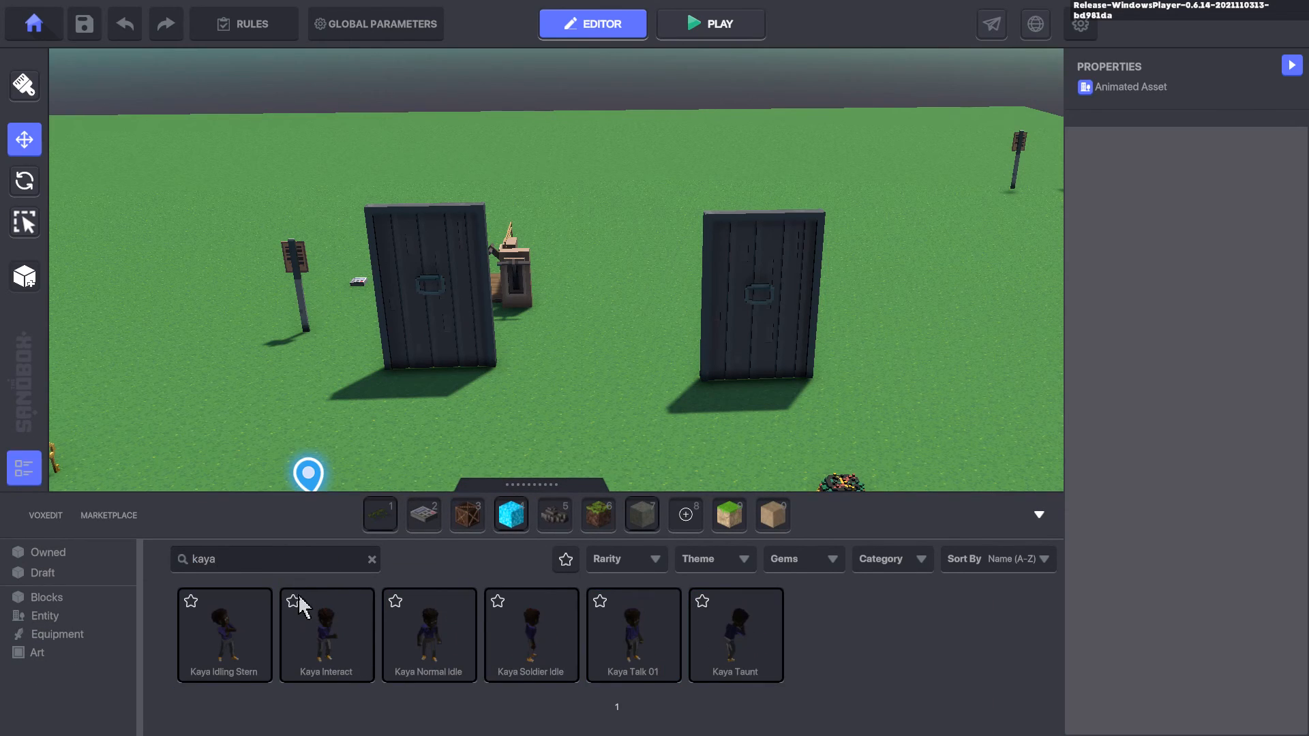
Place a Kaya Idling Stern character beside the right-hand door
{"action": "left_click", "coordinate": [224, 633]}
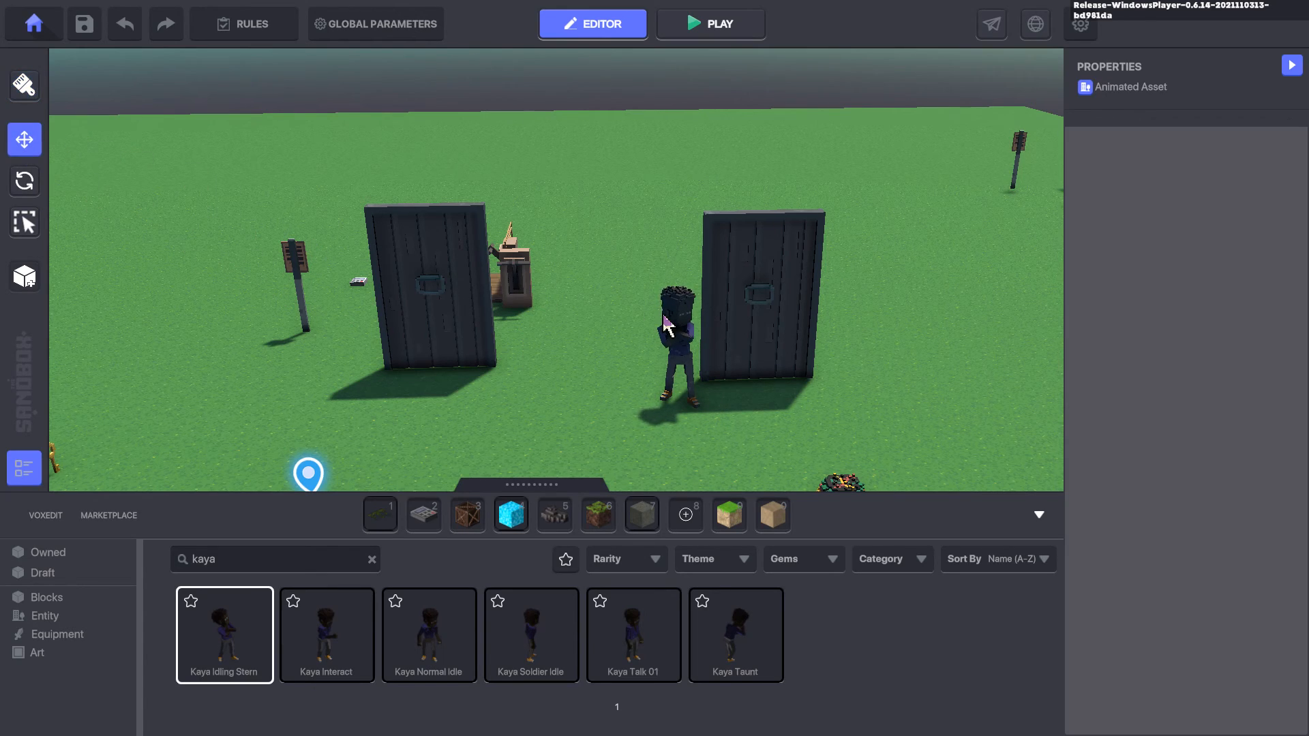
{"action": "left_click", "coordinate": [675, 334]}
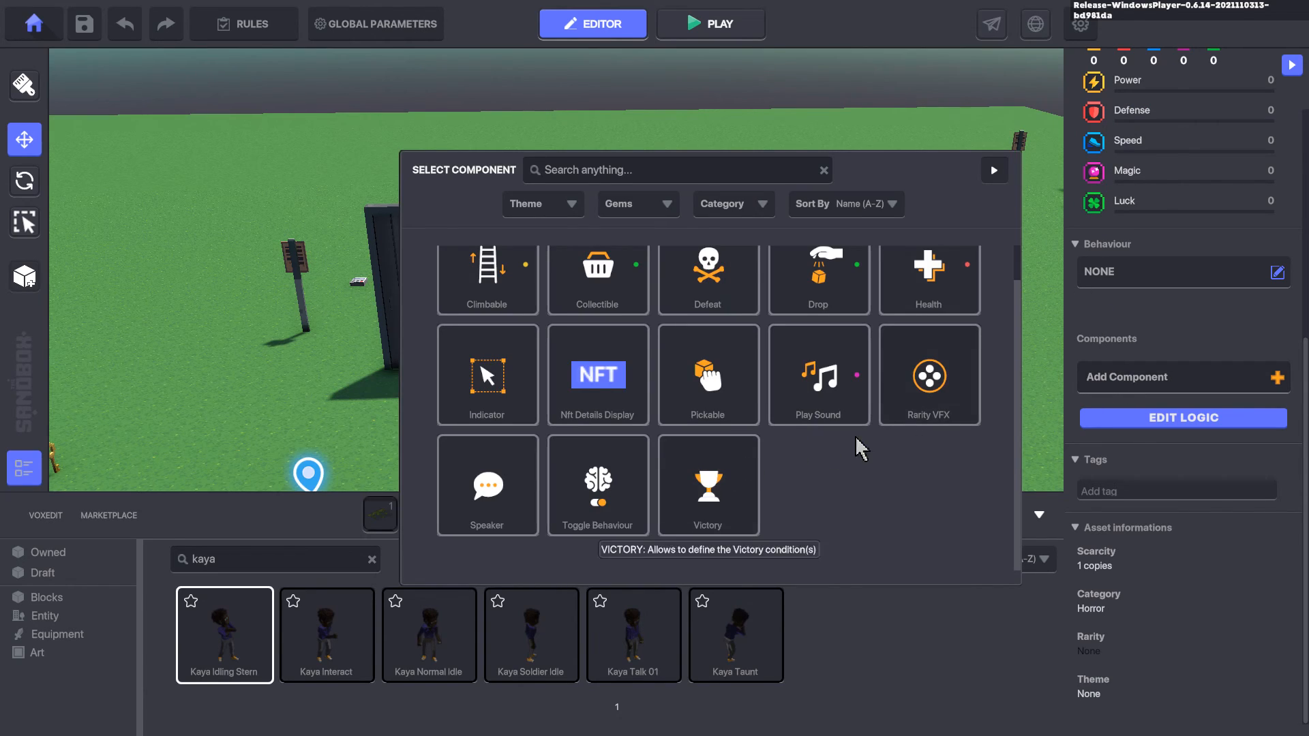
Add a Speaker requiring Collect.Tam that says "You can go out now. Yuh head warm."
{"action": "left_click", "coordinate": [486, 485]}
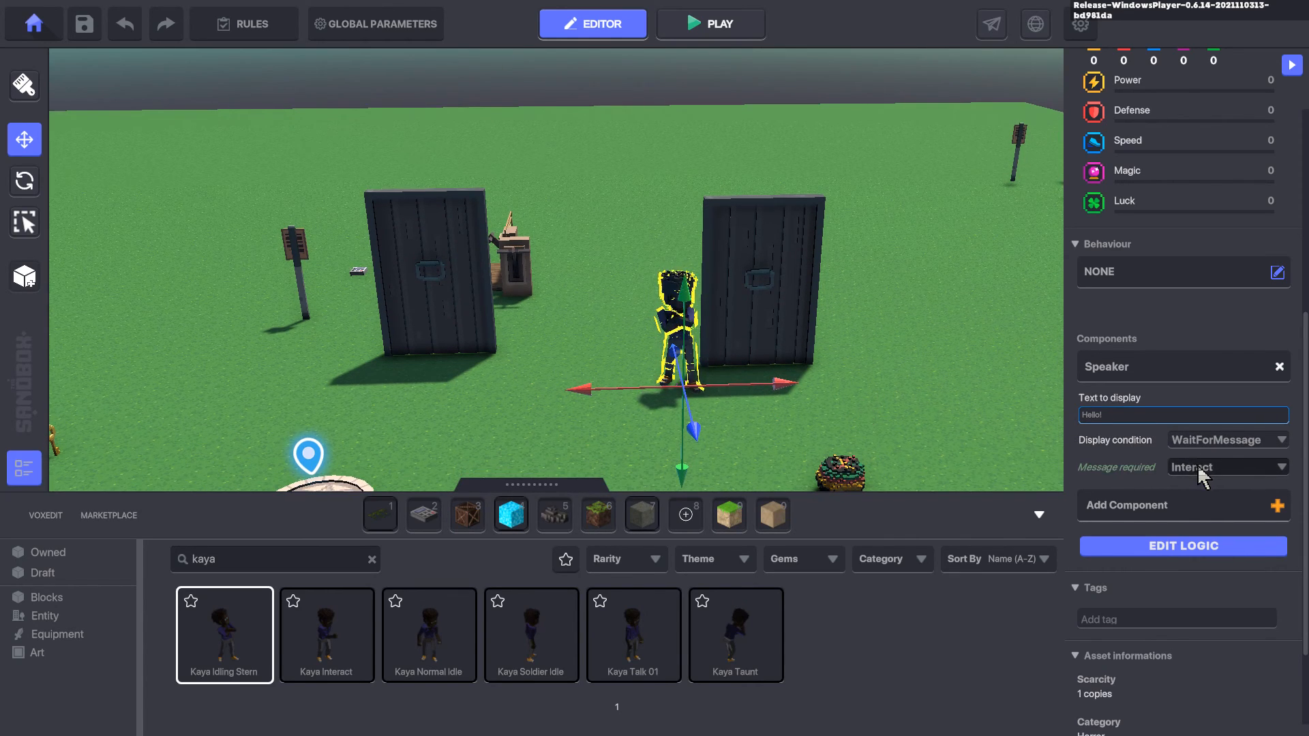
{"action": "left_click", "coordinate": [1225, 466]}
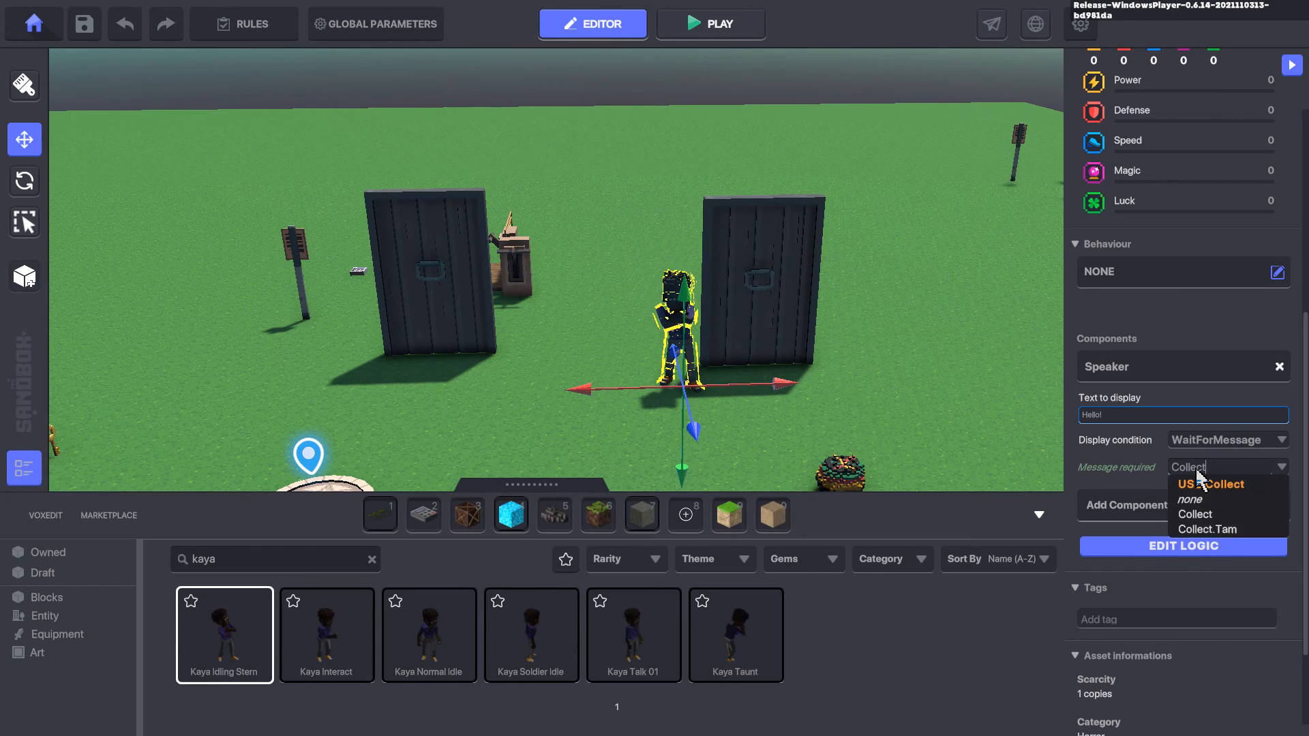
{"action": "left_click", "coordinate": [1209, 514]}
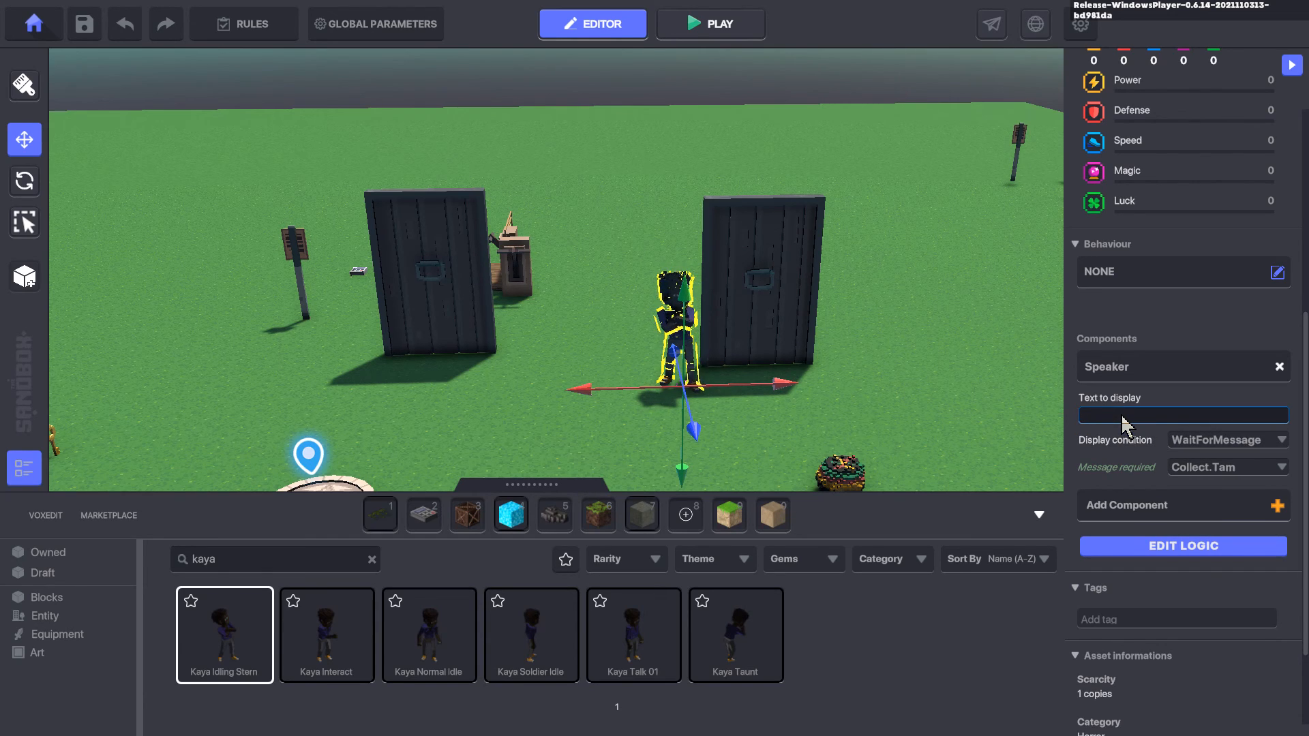
{"action": "type", "text": "You can"}
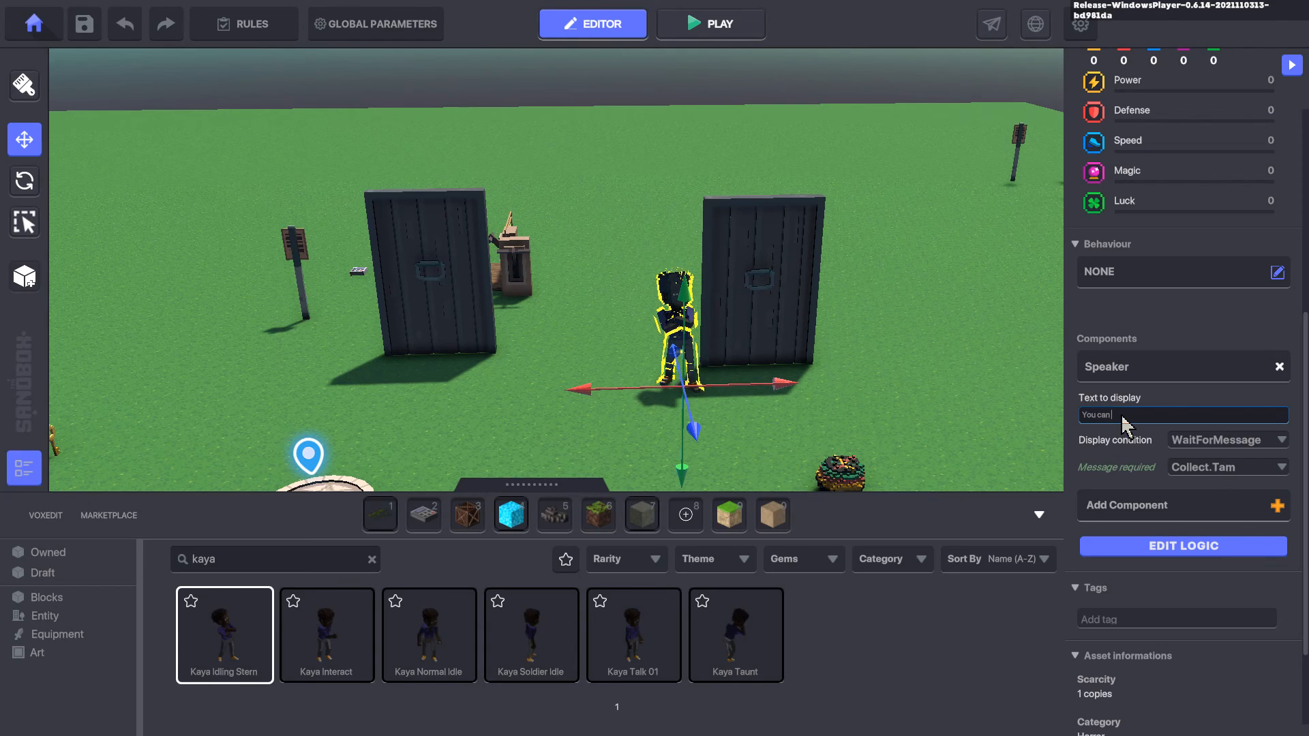
{"action": "type", "text": "go out now."}
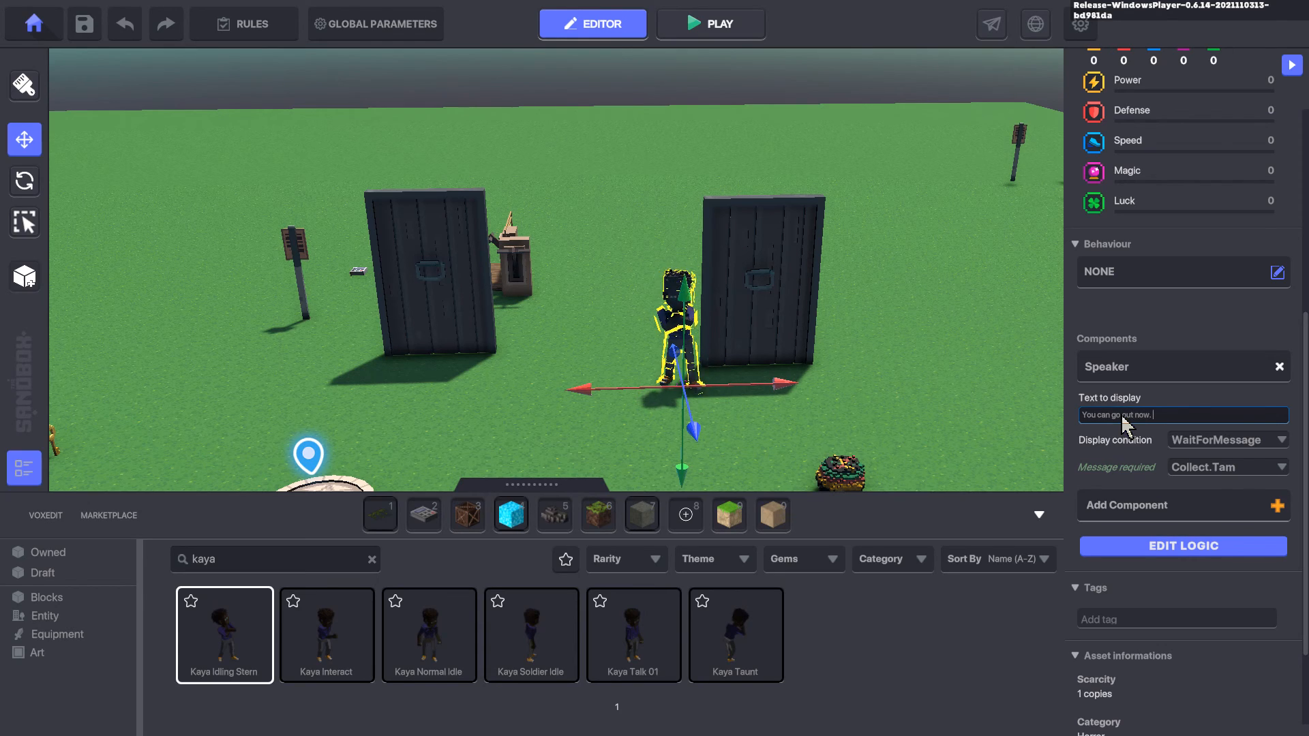
{"action": "type", "text": "Yuh head warm."}
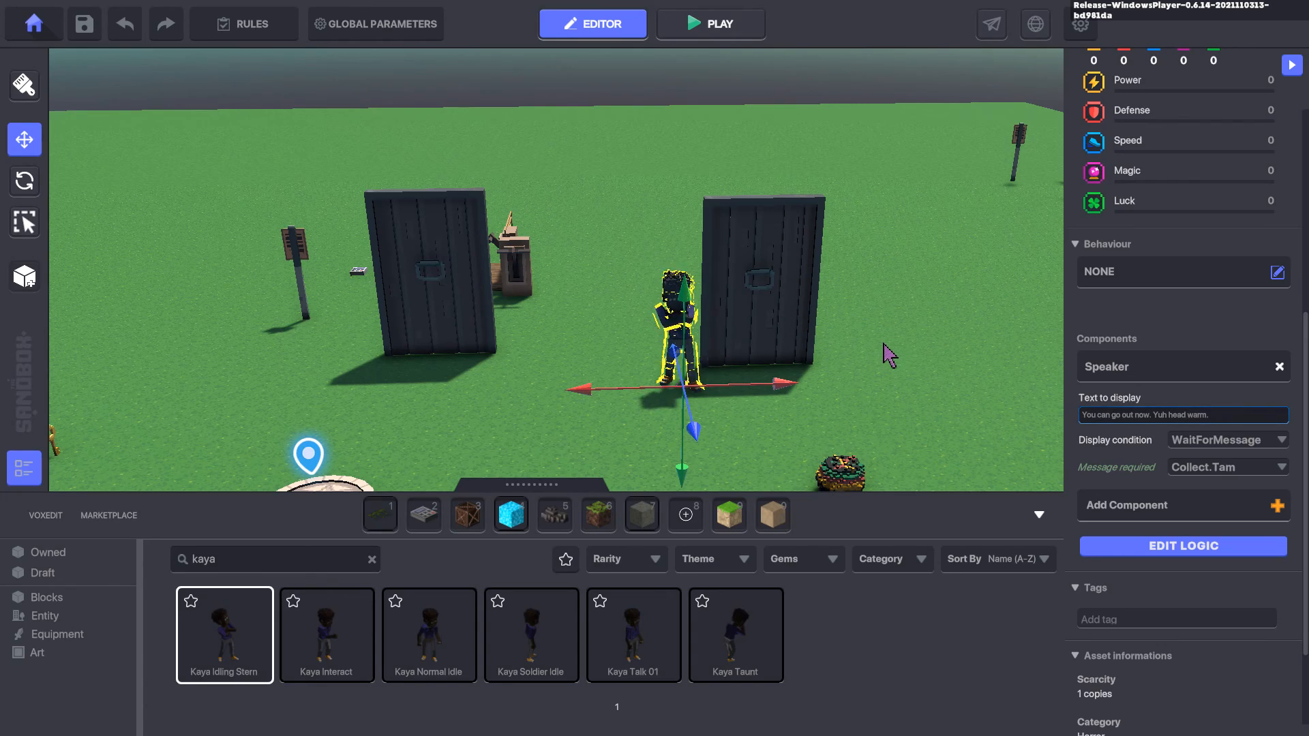
Deselect the character to close its properties panel
{"action": "left_click", "coordinate": [709, 23]}
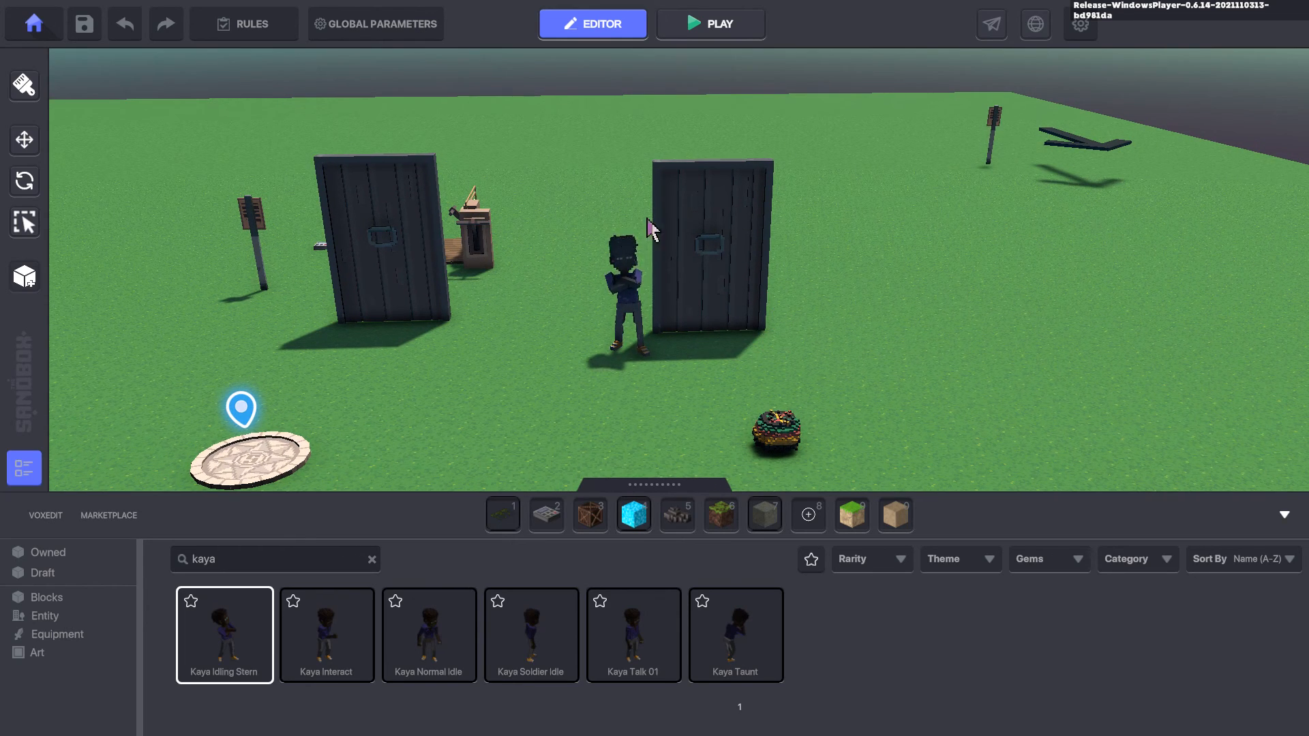
{"action": "left_click", "coordinate": [619, 267]}
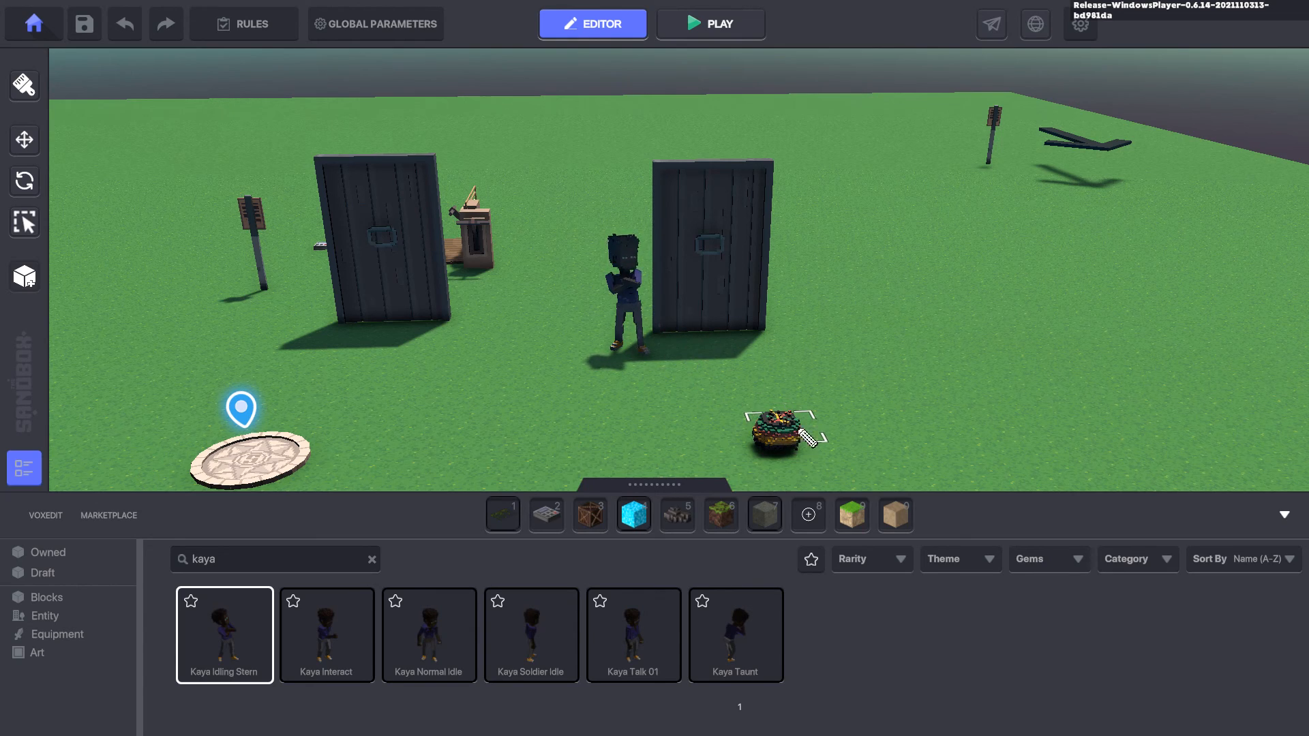
{"action": "left_click", "coordinate": [785, 430]}
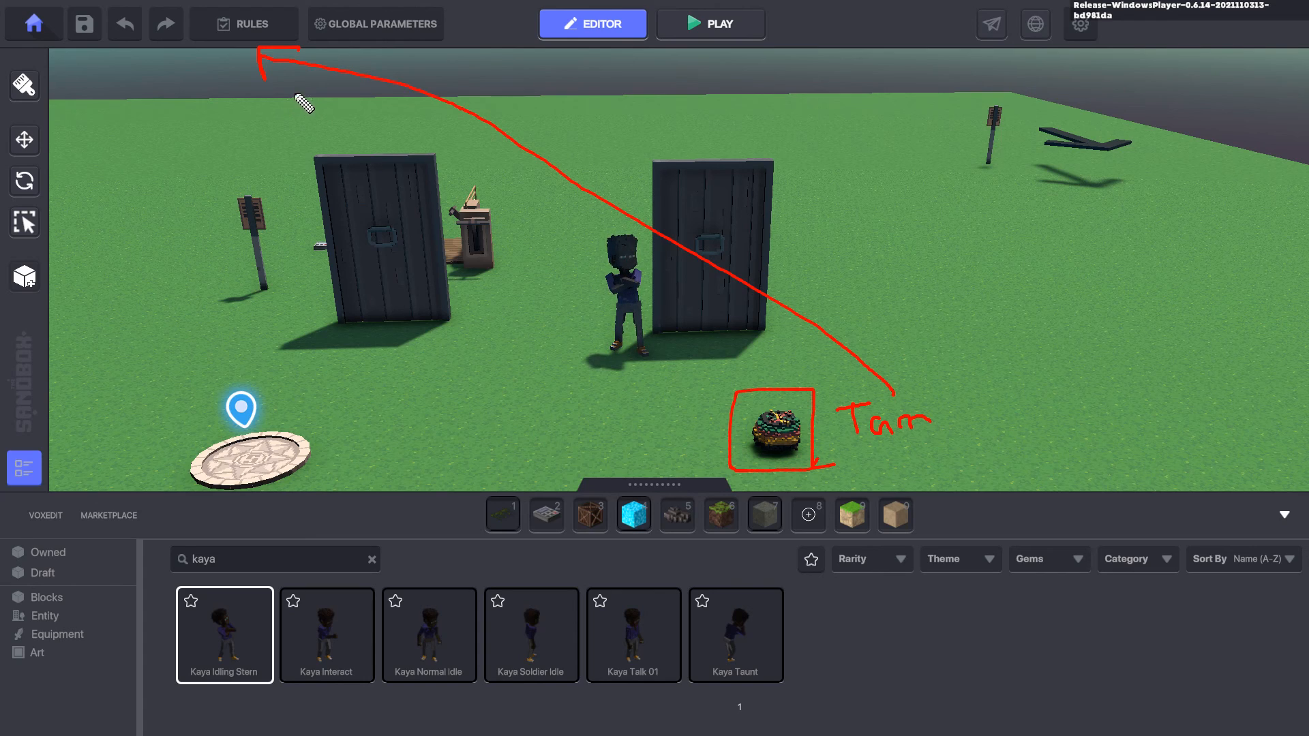
{"action": "left_click", "coordinate": [242, 24]}
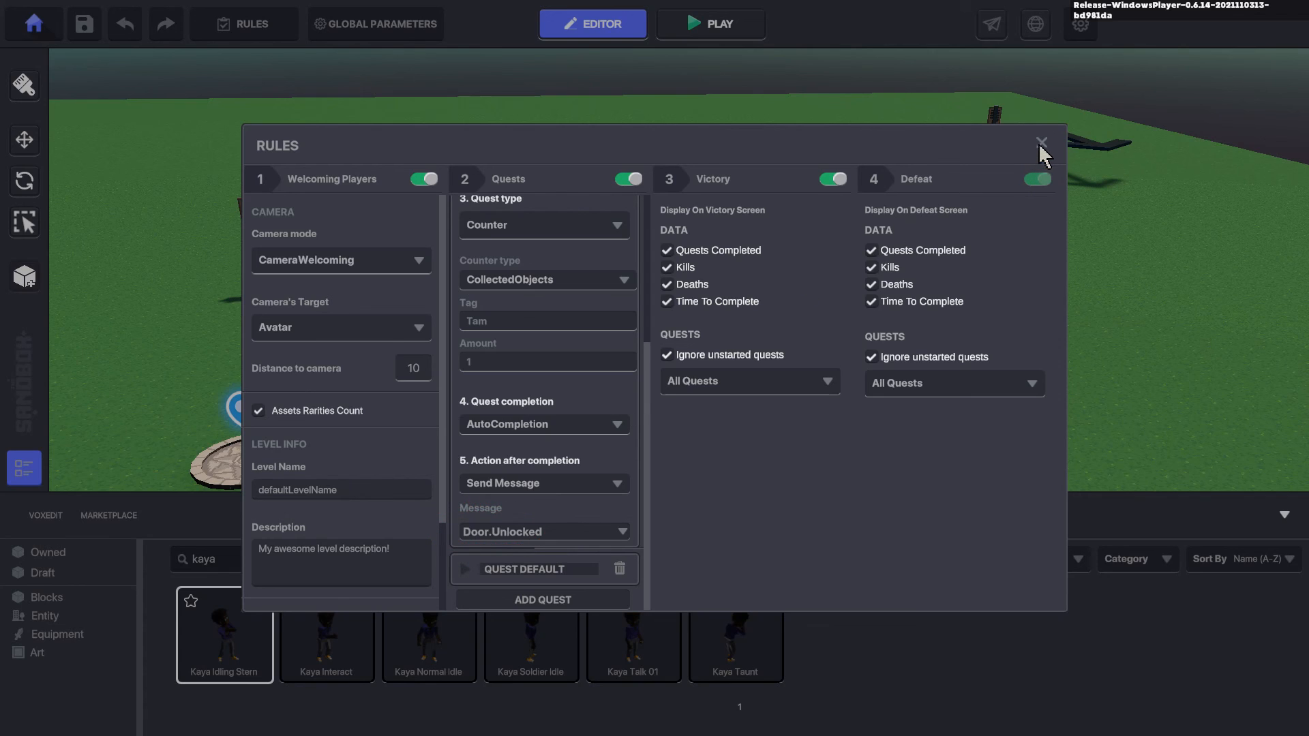
{"action": "left_click", "coordinate": [1041, 141]}
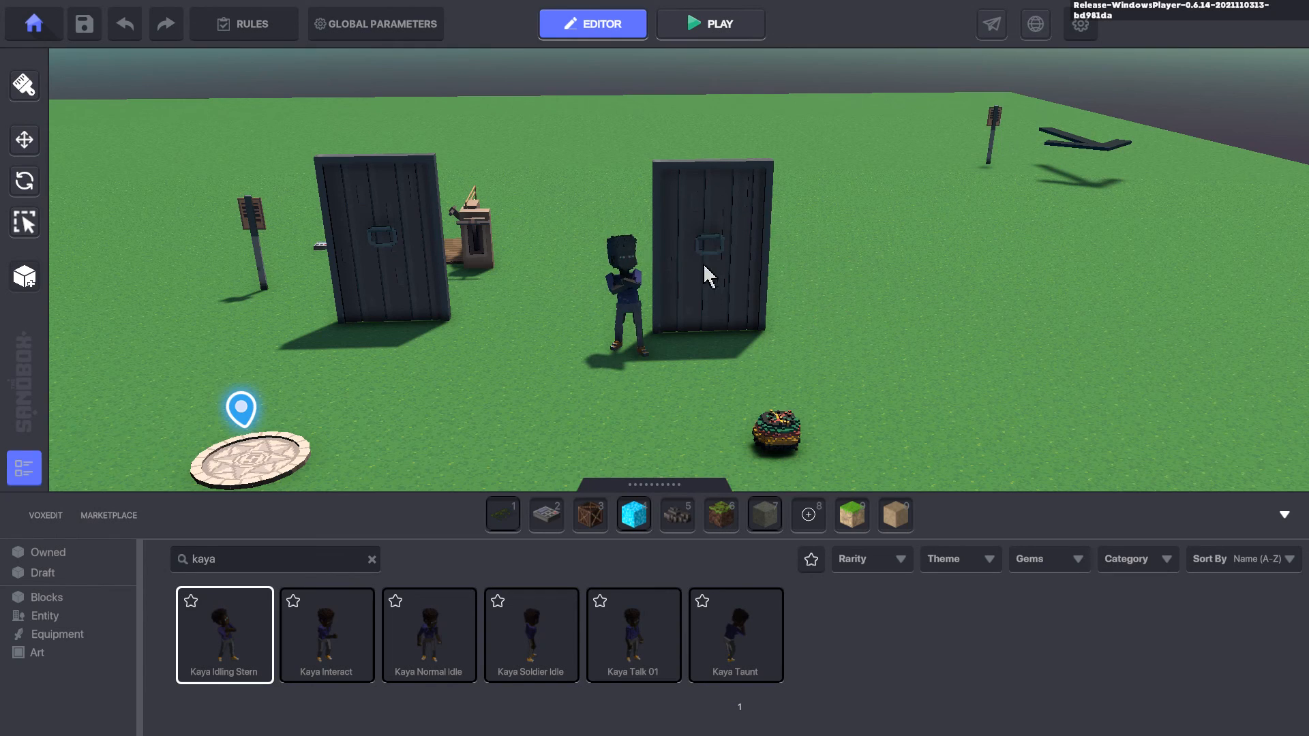
{"action": "left_click", "coordinate": [718, 243]}
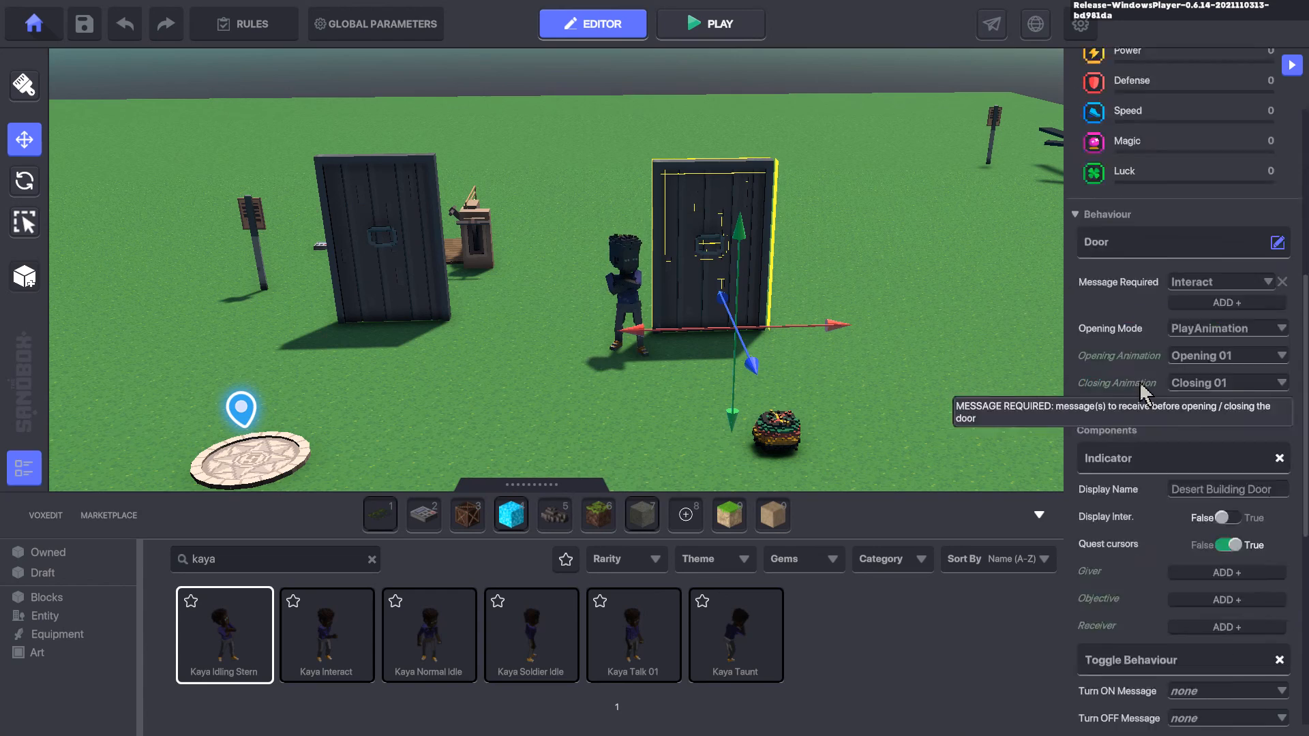
{"action": "scroll", "scroll_direction": "down", "scroll_amount": 3}
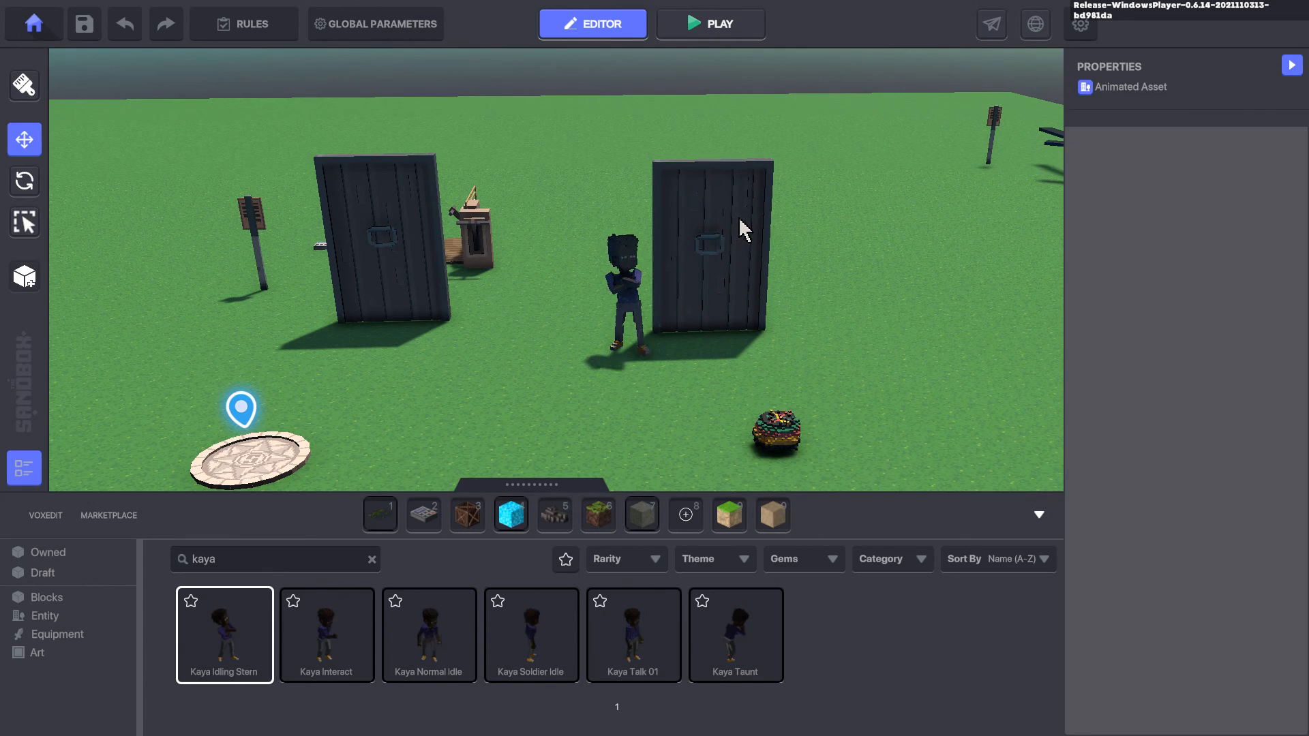
Playtest the level, collect the hat and check it in the inventory
{"action": "left_click", "coordinate": [711, 23]}
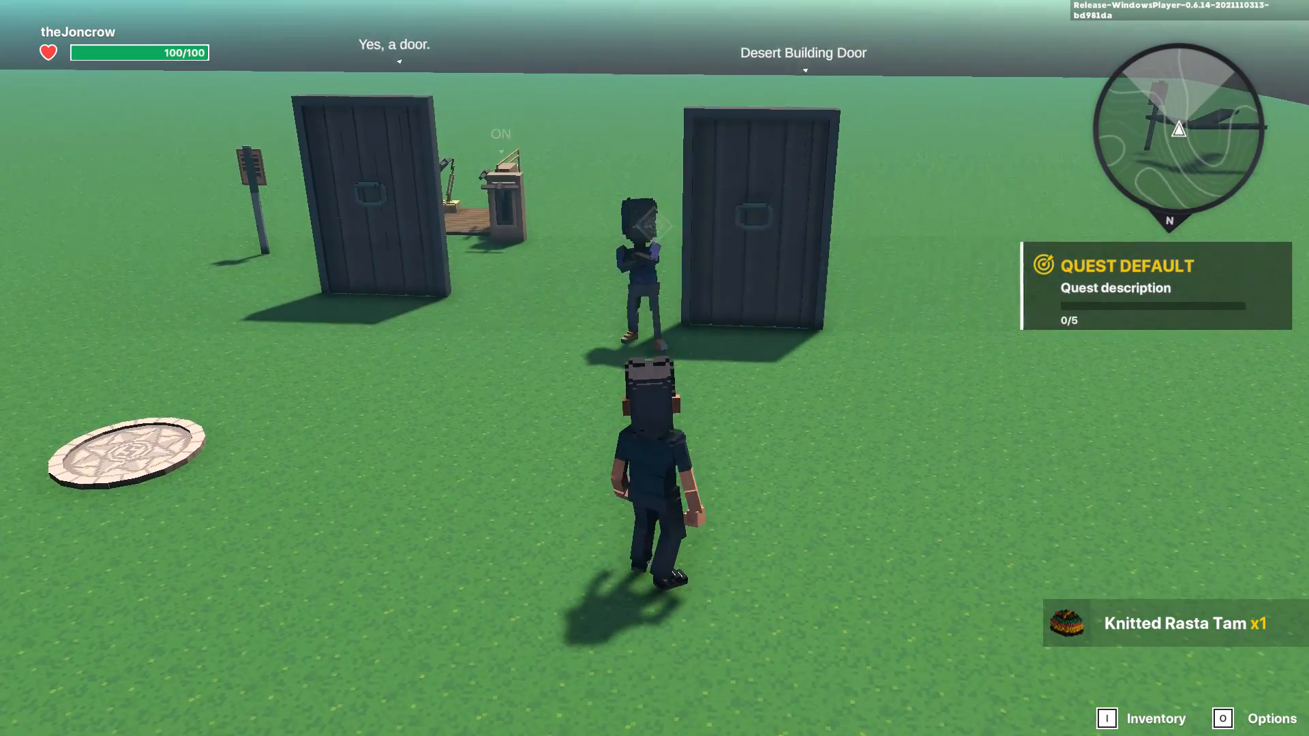
{"action": "key", "text": "i"}
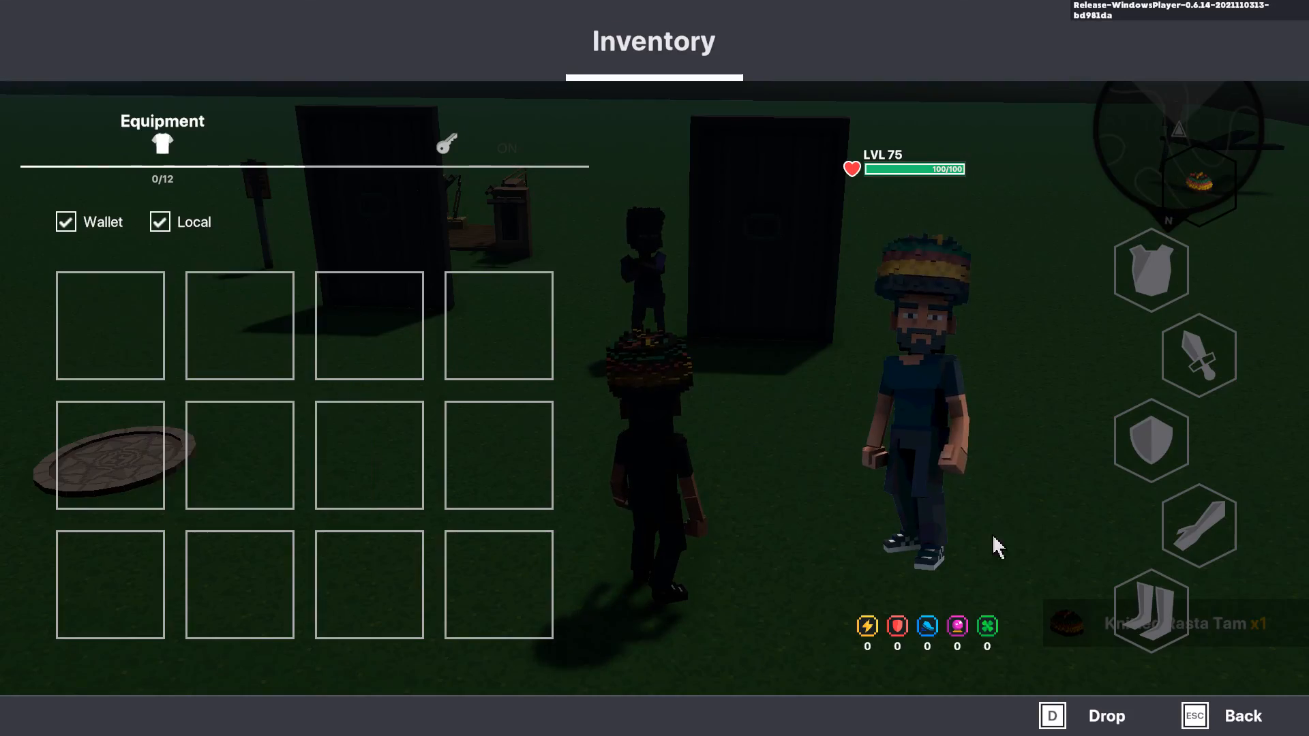
{"action": "key", "text": "Escape"}
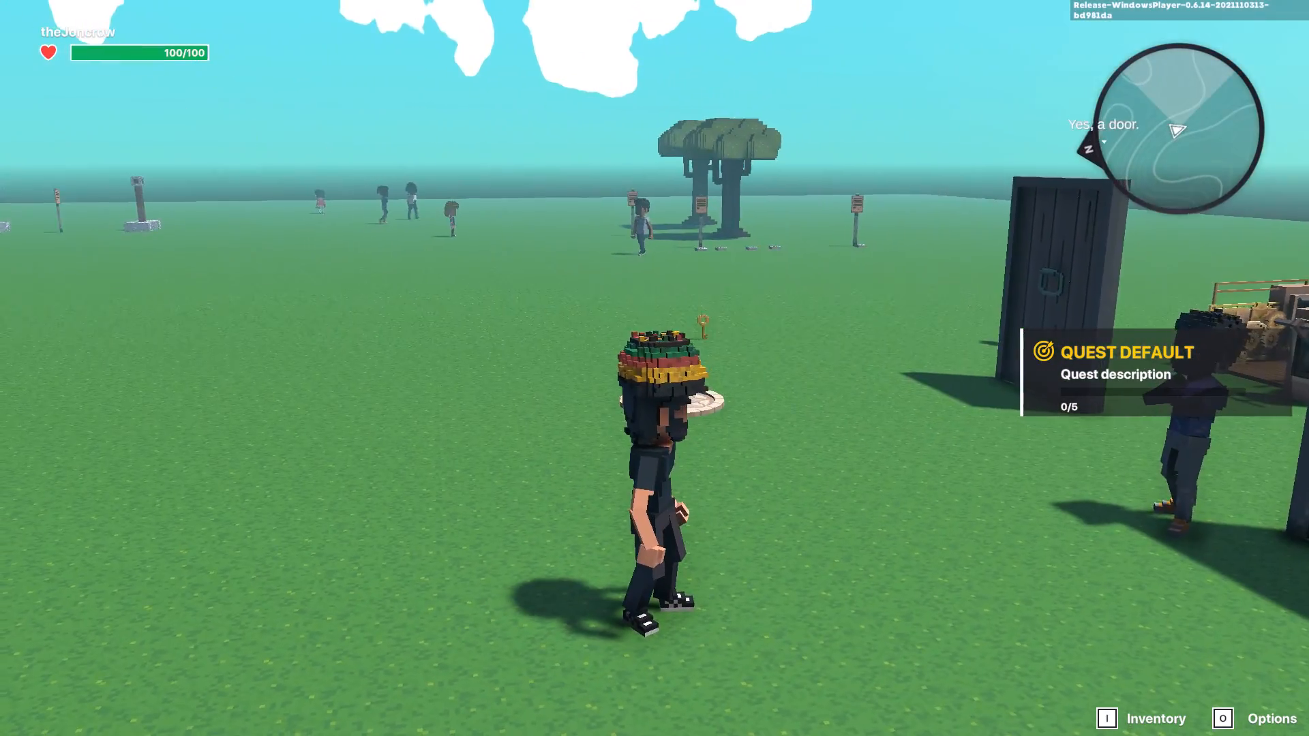